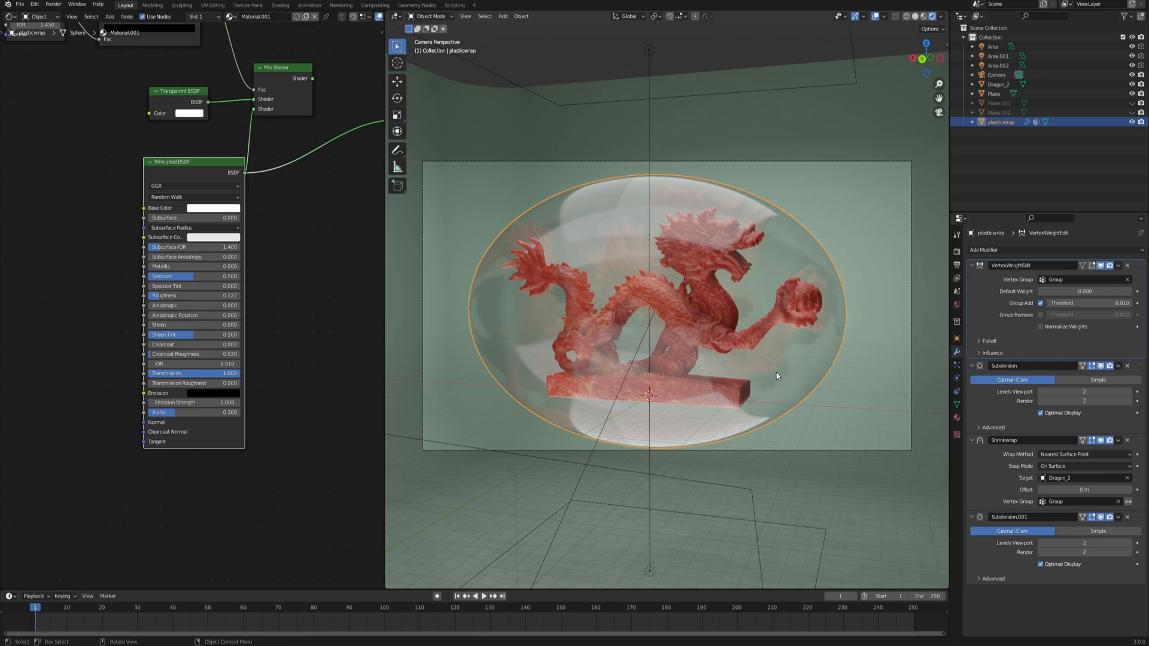
mouse_move(782, 388)
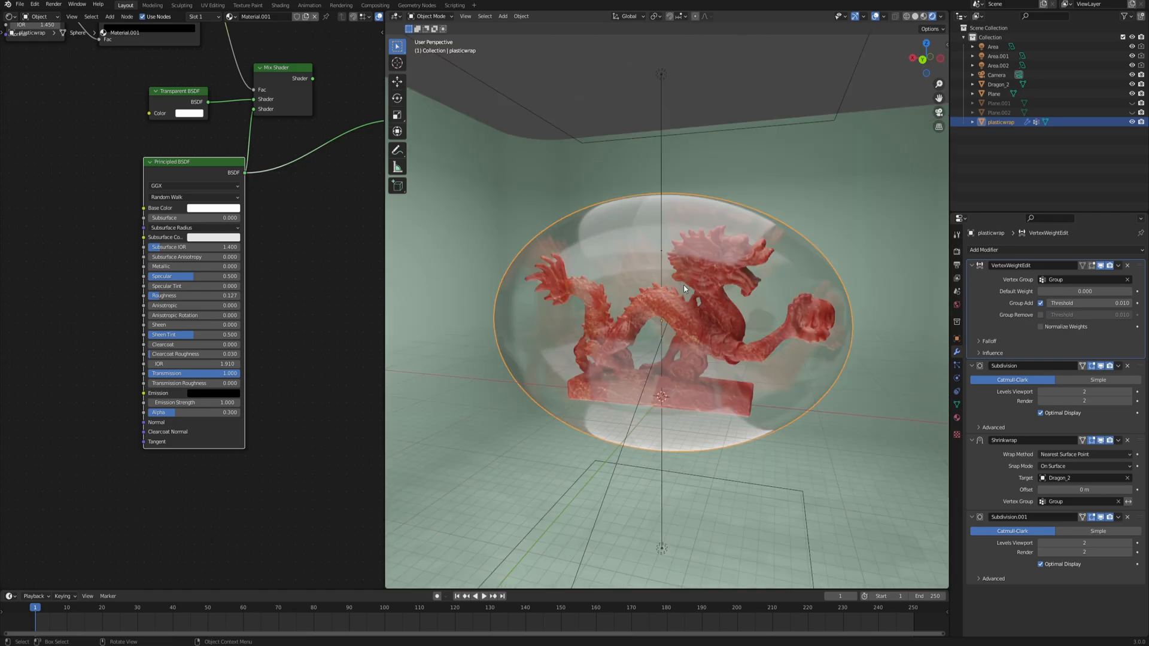
Step: Orbit around the dragon to inspect the plastic wrap shrunk tightly onto Dragon_2
drag(681, 289, 684, 340)
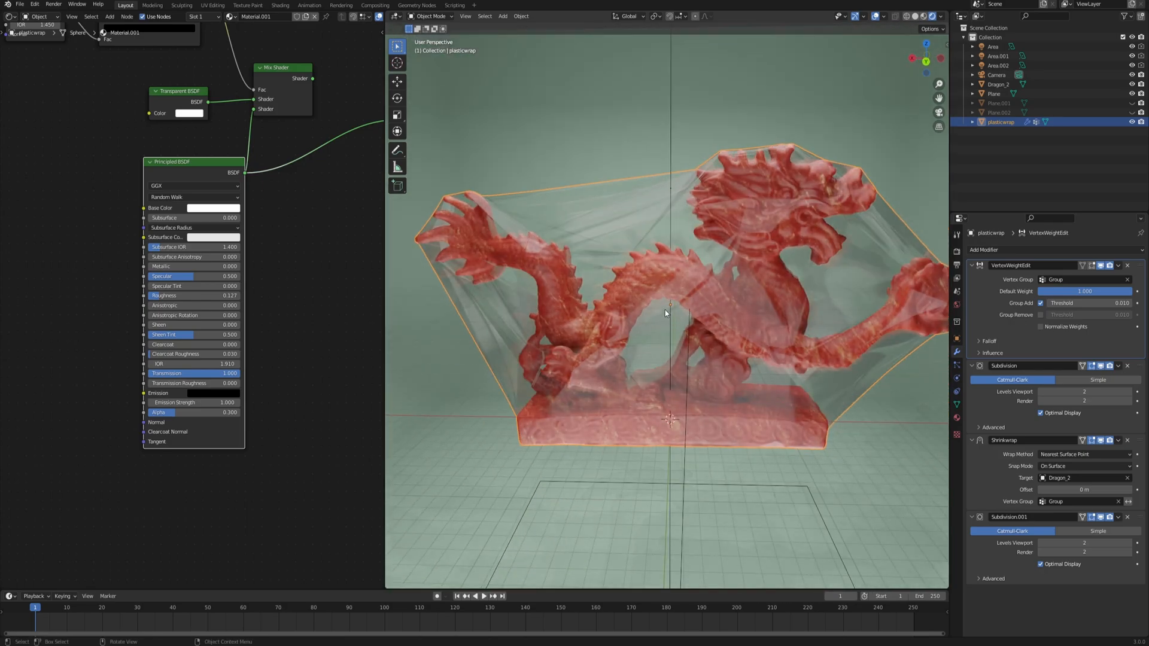
mouse_move(687, 247)
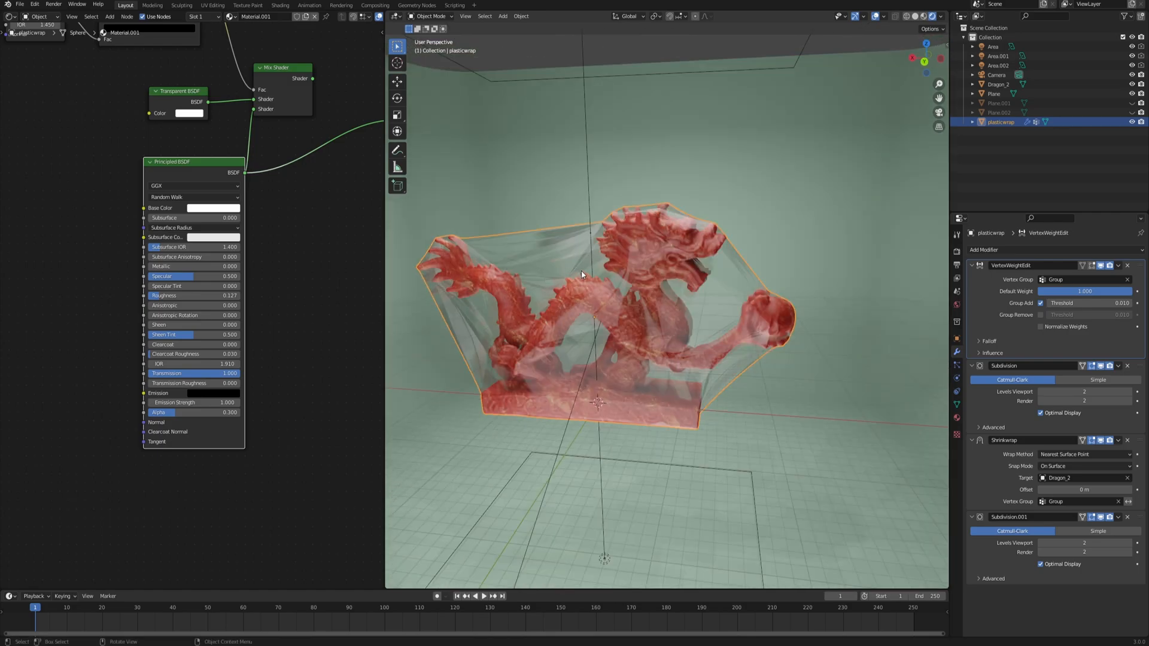
drag(583, 275, 647, 291)
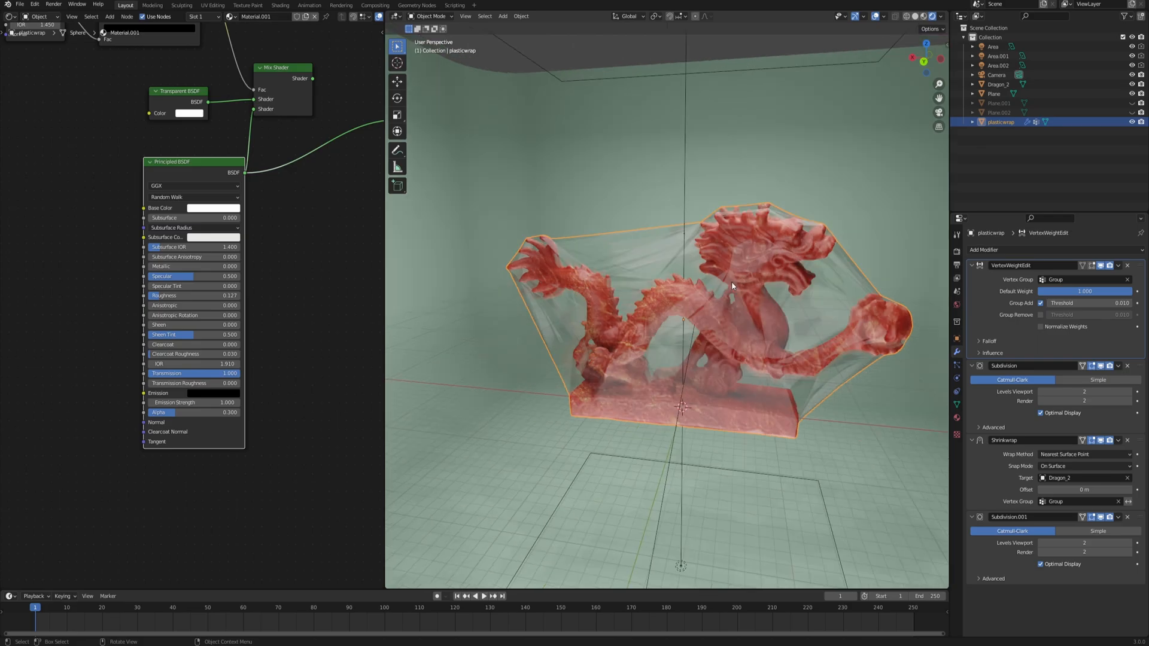
drag(730, 285, 684, 299)
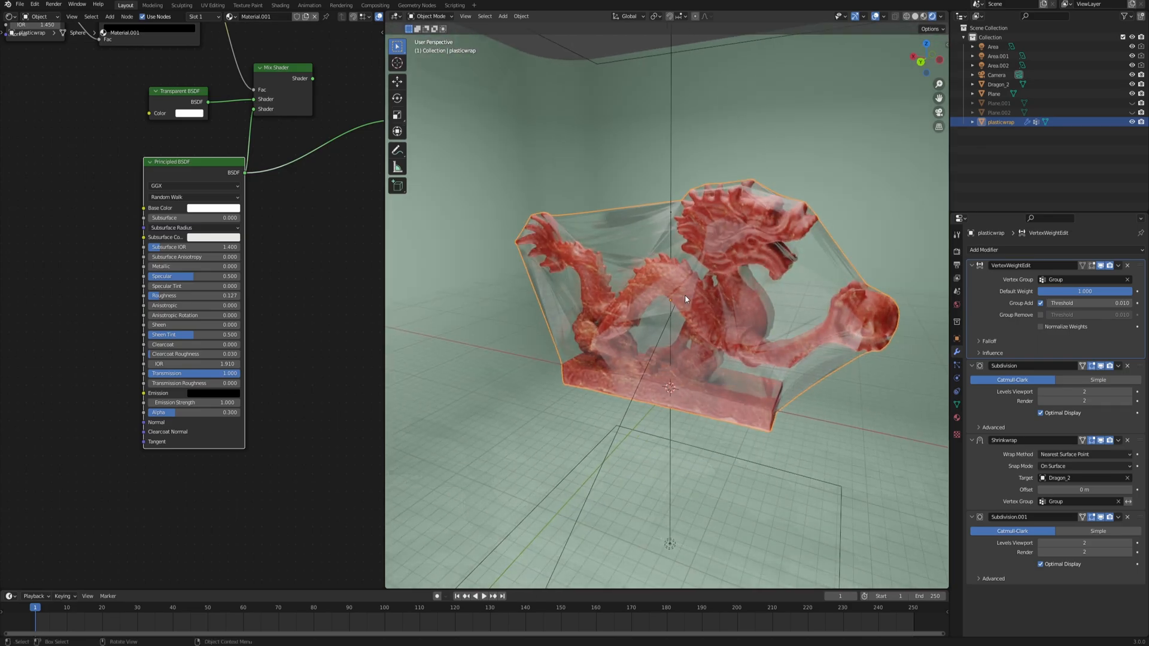
drag(684, 299, 680, 233)
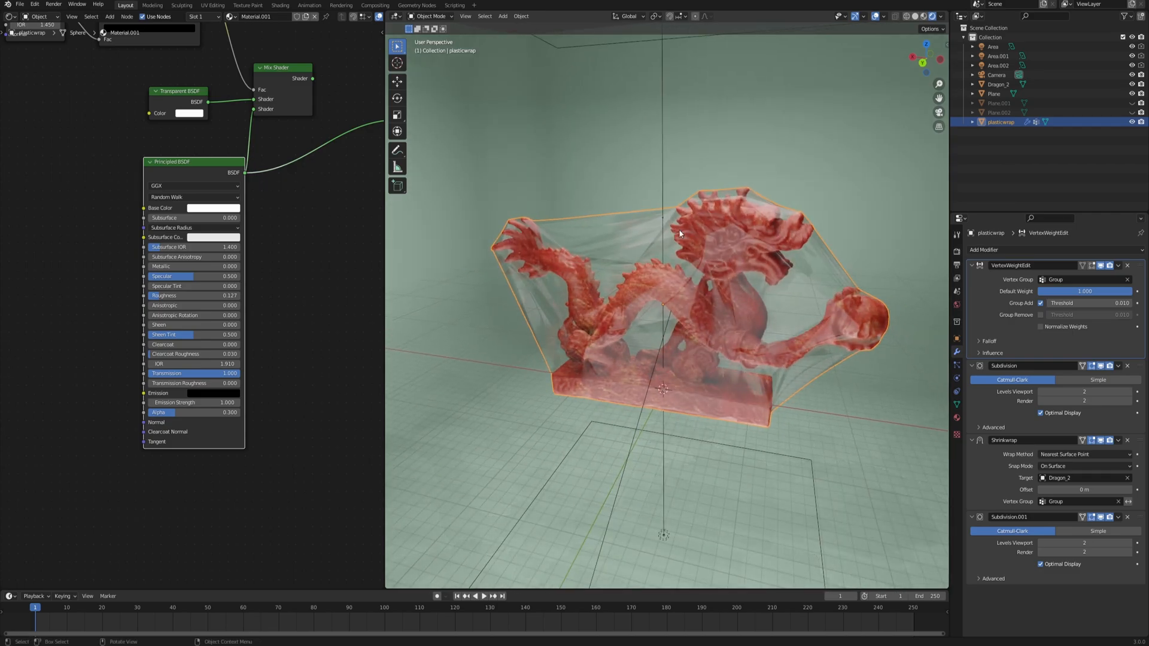
mouse_move(709, 276)
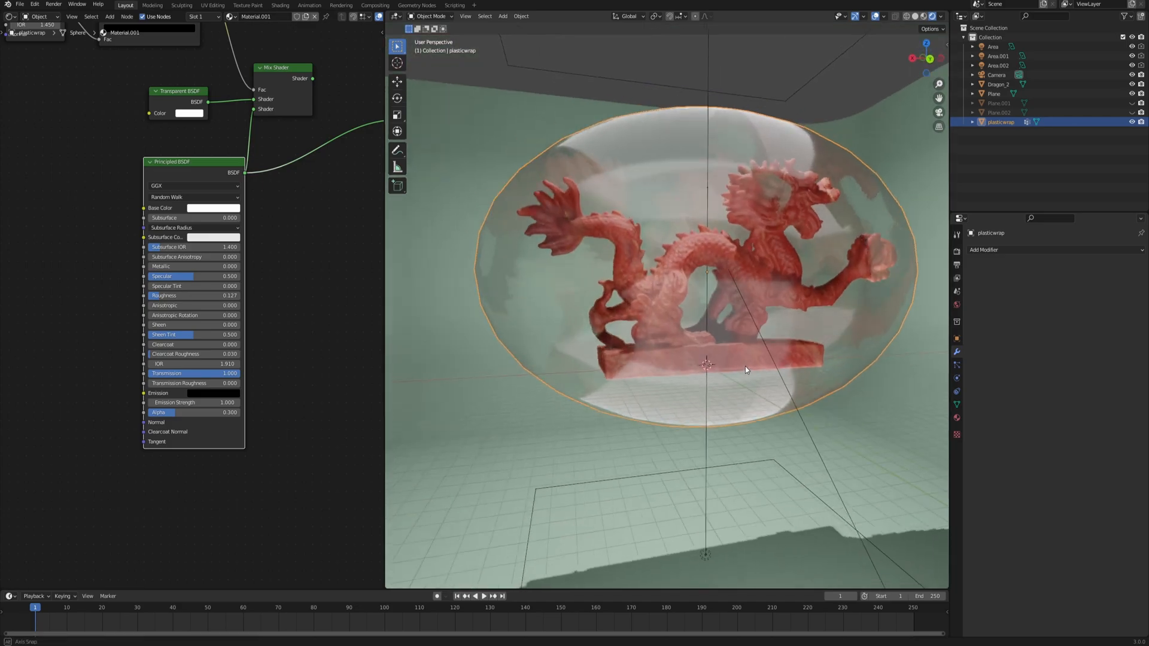
Step: Inspect the loose bubble and select the Dragon_2 statue in the Outliner
drag(745, 370, 658, 256)
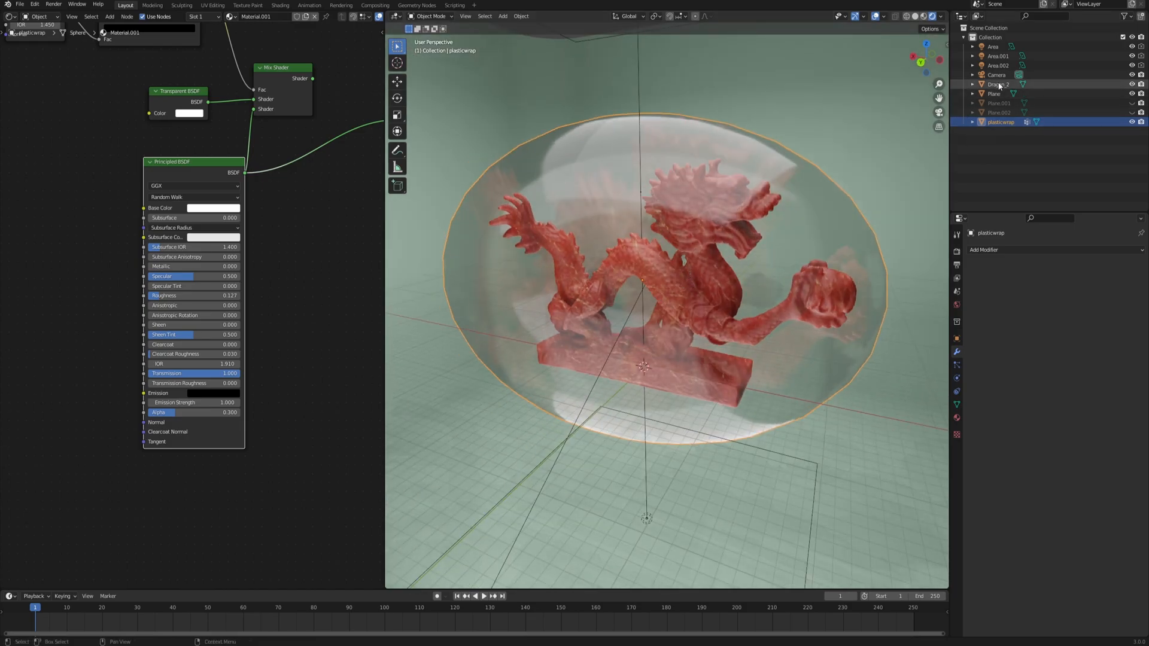
click(997, 84)
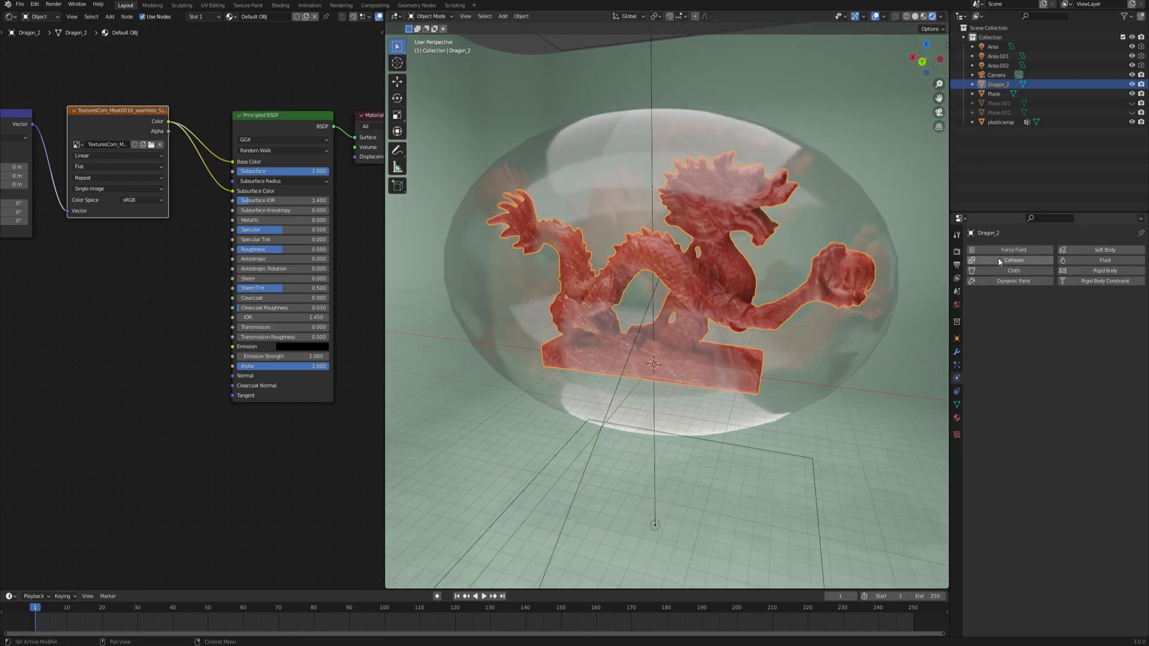
Step: Enable Collision physics on Dragon_2, then select the plasticwrap object
click(1013, 261)
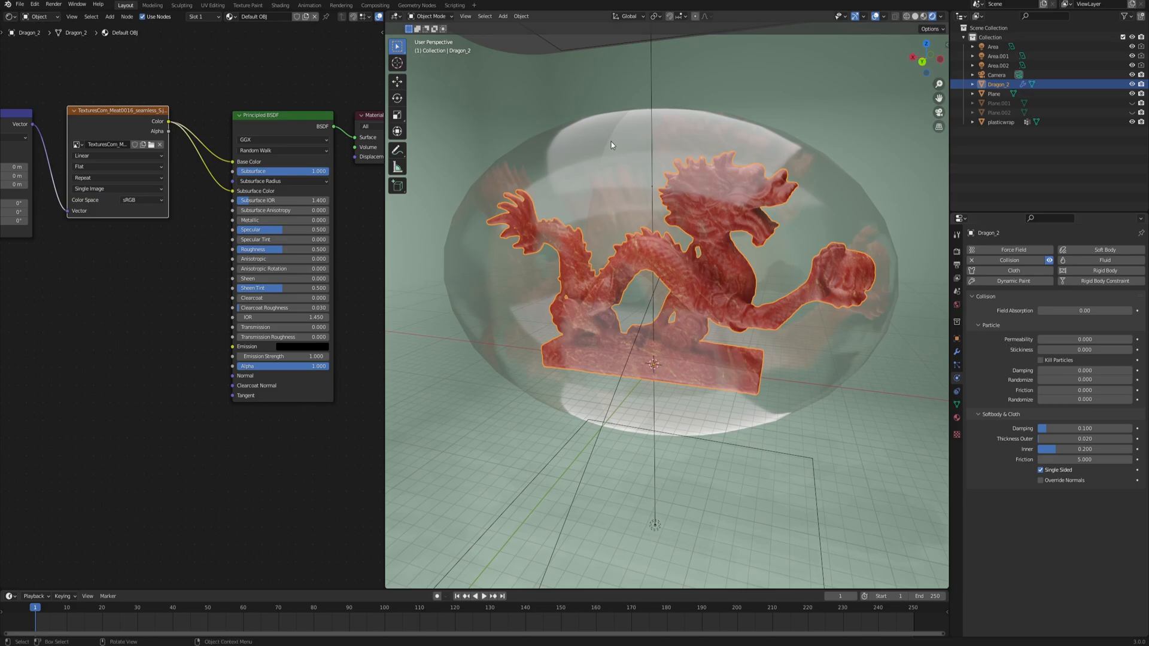
click(998, 122)
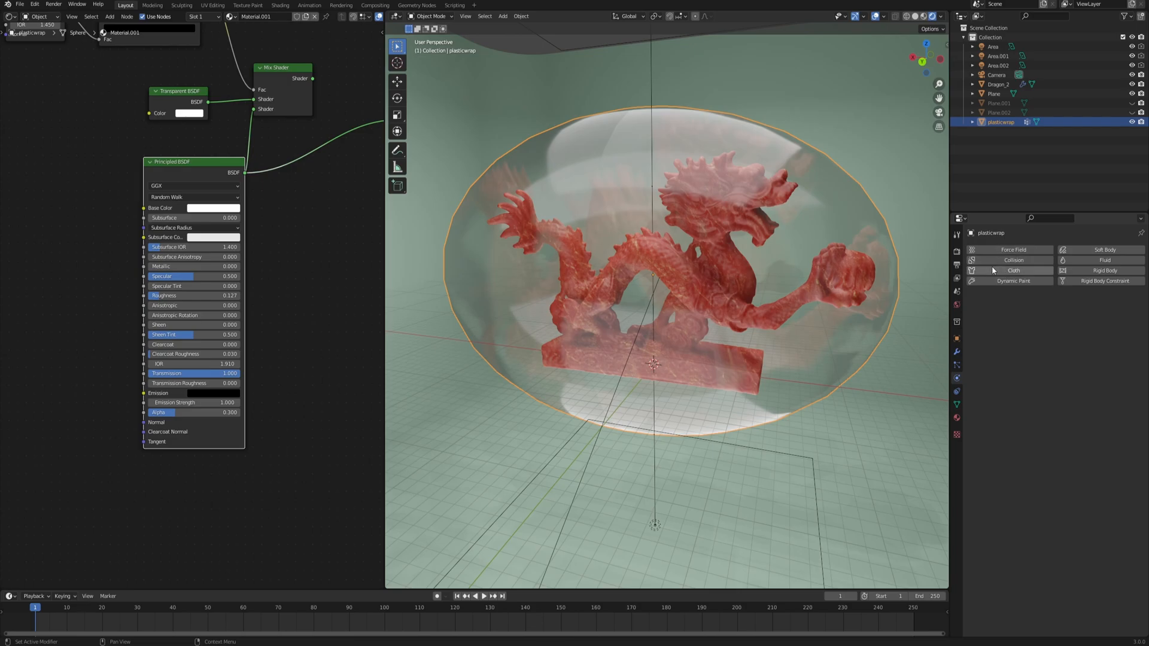
Step: Enable Cloth physics on plasticwrap and review its default settings (0.3 kg mass, tension 15)
click(1012, 270)
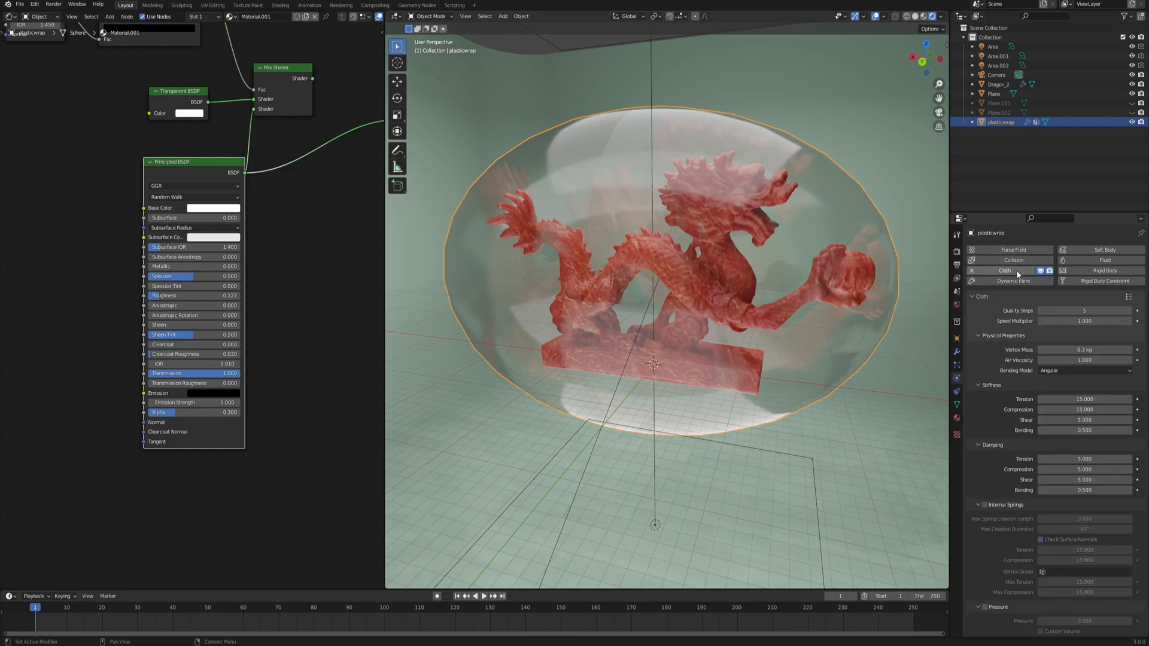
scroll(down, 3)
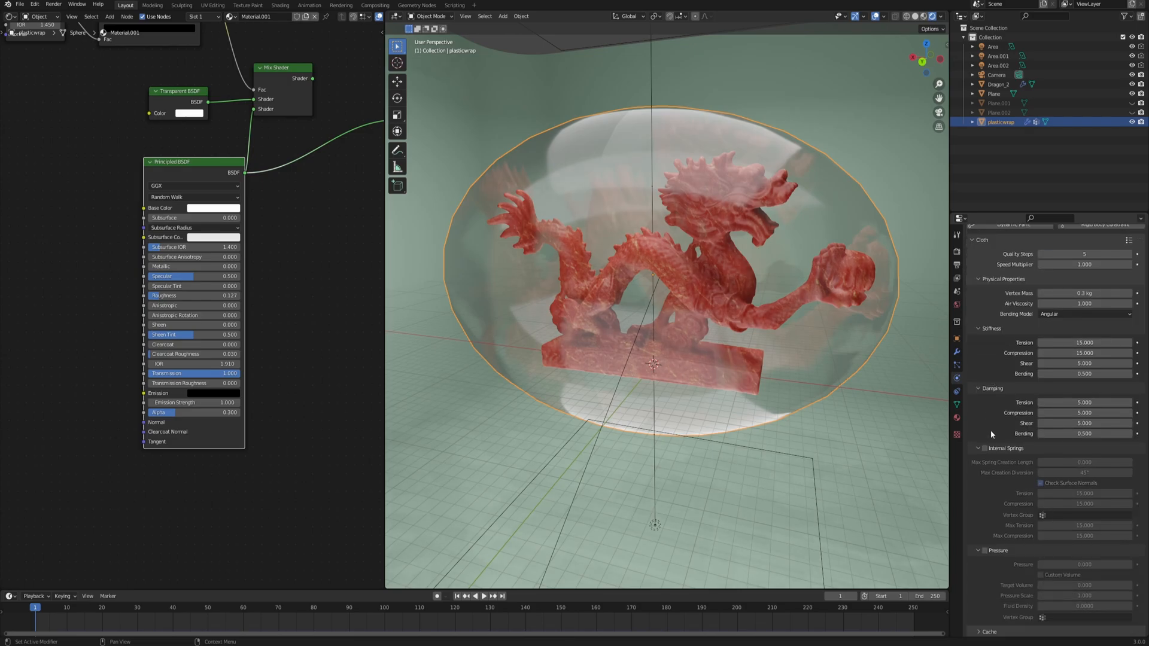
scroll(down, 3)
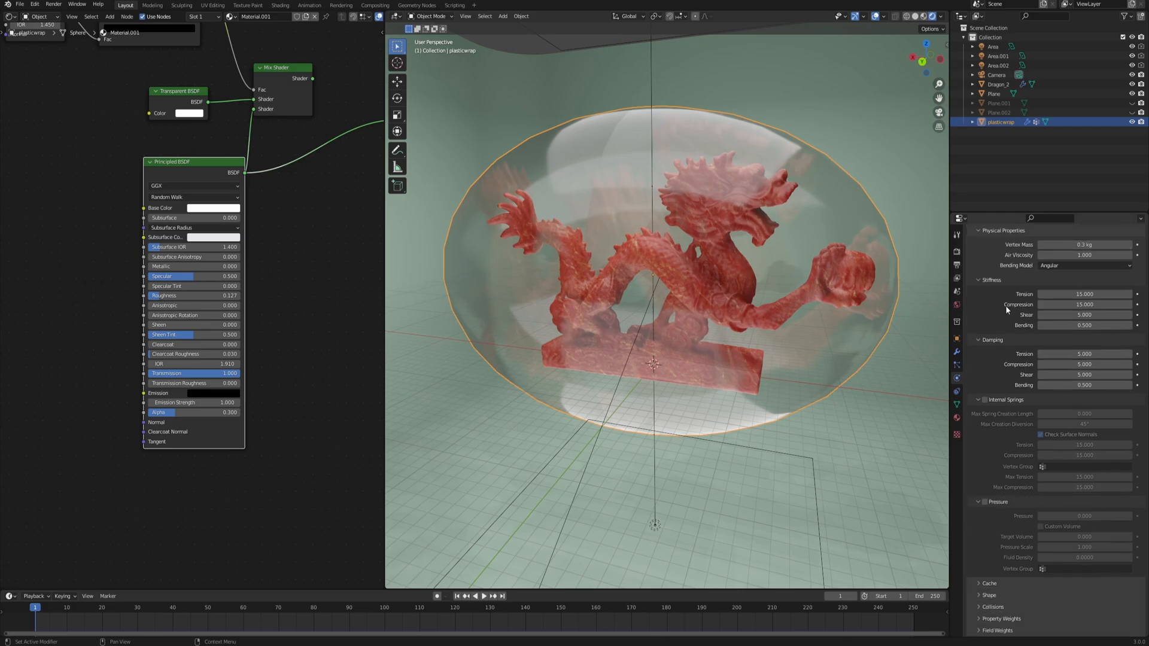
mouse_move(1084, 374)
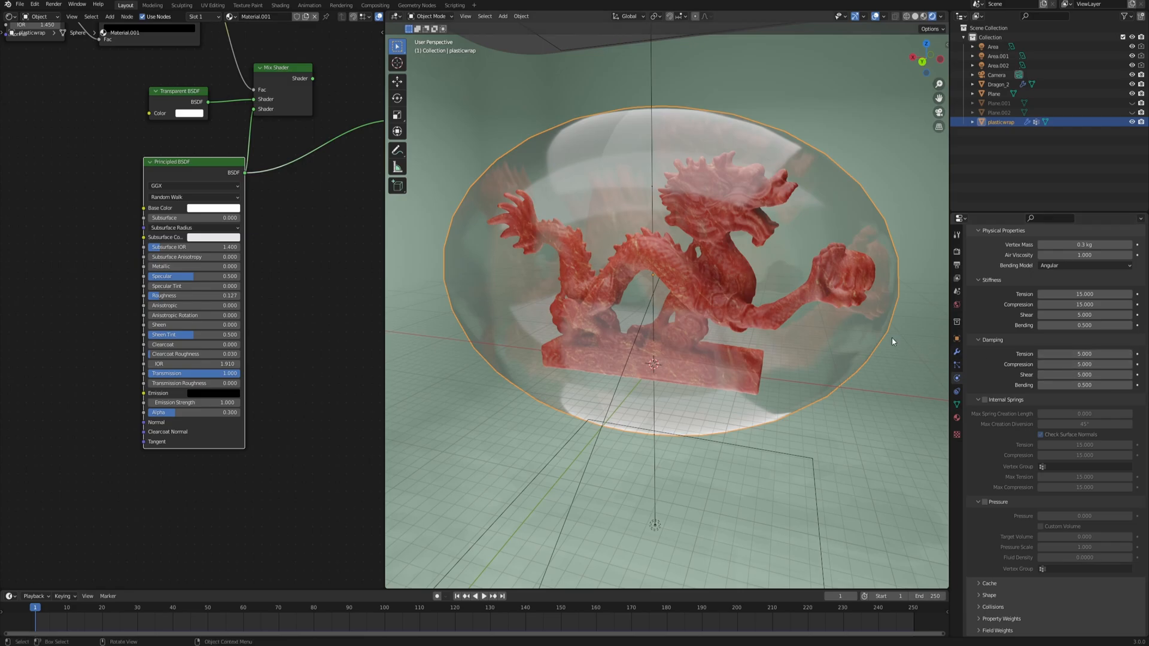
mouse_move(738, 309)
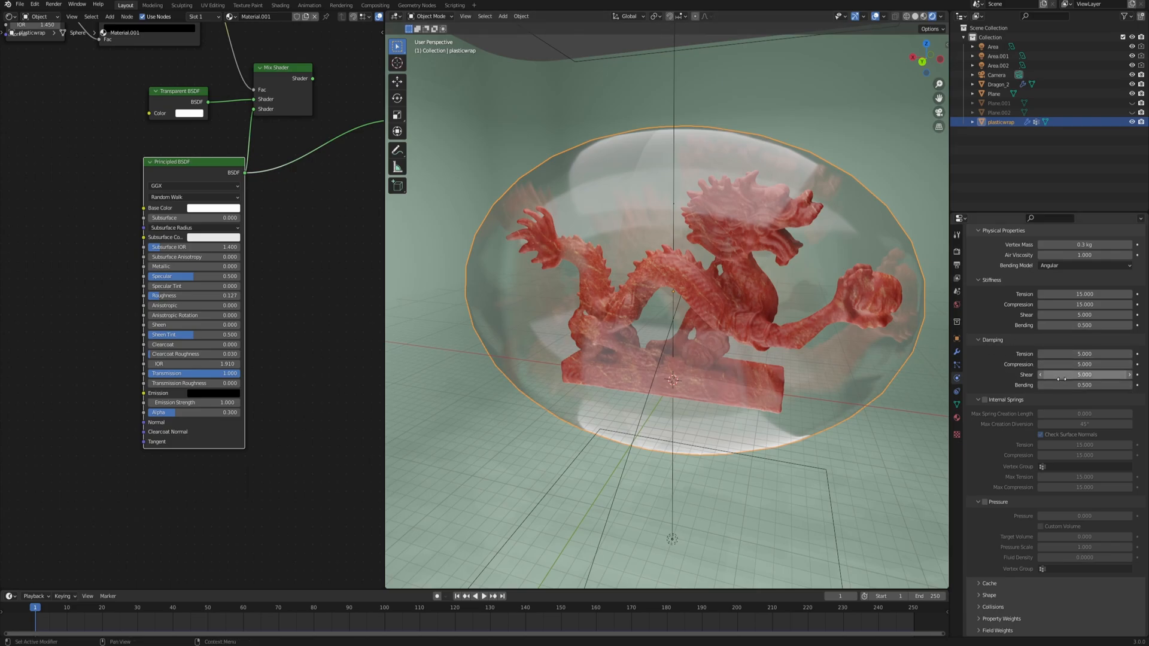
mouse_move(1082, 423)
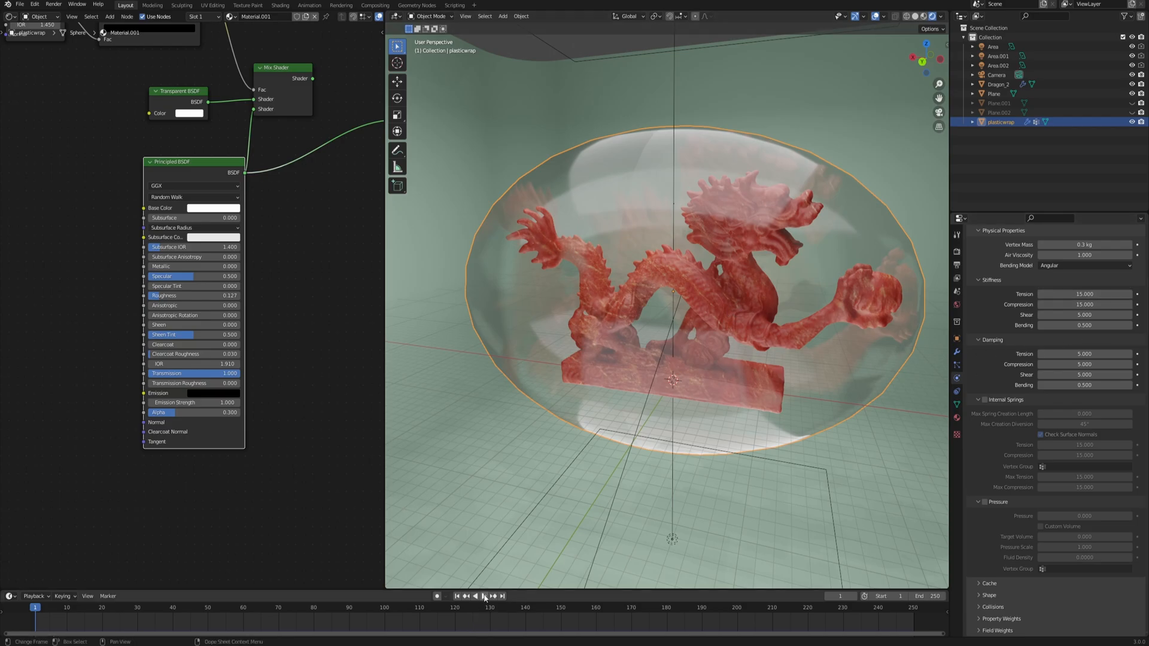
Step: Test-play the cloth simulation to about frame 103 and check the sphere mesh in Edit Mode
click(481, 613)
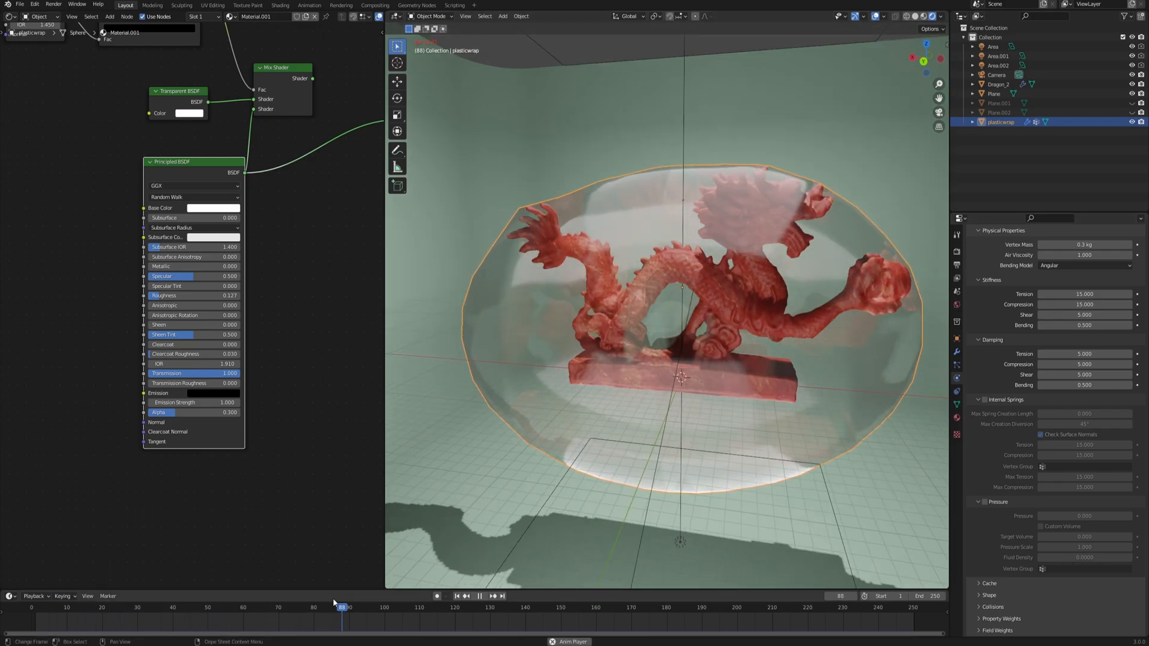
click(484, 613)
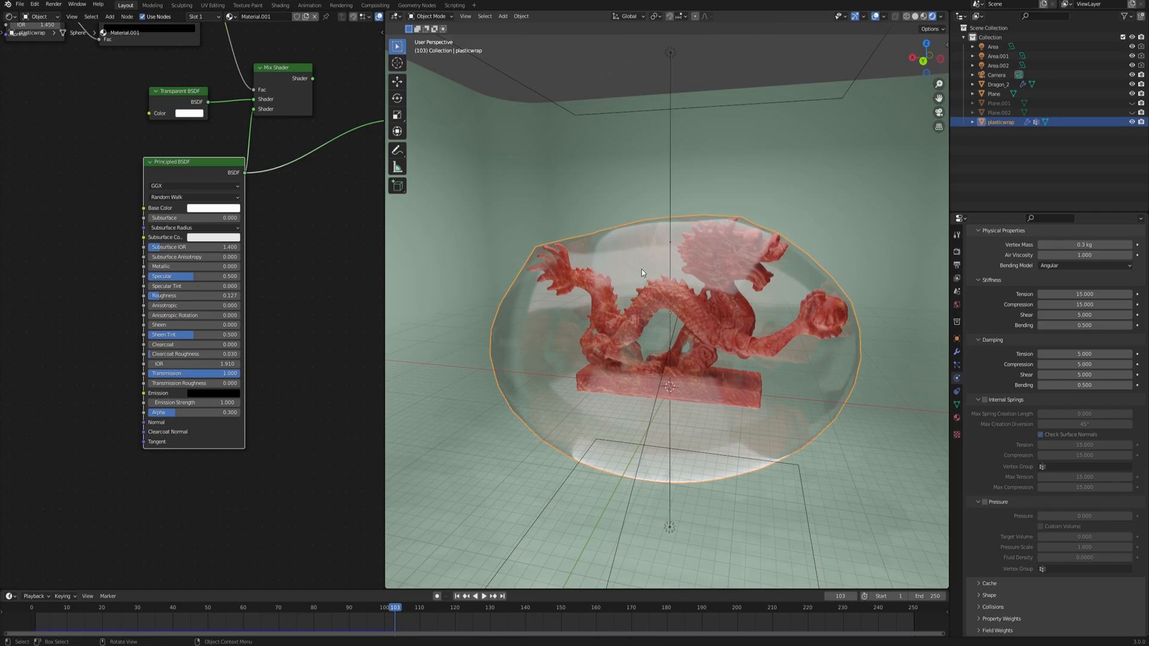
key(Tab)
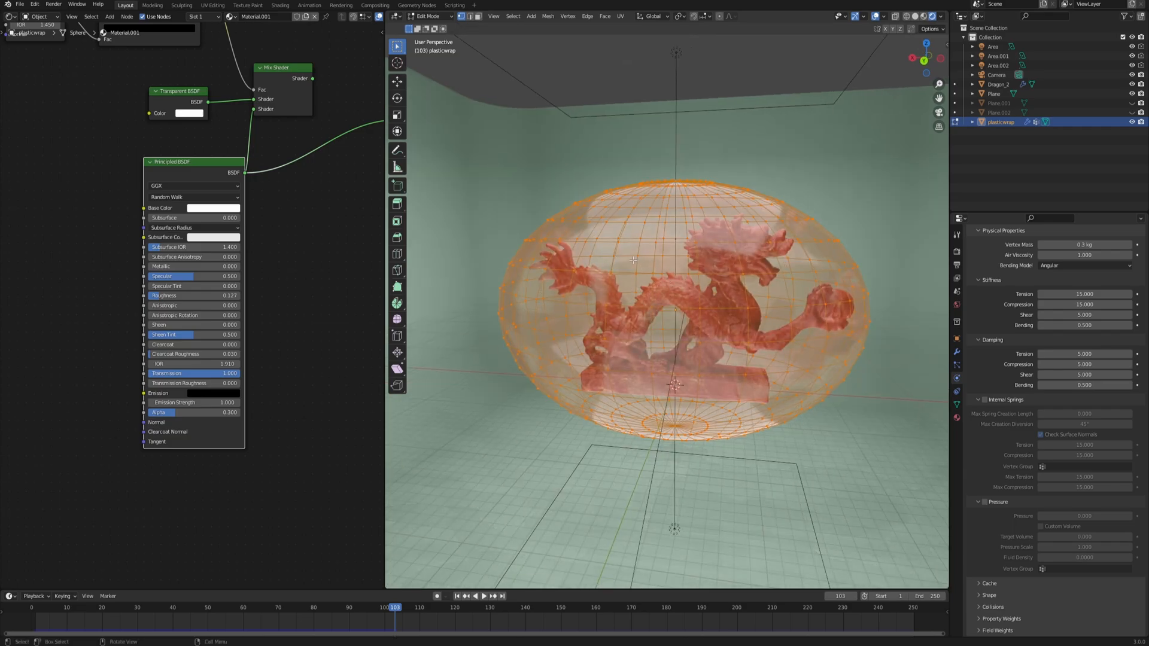
key(Tab)
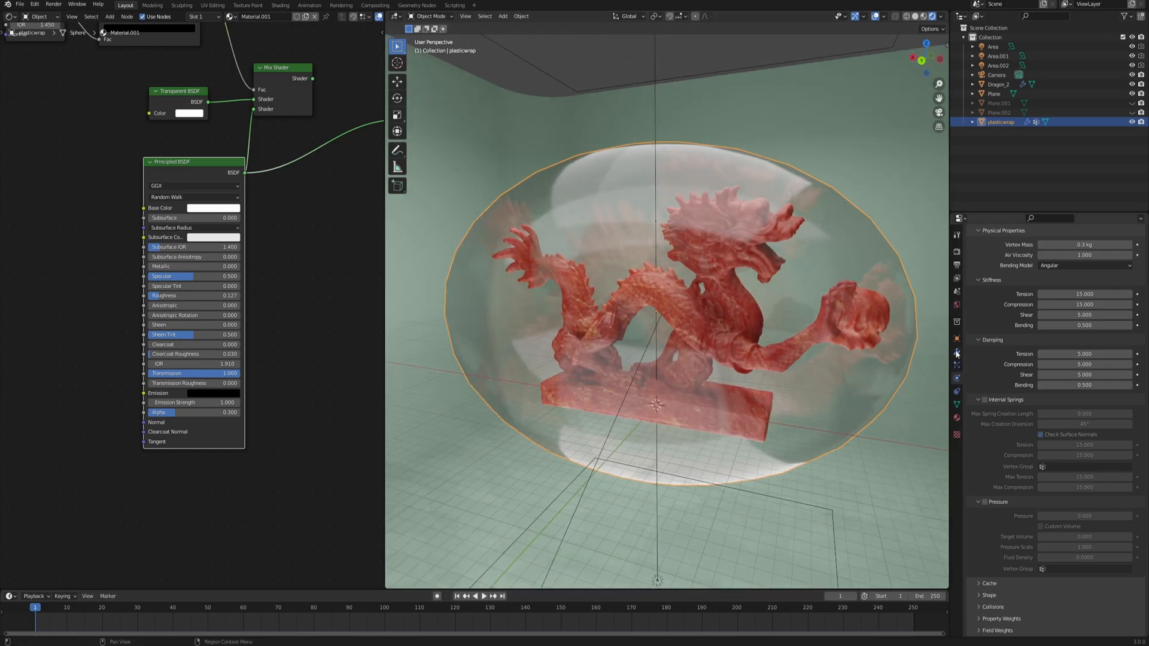
Step: Add a Subdivision Surface modifier to plasticwrap and replay, revealing jagged cache-mismatch shards
click(984, 248)
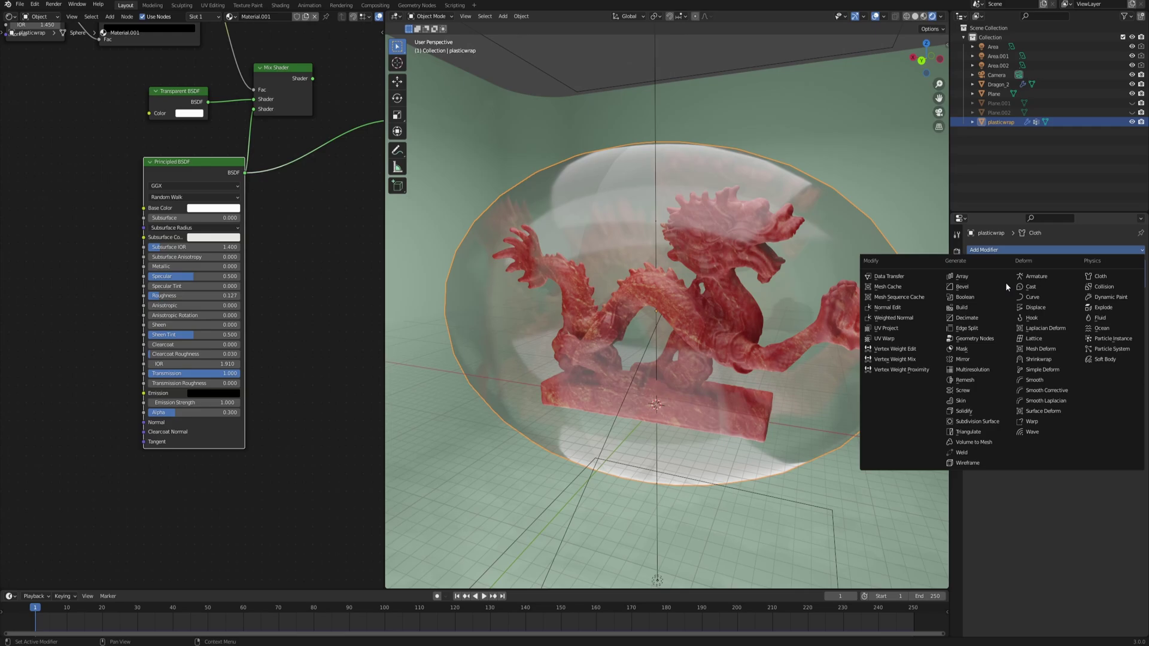
click(976, 421)
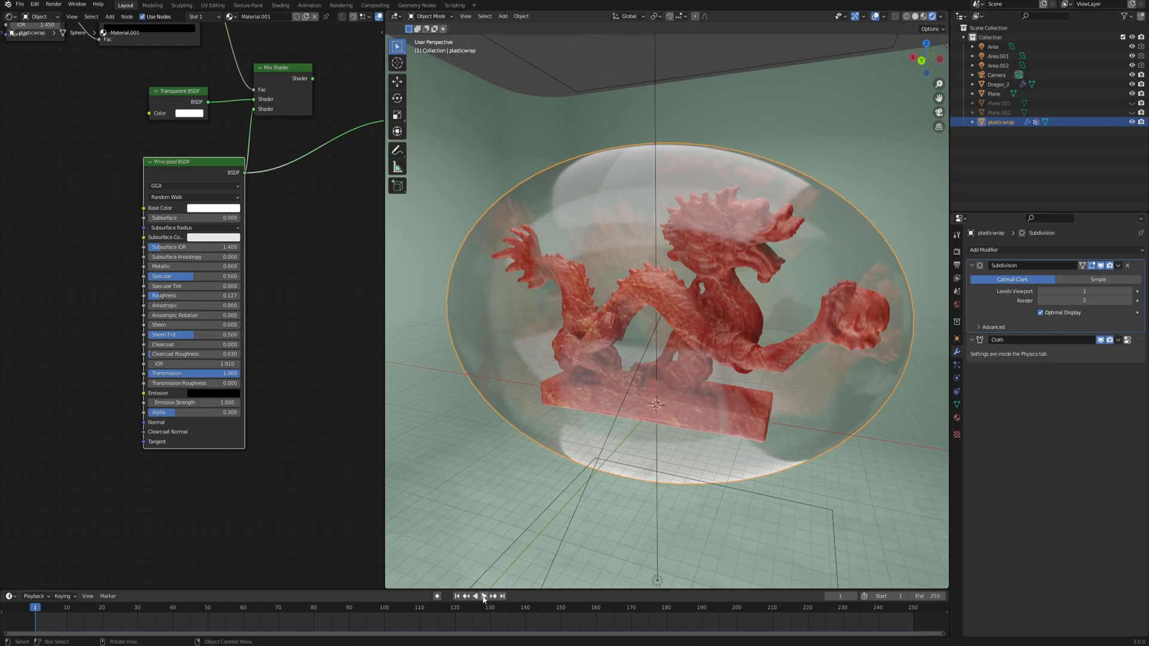
click(484, 613)
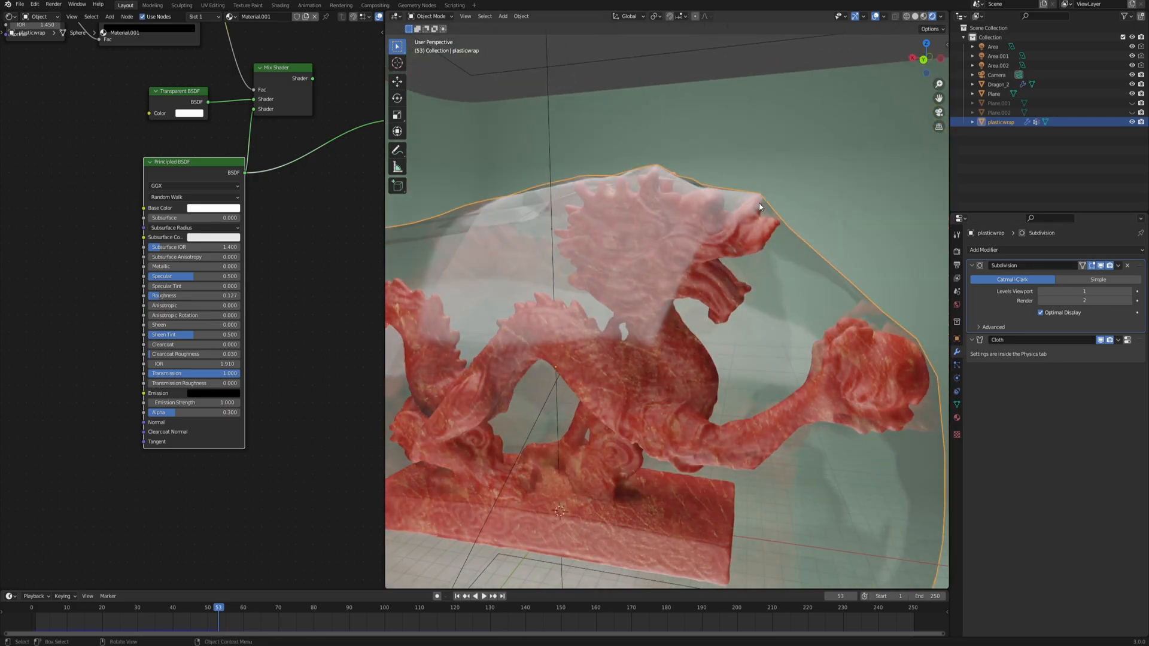
drag(759, 207, 707, 258)
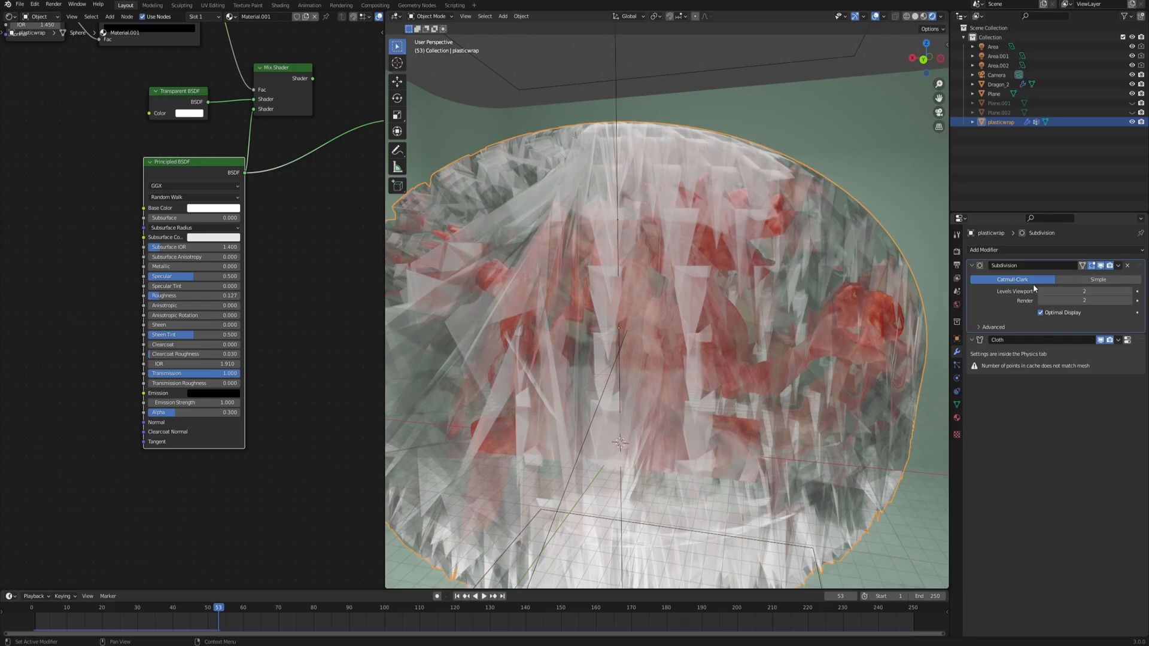
mouse_move(691, 246)
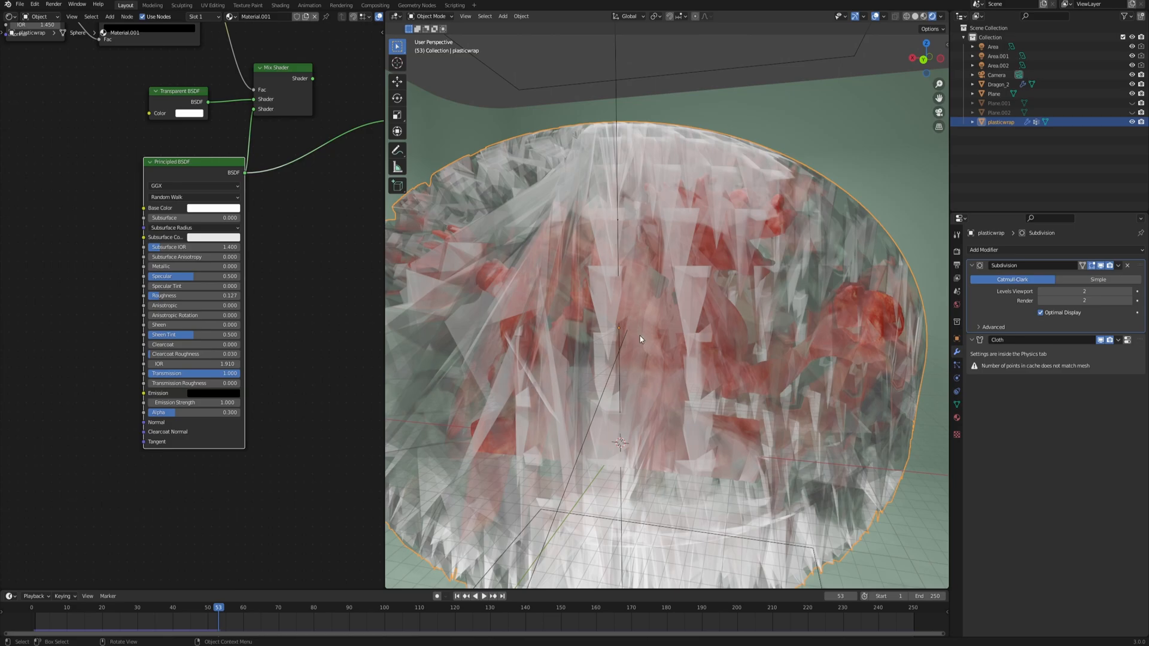
mouse_move(250, 623)
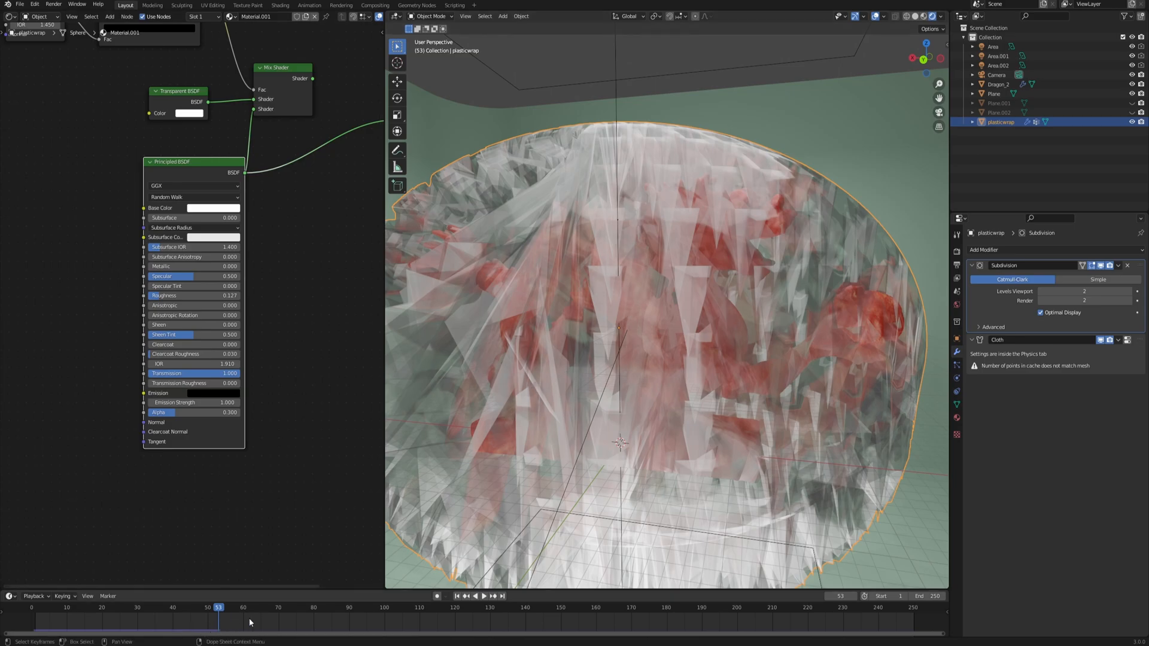
Step: Reset to frame 1 and replay so the subdivided wrap drapes smoothly to about frame 77
click(34, 625)
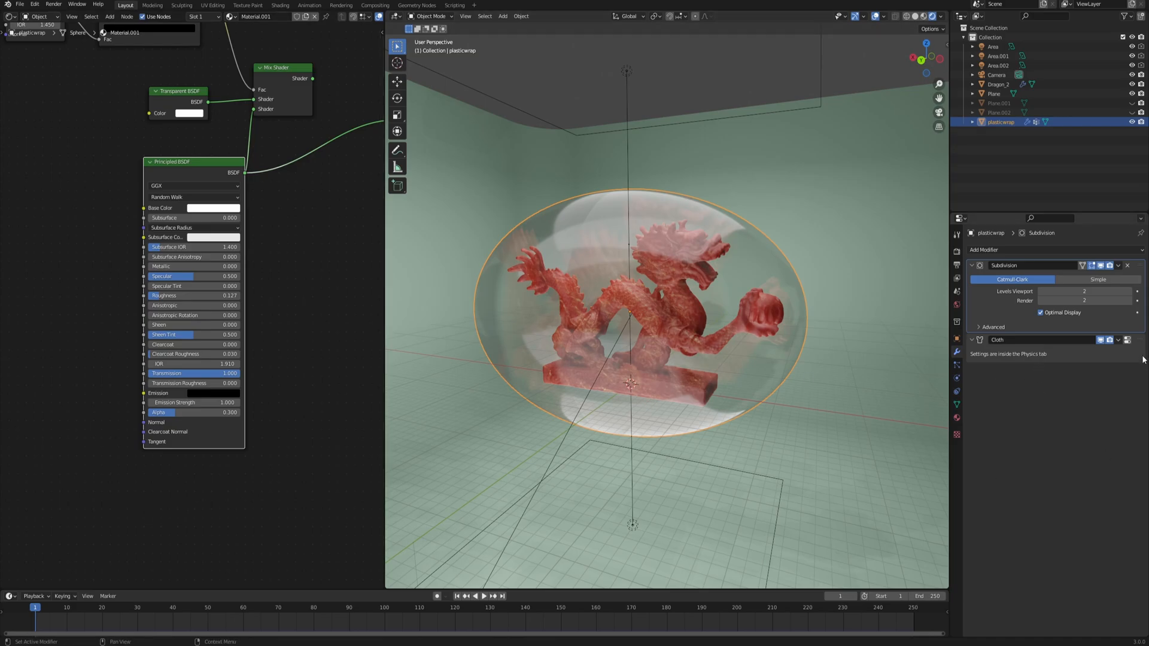
click(488, 596)
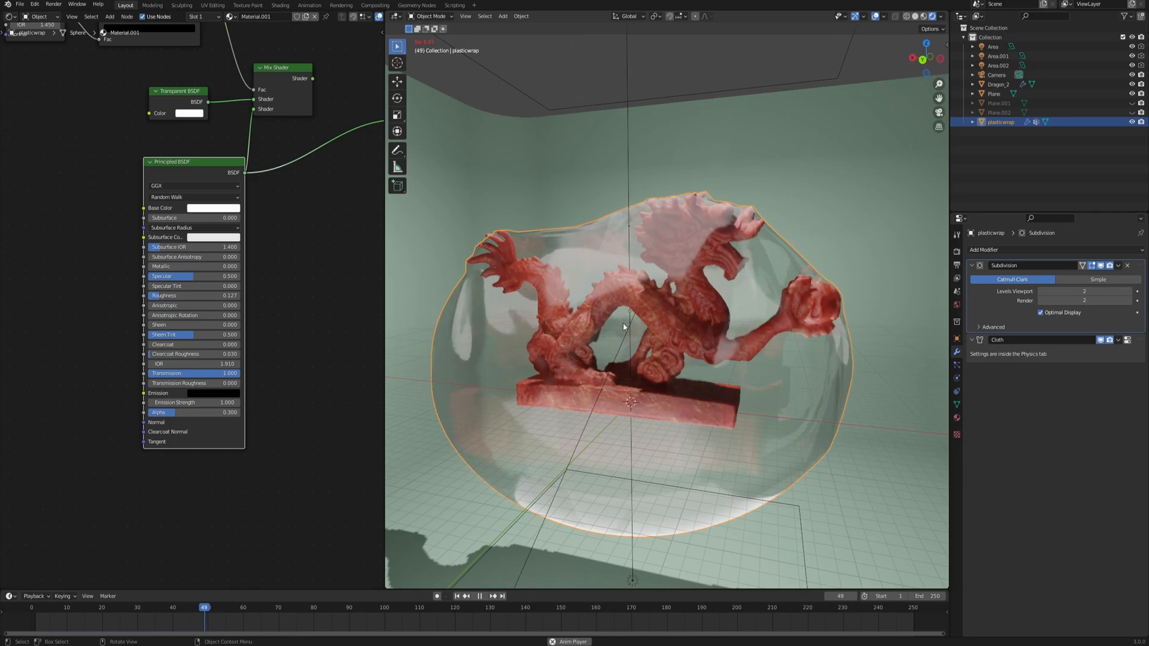
click(478, 613)
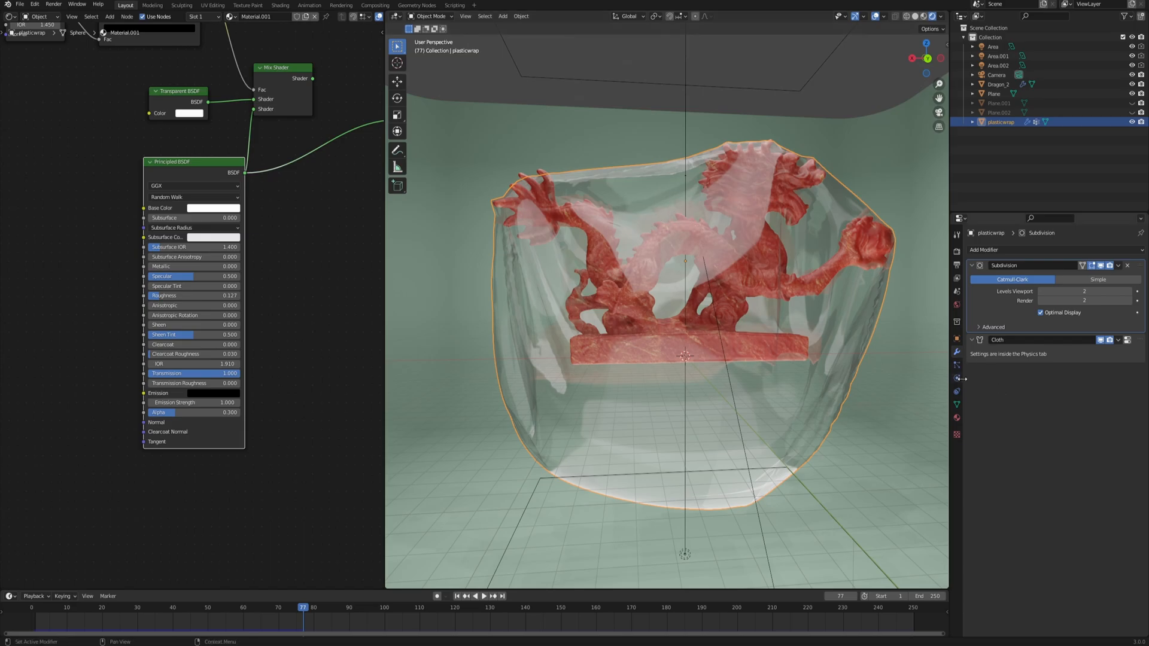
Step: Zero the cloth's Gravity field weight and replay to frame 45, leaving a floating bubble
click(956, 377)
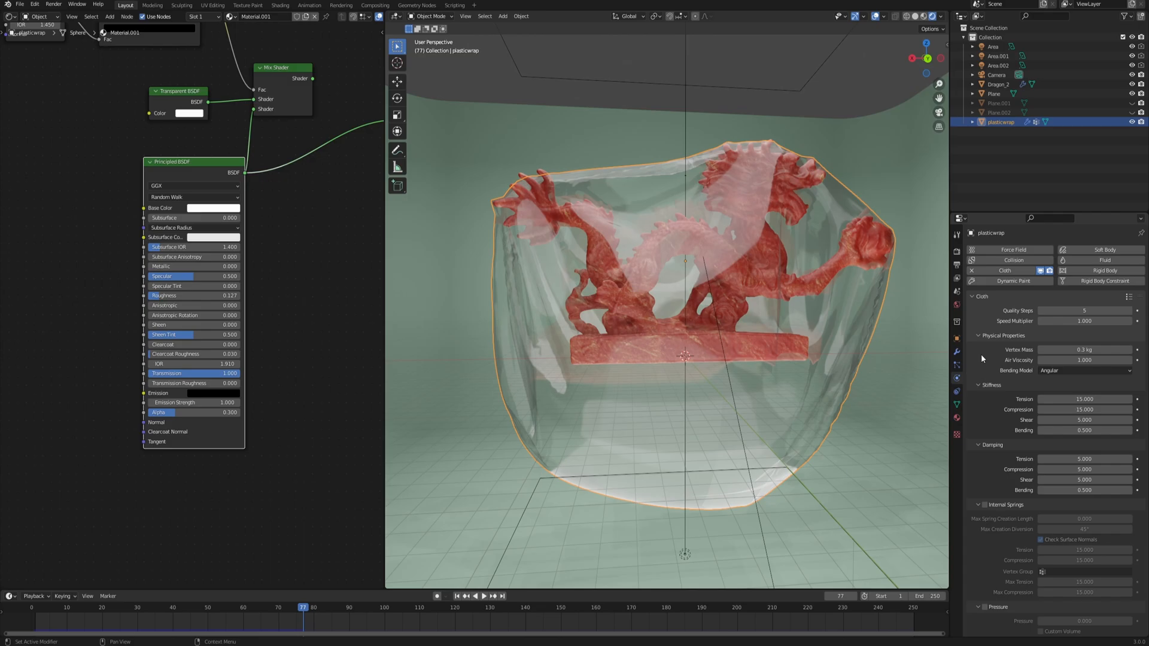
scroll(down, 3)
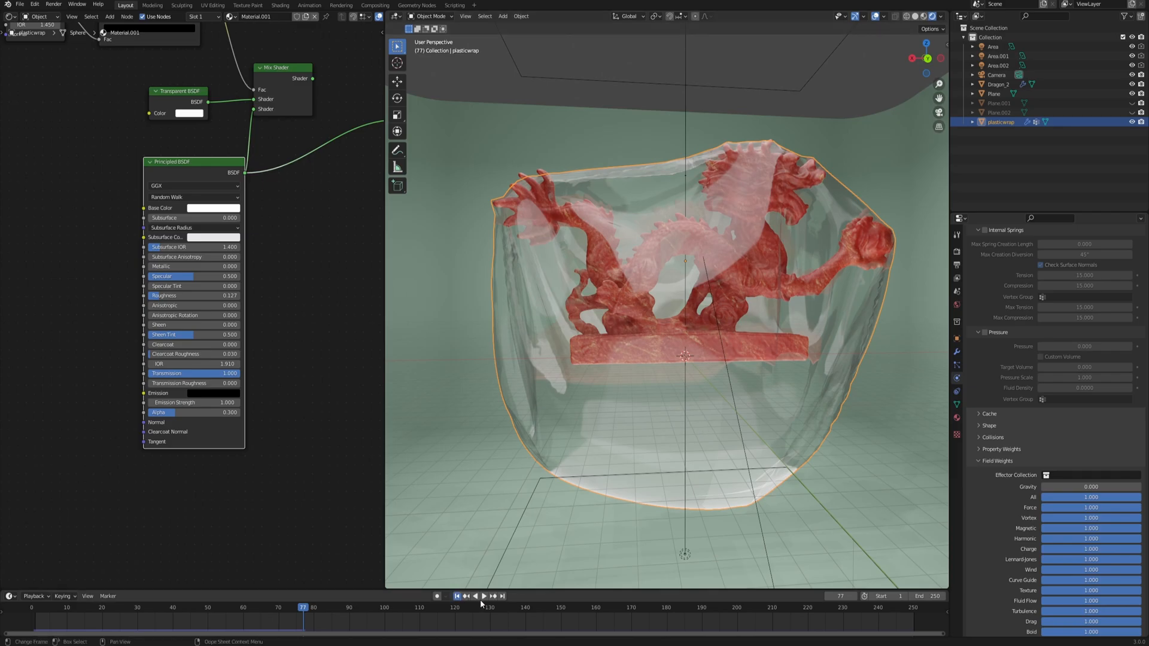
click(486, 612)
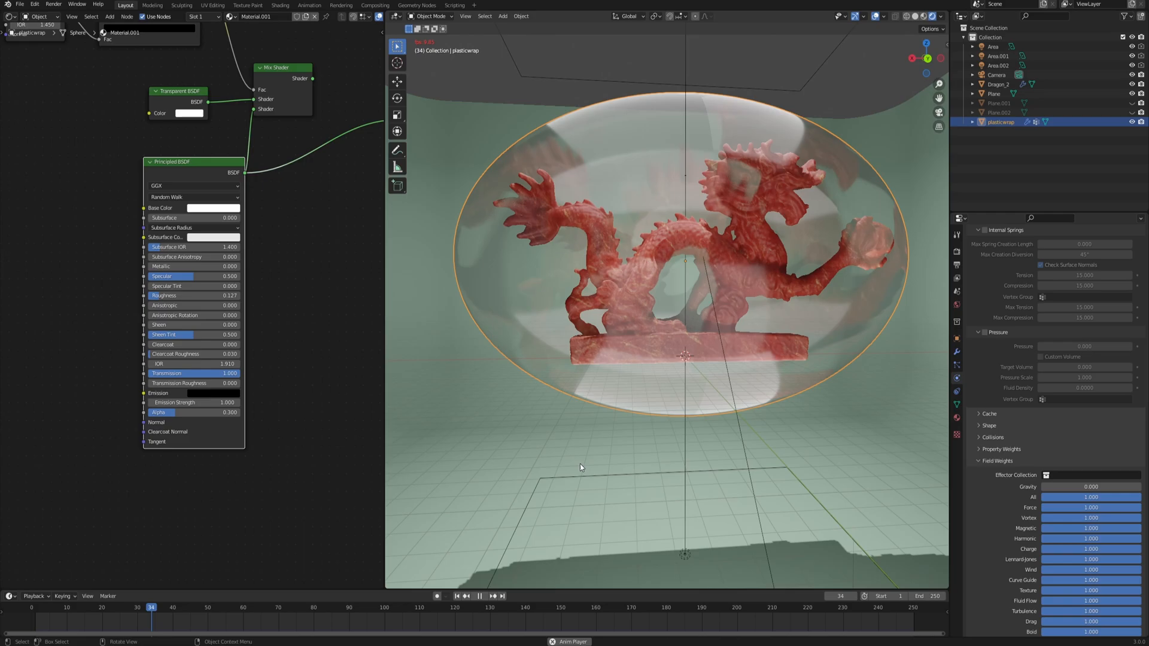
click(479, 612)
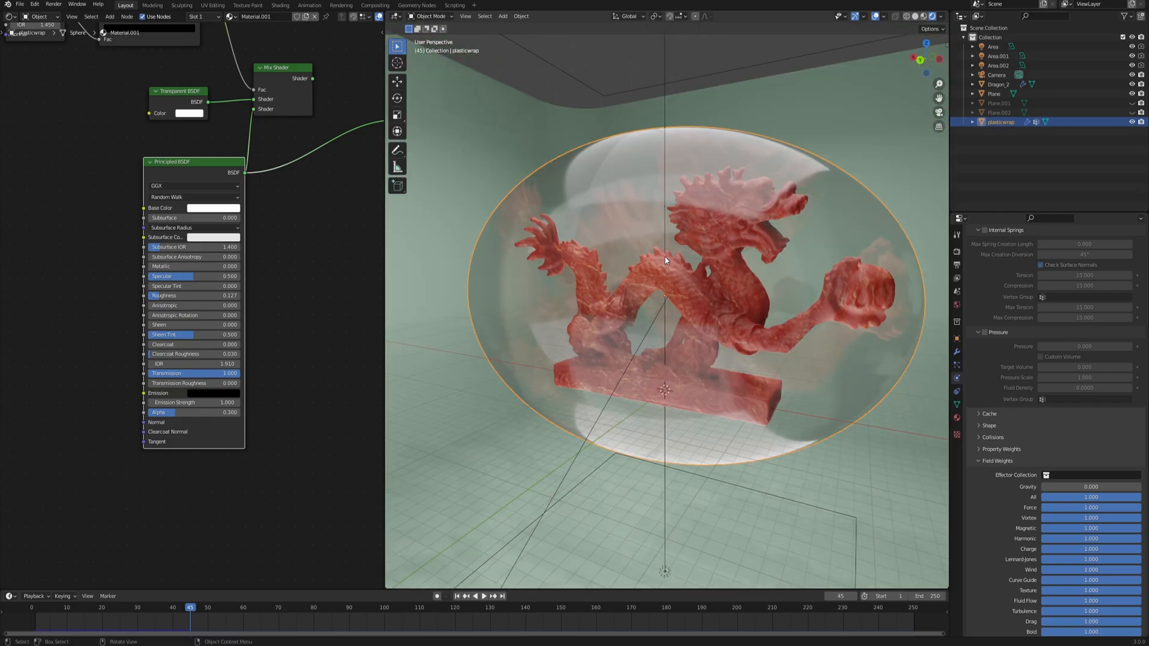
mouse_move(995, 457)
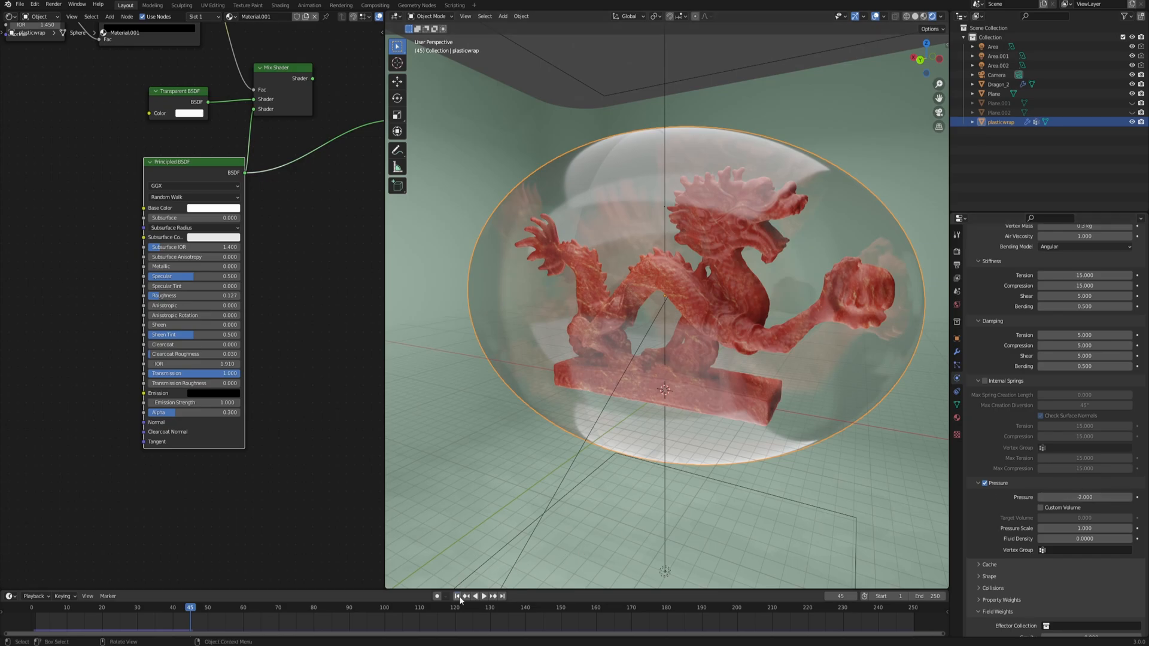
Step: Replay with Pressure -2 so the wrap crumples onto the dragon, then rewind to the start
click(481, 613)
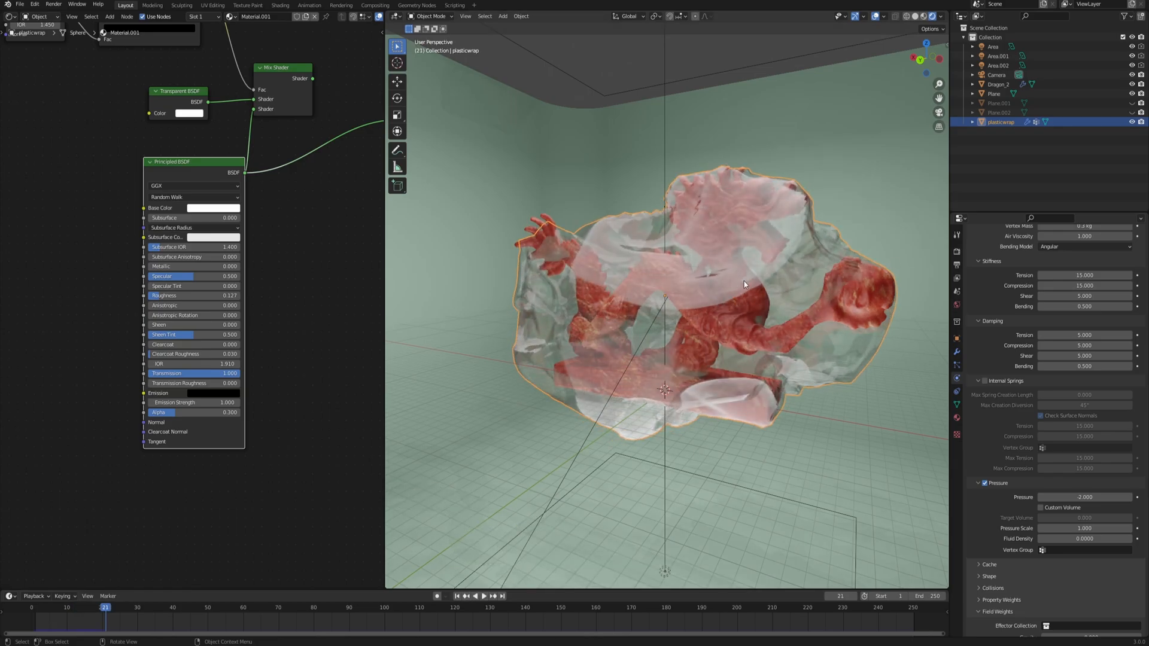
click(486, 613)
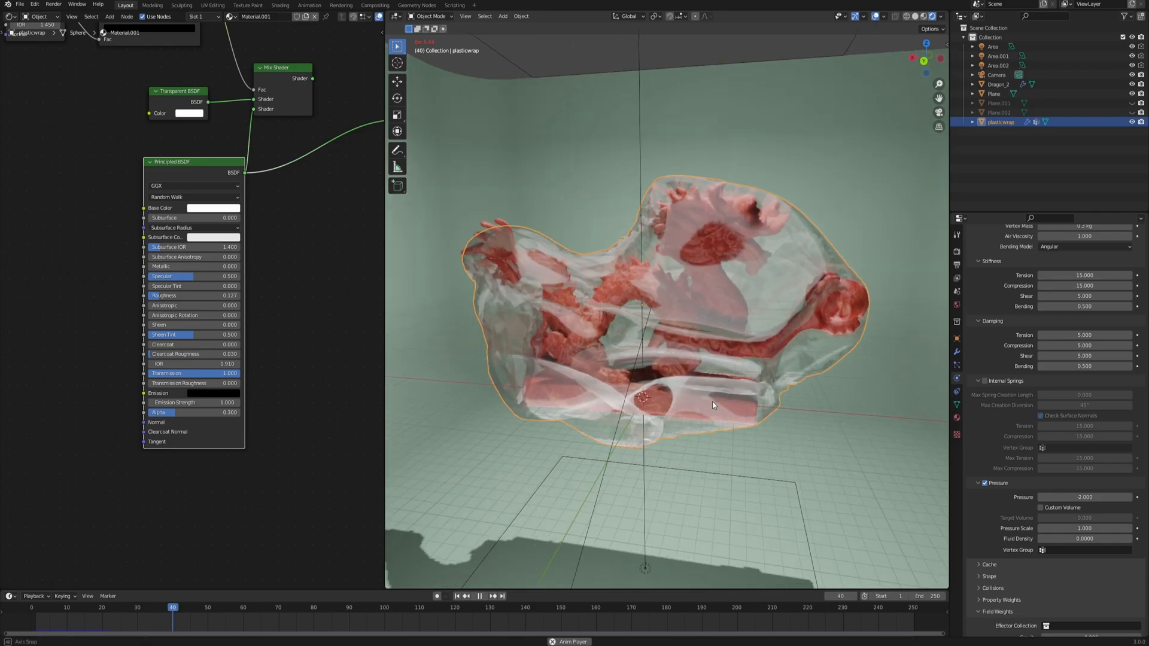
click(480, 612)
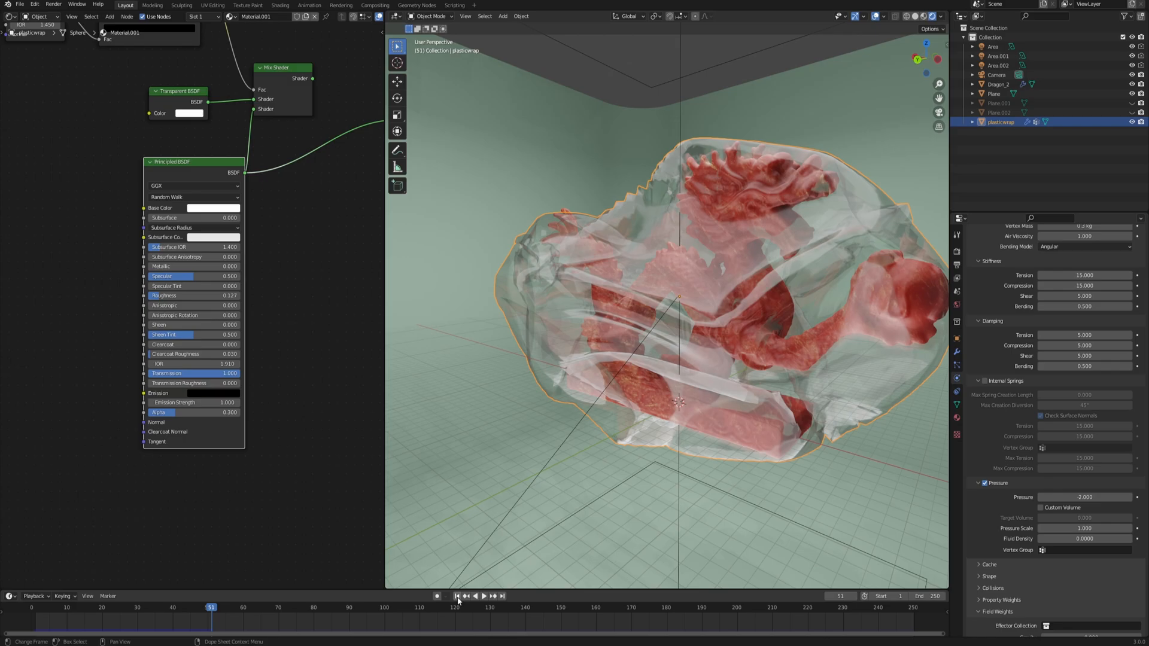
click(457, 596)
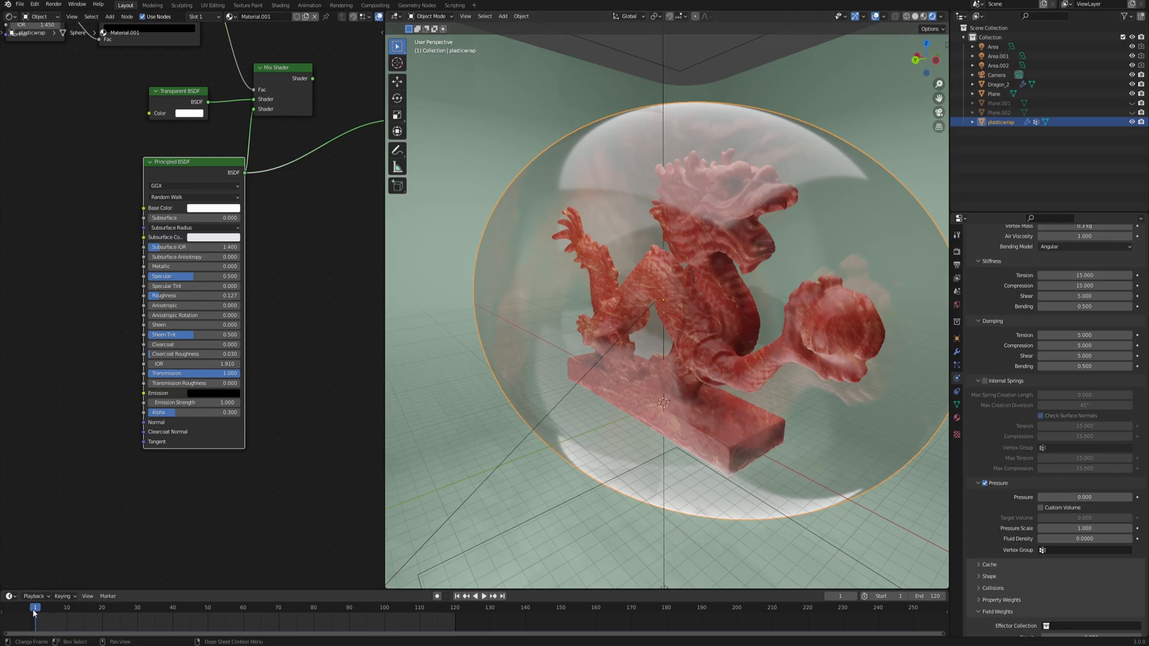
mouse_move(1084, 496)
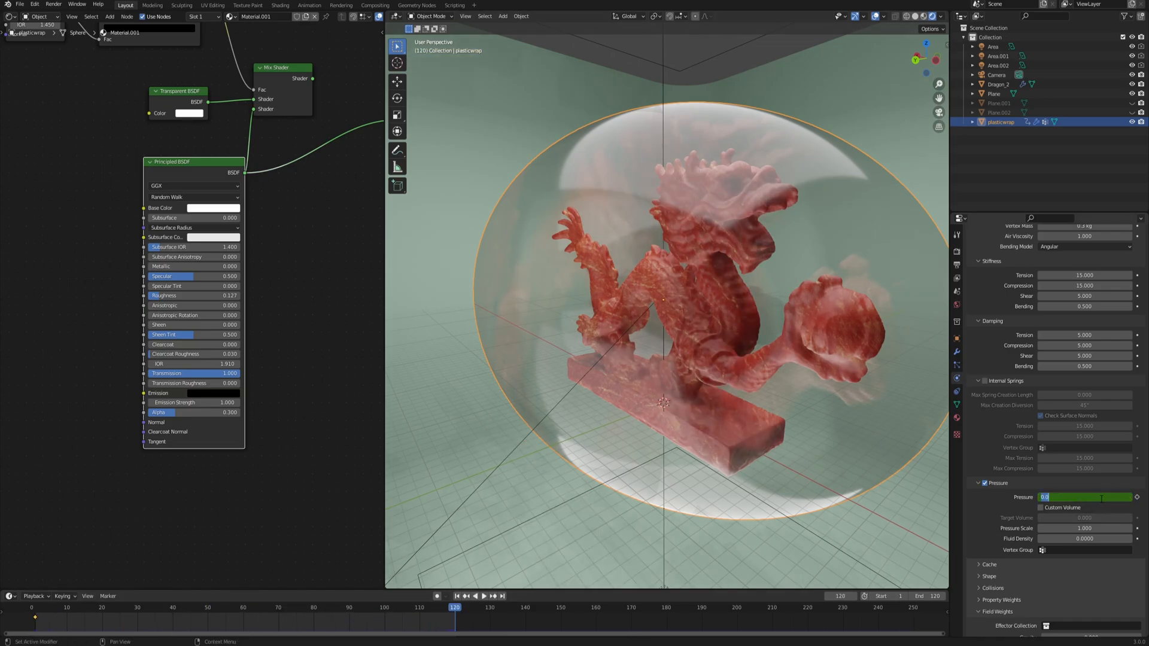
Step: Enter Pressure -10 at frame 120 for the pressure keyframe animation
text(-10)
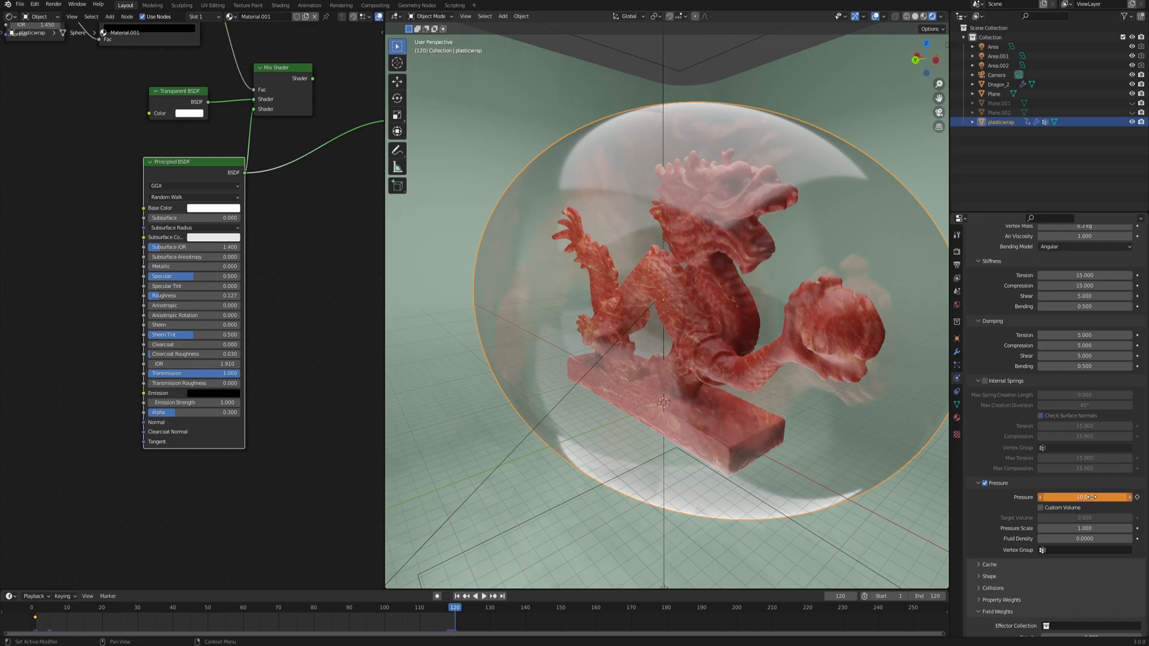
mouse_move(1085, 497)
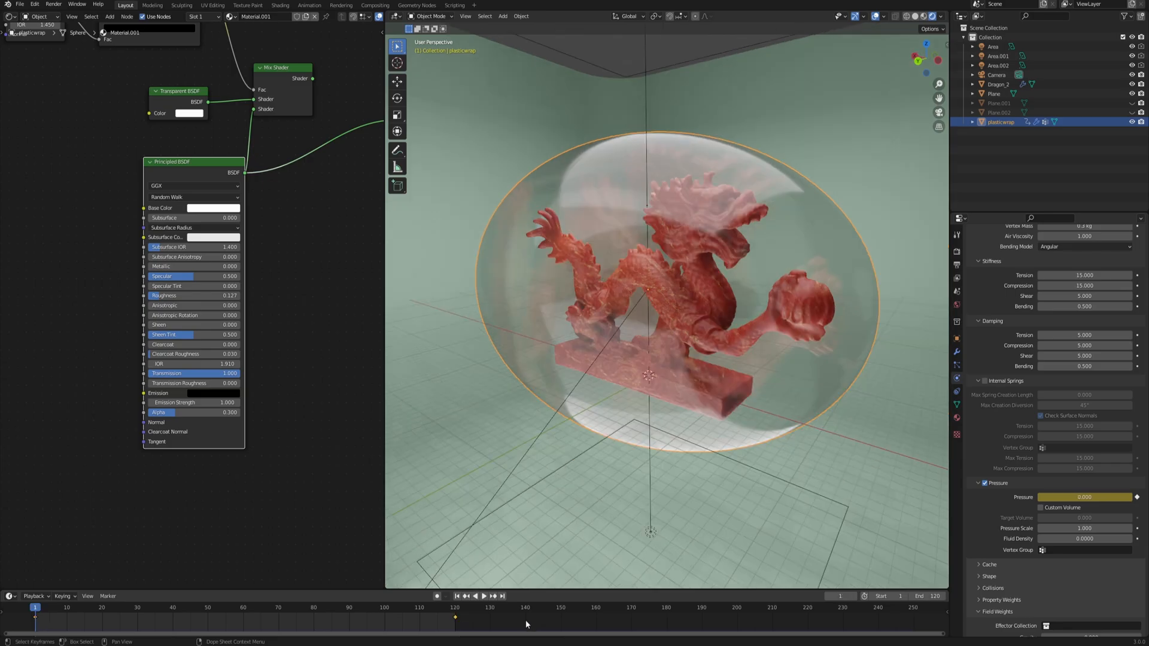
Step: Play the simulation so the plastic crumples onto the dragon, pausing around frame 88
click(486, 612)
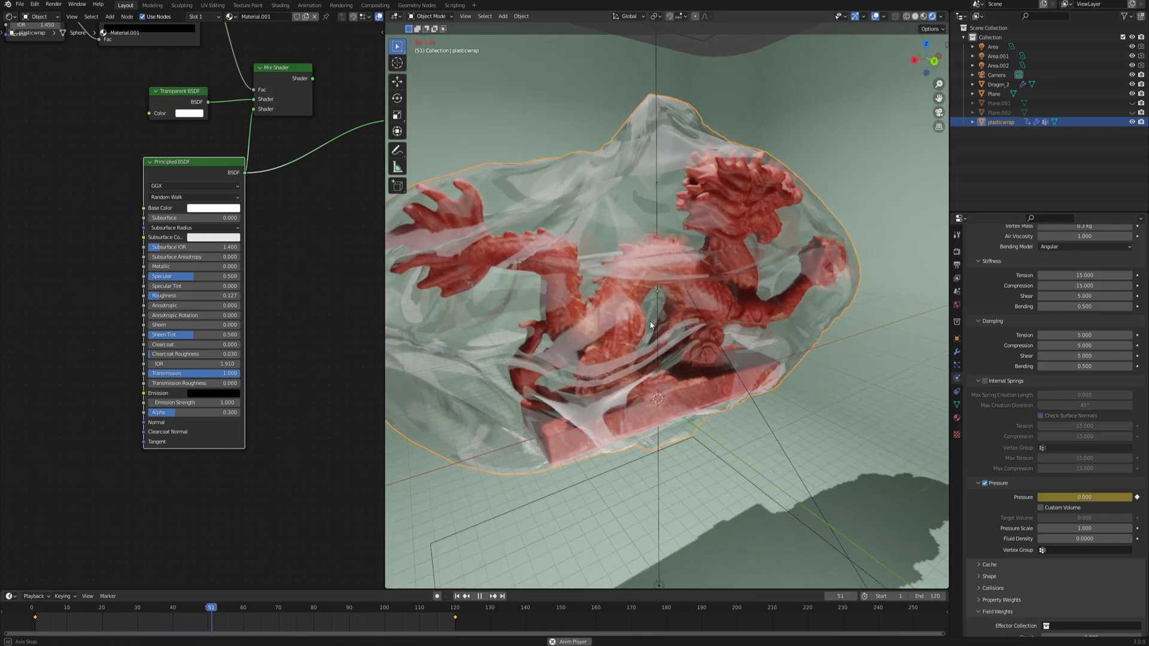
click(479, 612)
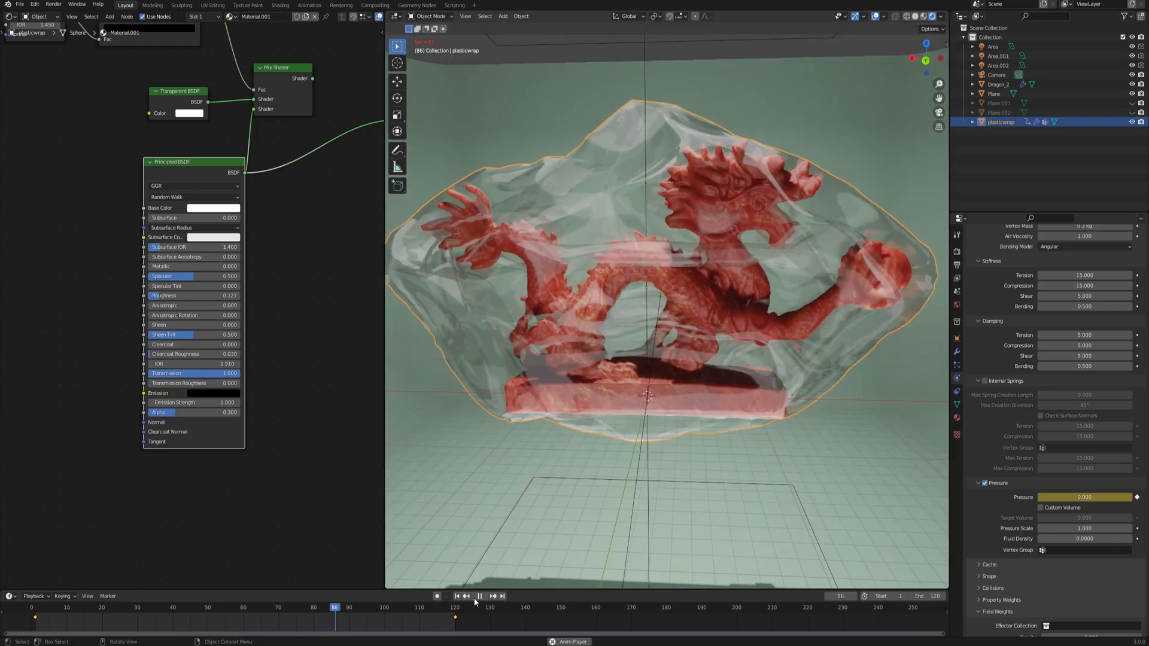
click(475, 613)
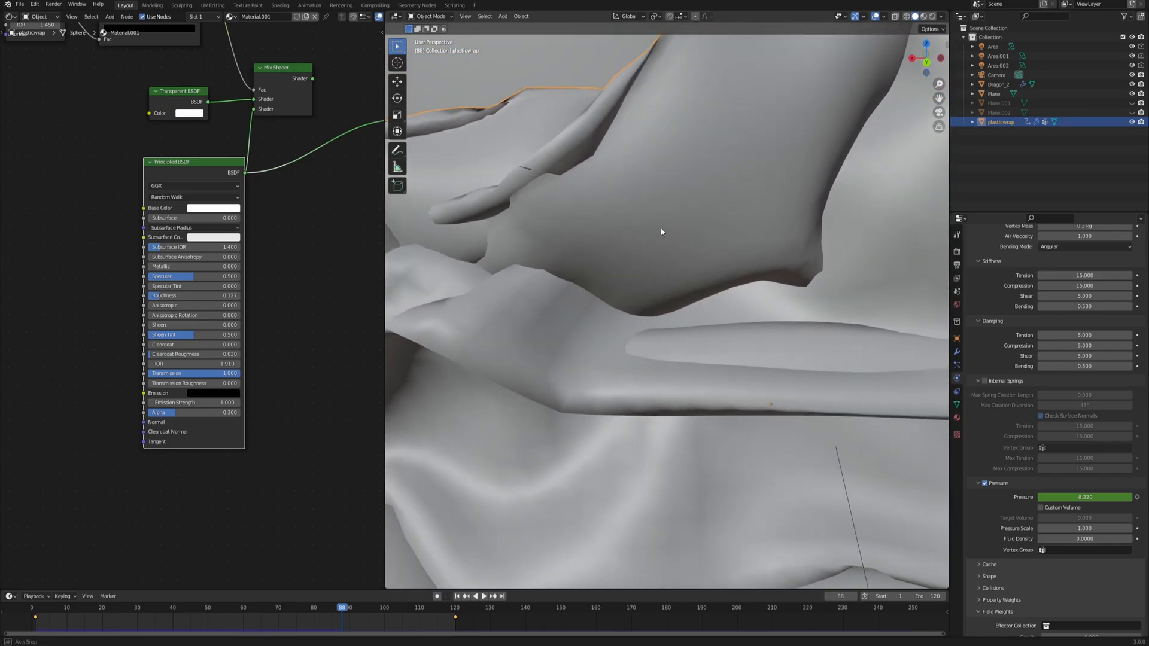
Step: Orbit and pull back the view to inspect the crumpled folds of the wrapped plastic
drag(660, 232, 626, 166)
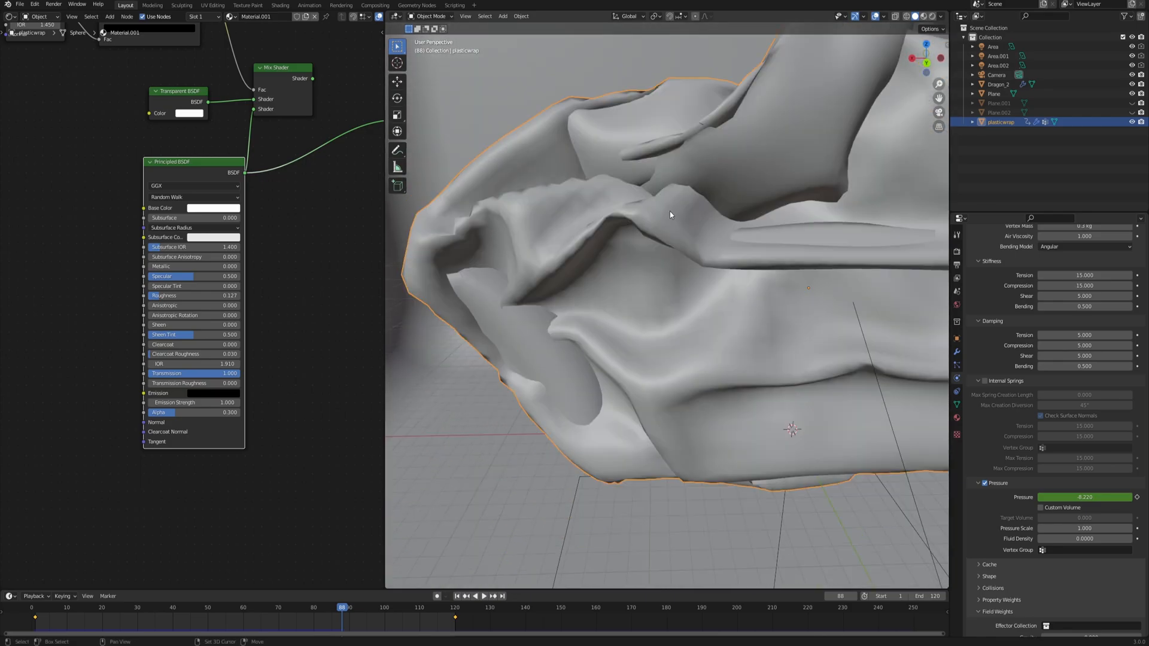
drag(670, 214, 683, 334)
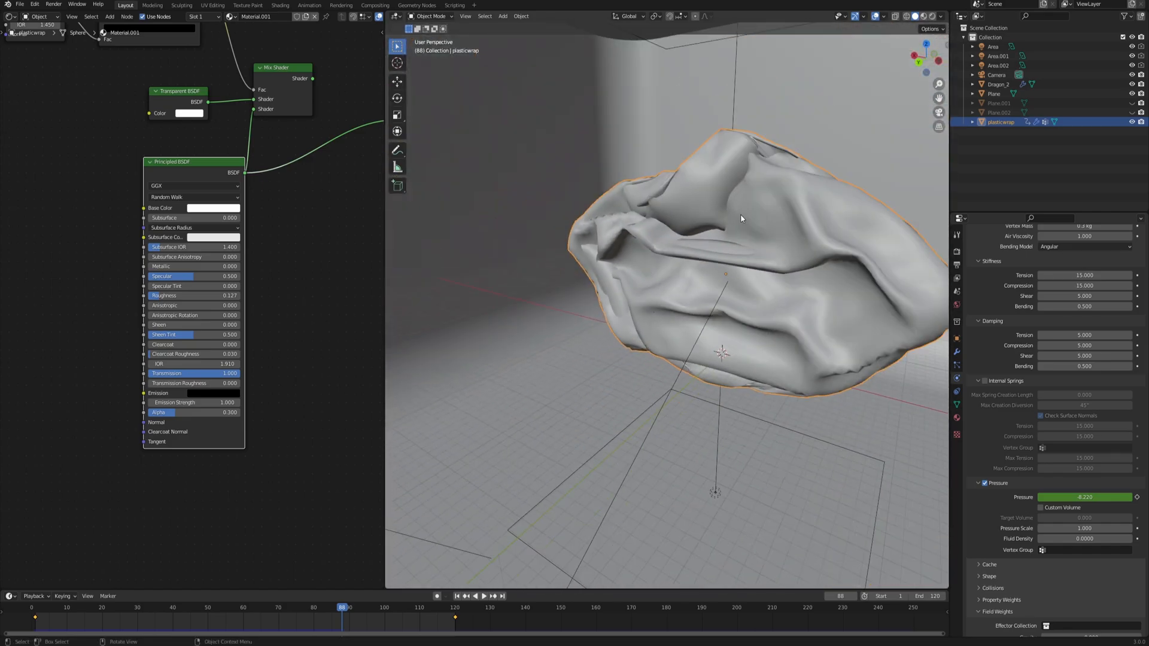
drag(740, 218, 791, 245)
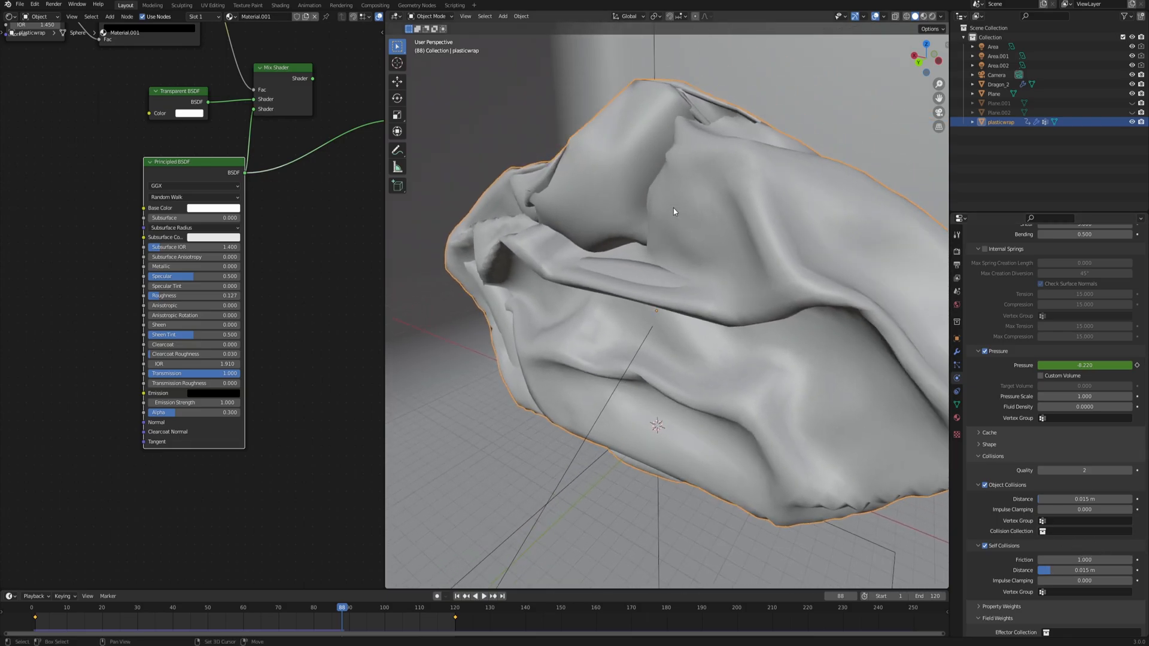
mouse_move(656, 172)
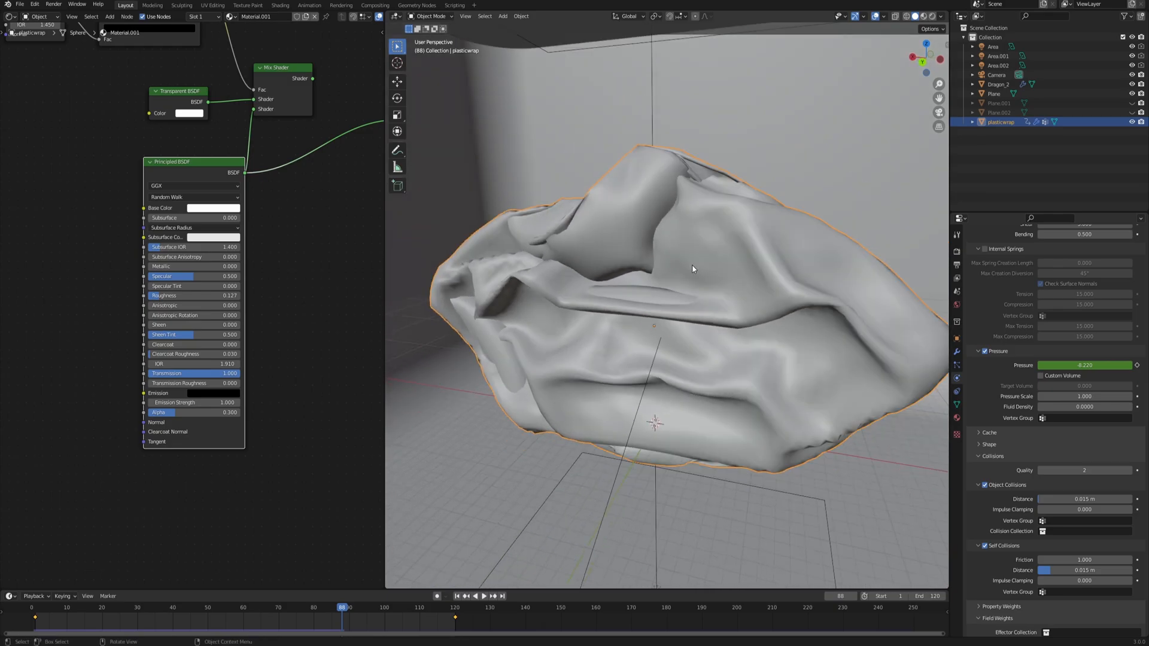
mouse_move(909, 460)
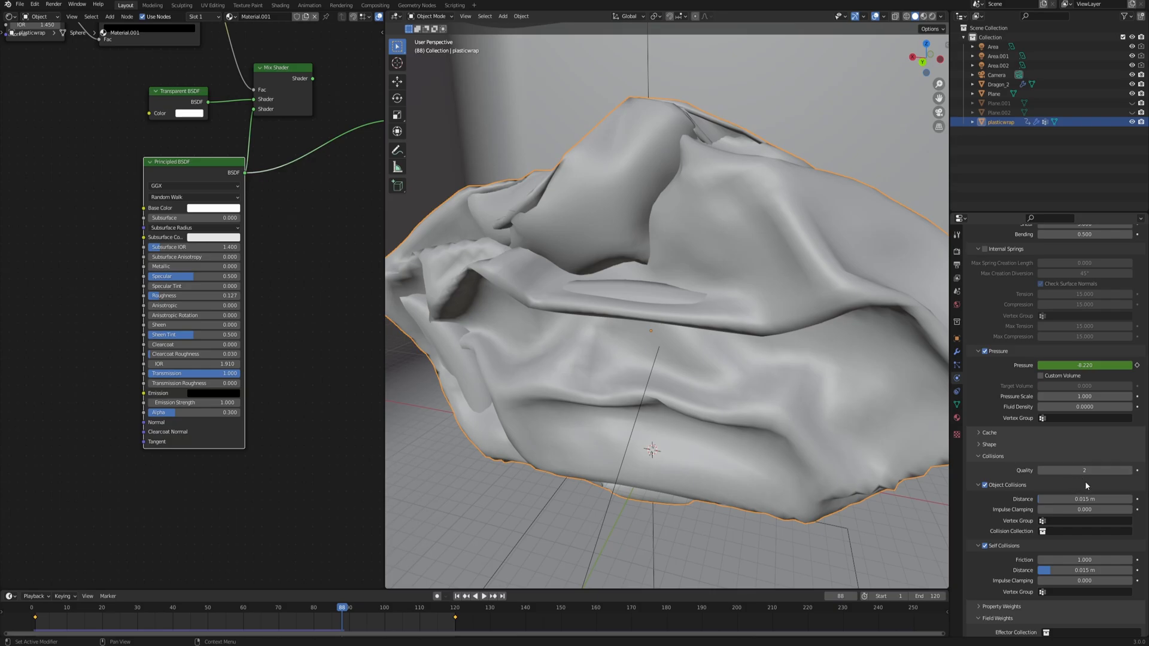
mouse_move(749, 291)
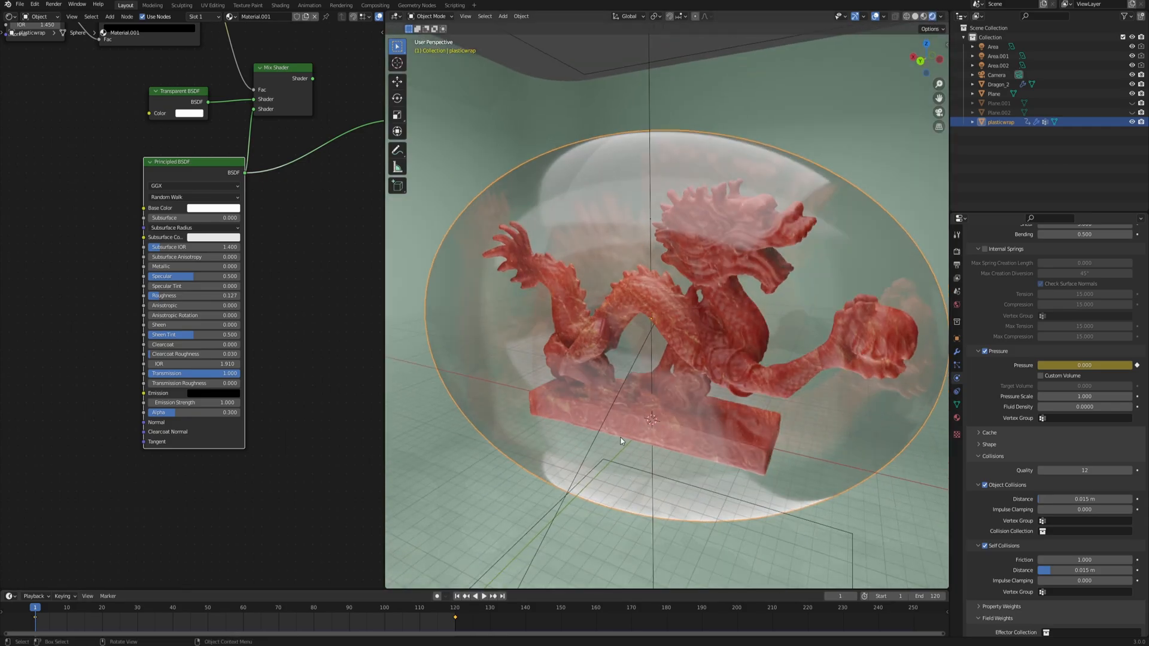
click(479, 613)
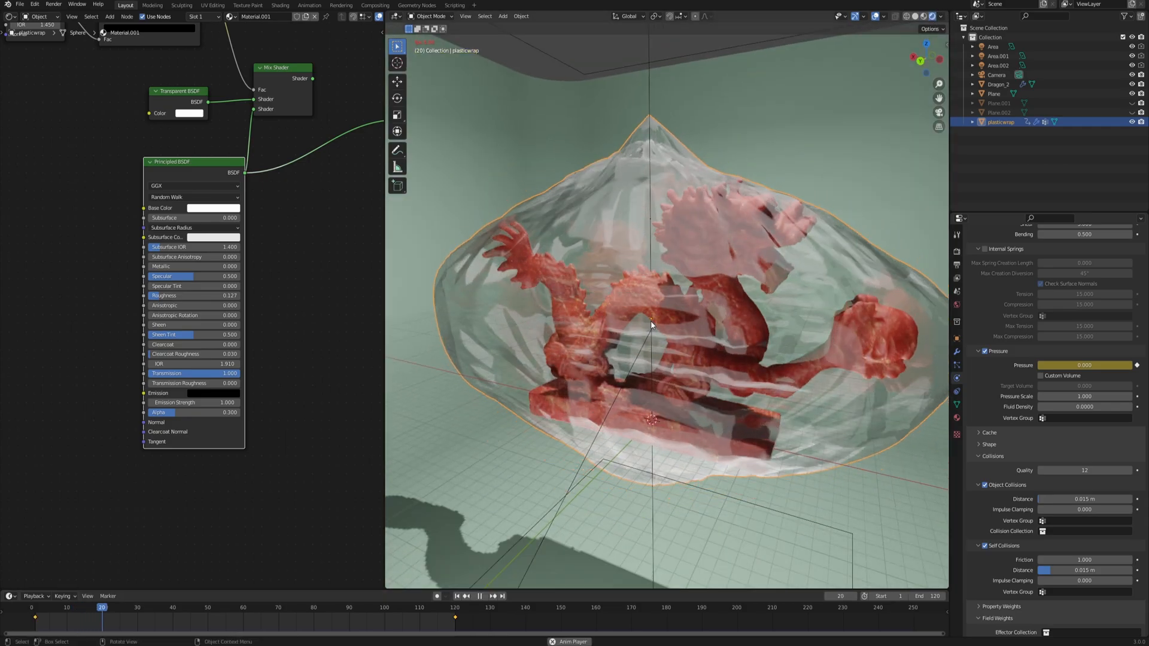
click(479, 612)
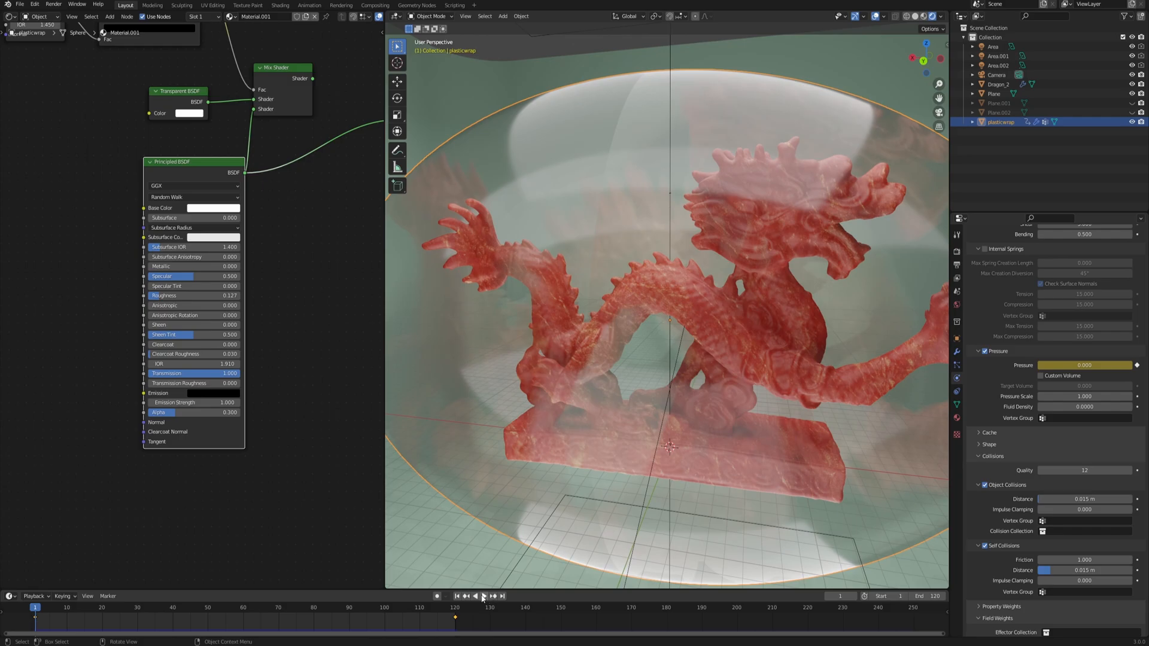
click(482, 613)
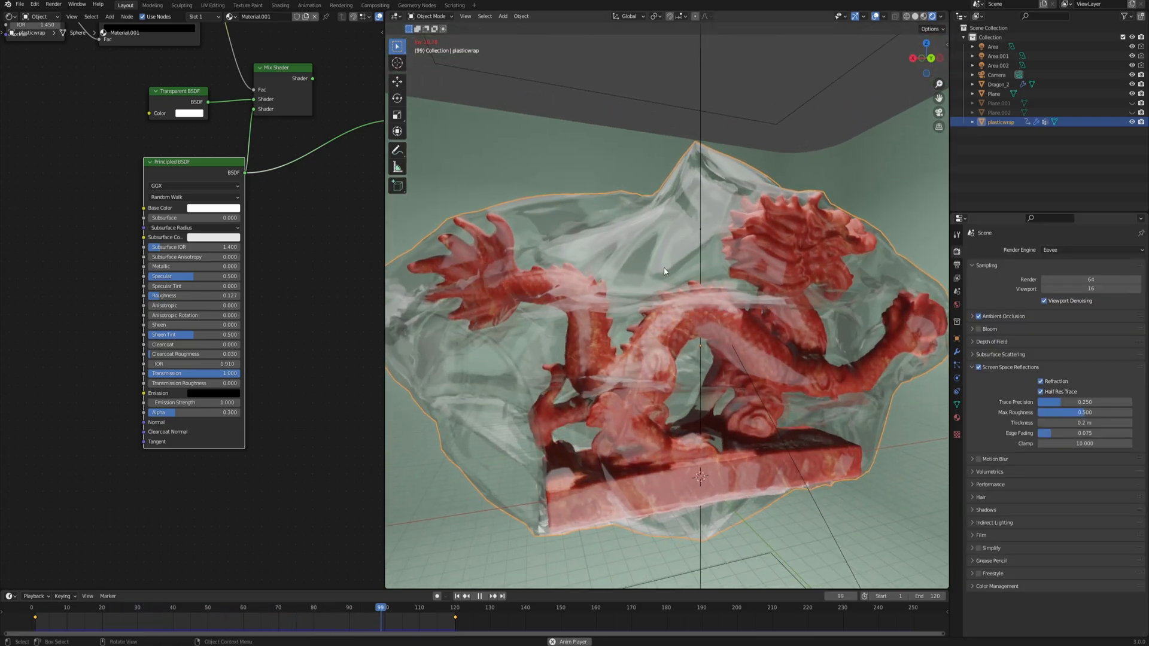
Step: Replay the wrap simulation to frame 96 and orbit closer to the pinched top of the plastic
click(83, 612)
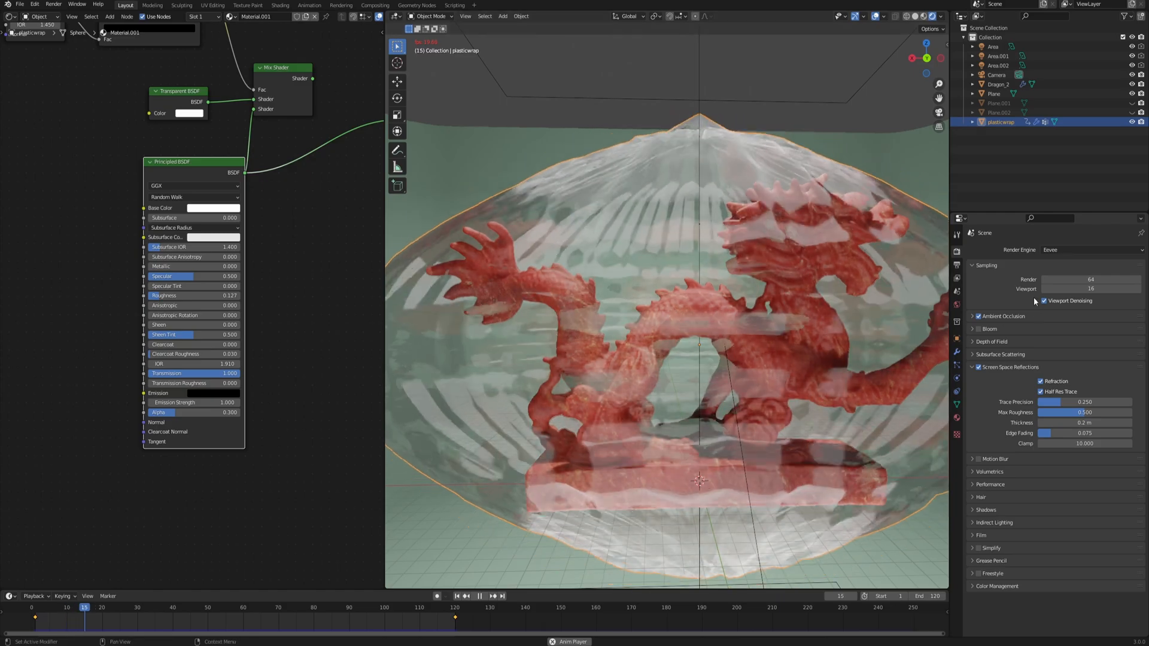
click(478, 612)
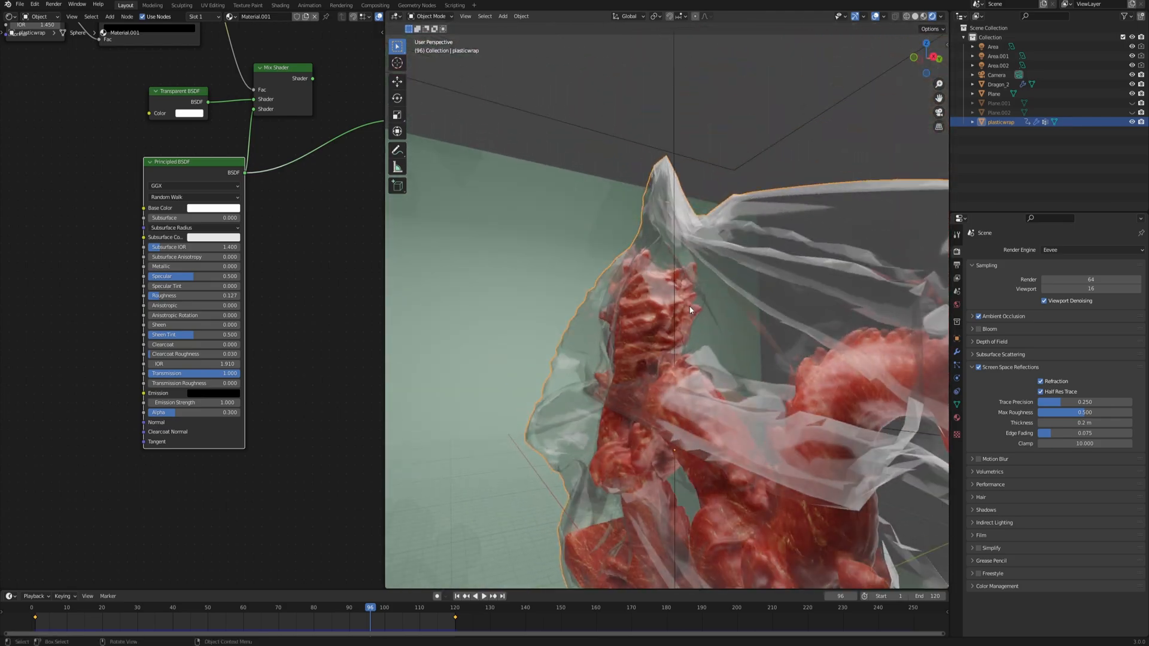
drag(689, 310, 655, 278)
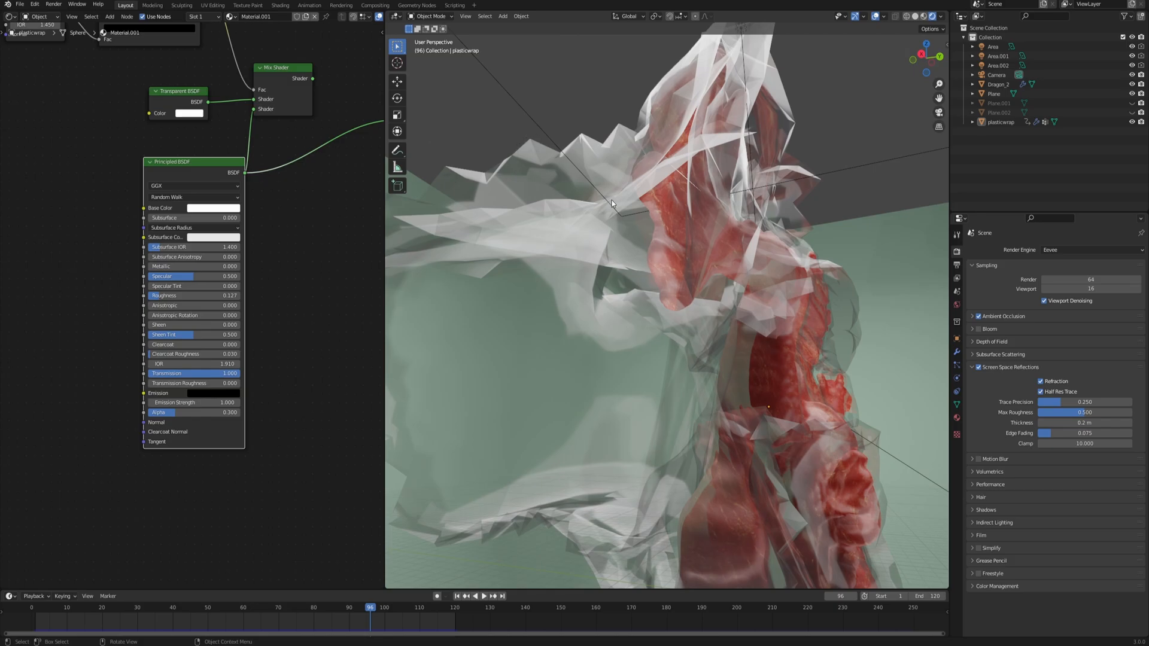
Step: Shade the plastic smooth and add a Subdivision.001 modifier after the Cloth modifier
right_click(611, 204)
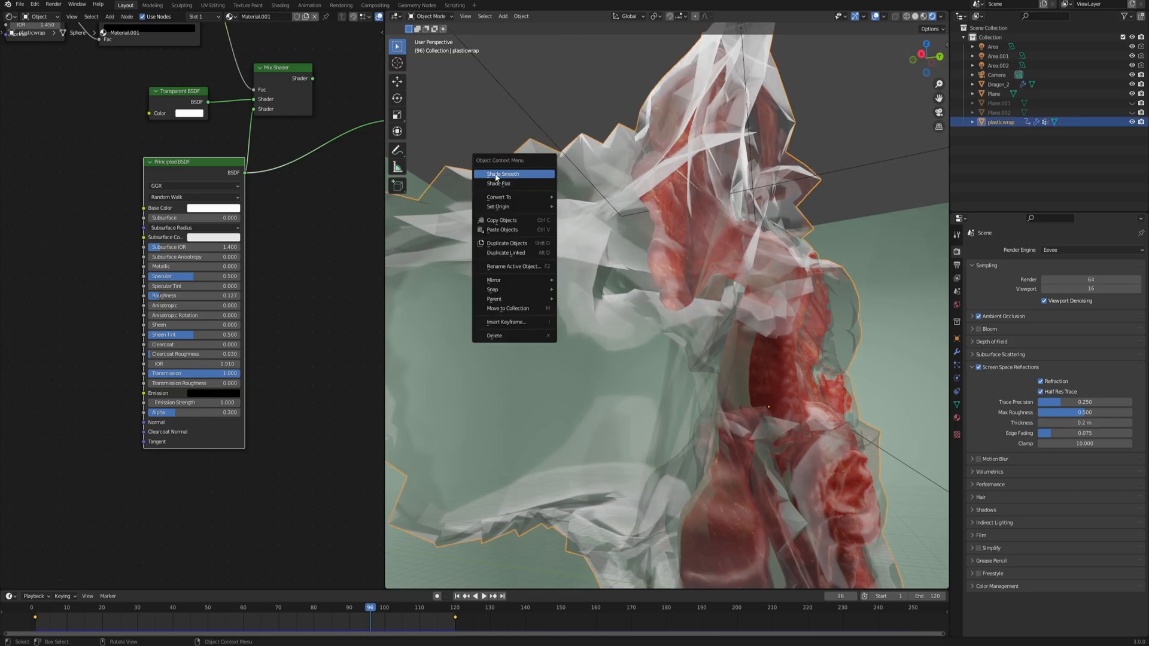
click(502, 175)
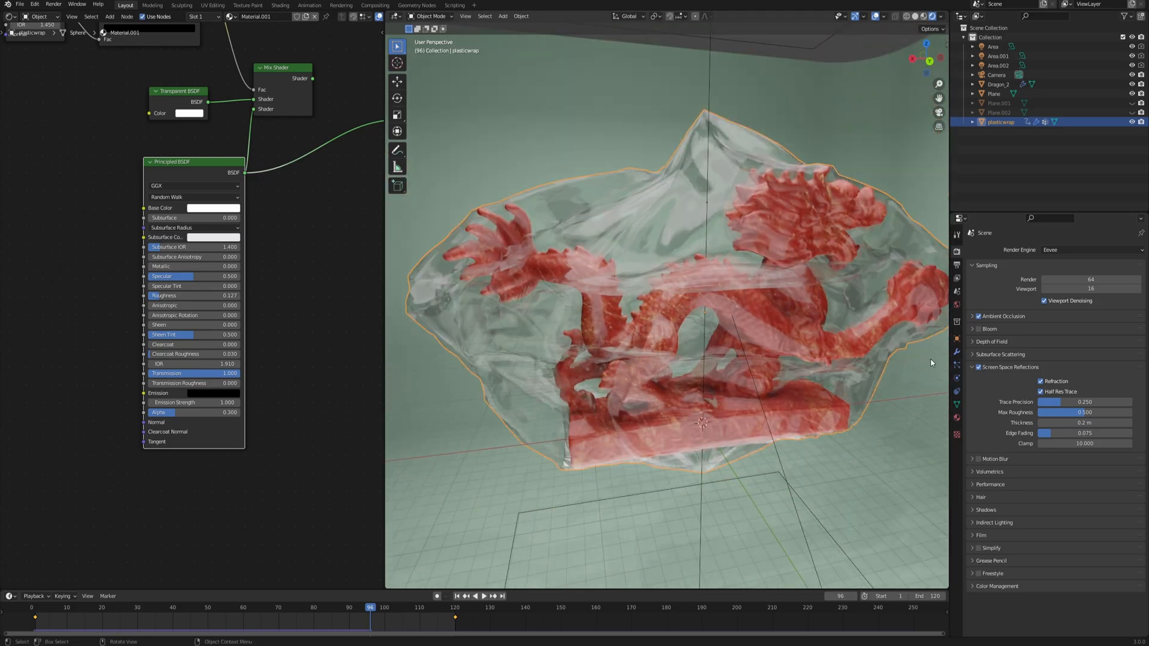
click(956, 351)
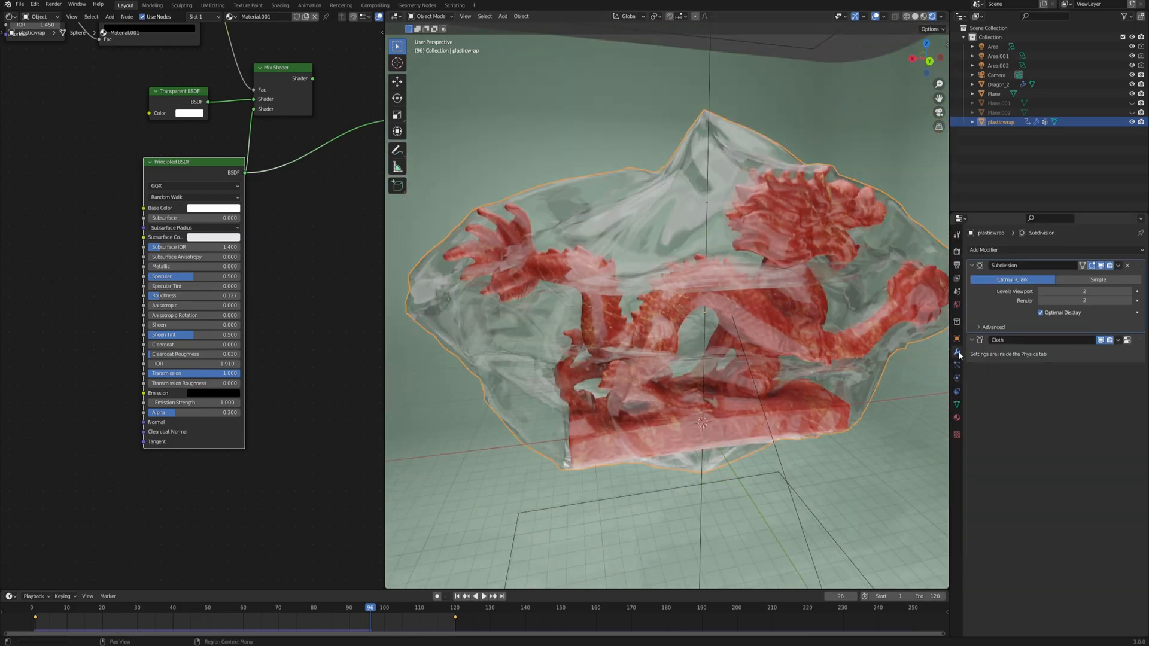
click(983, 249)
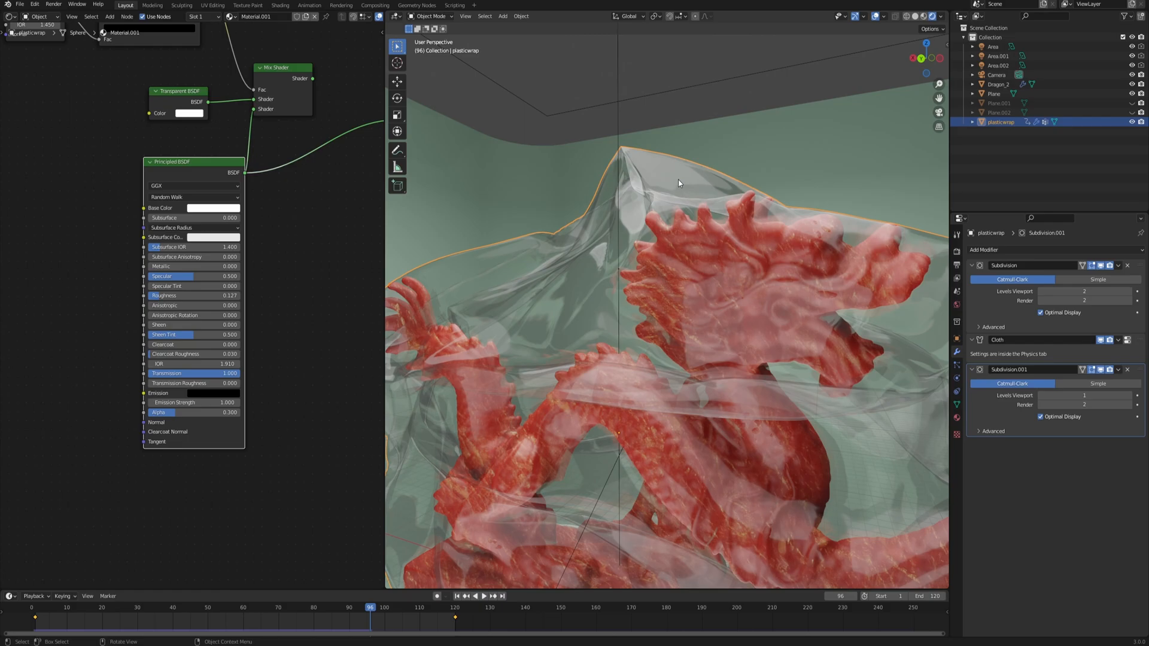
mouse_move(734, 257)
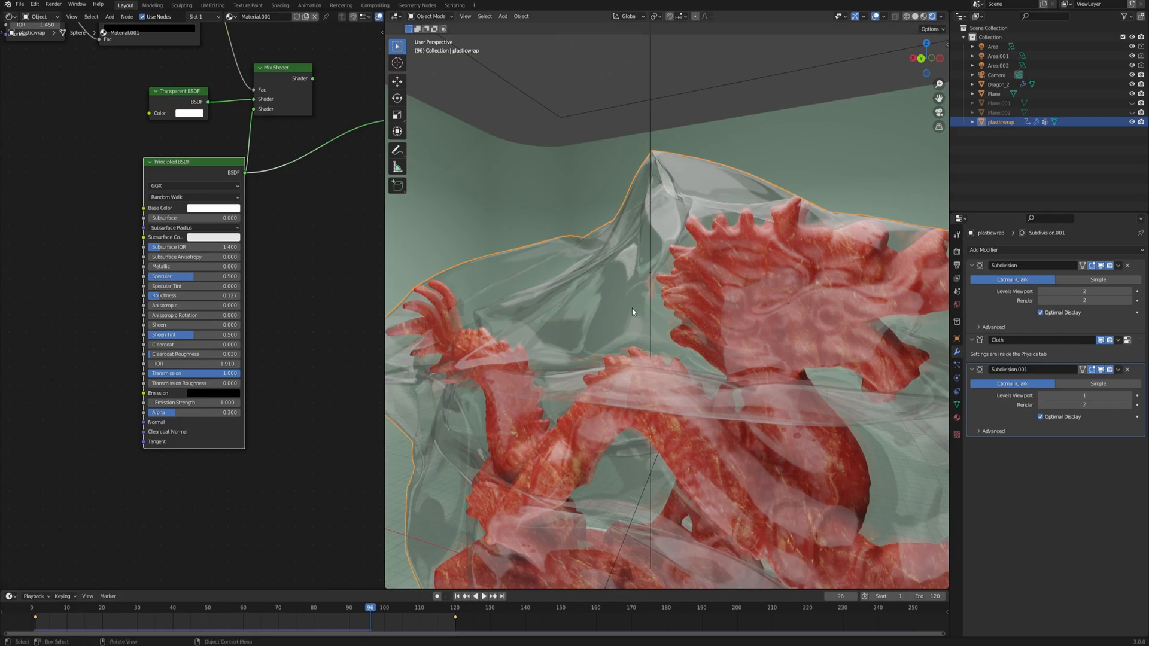
mouse_move(706, 294)
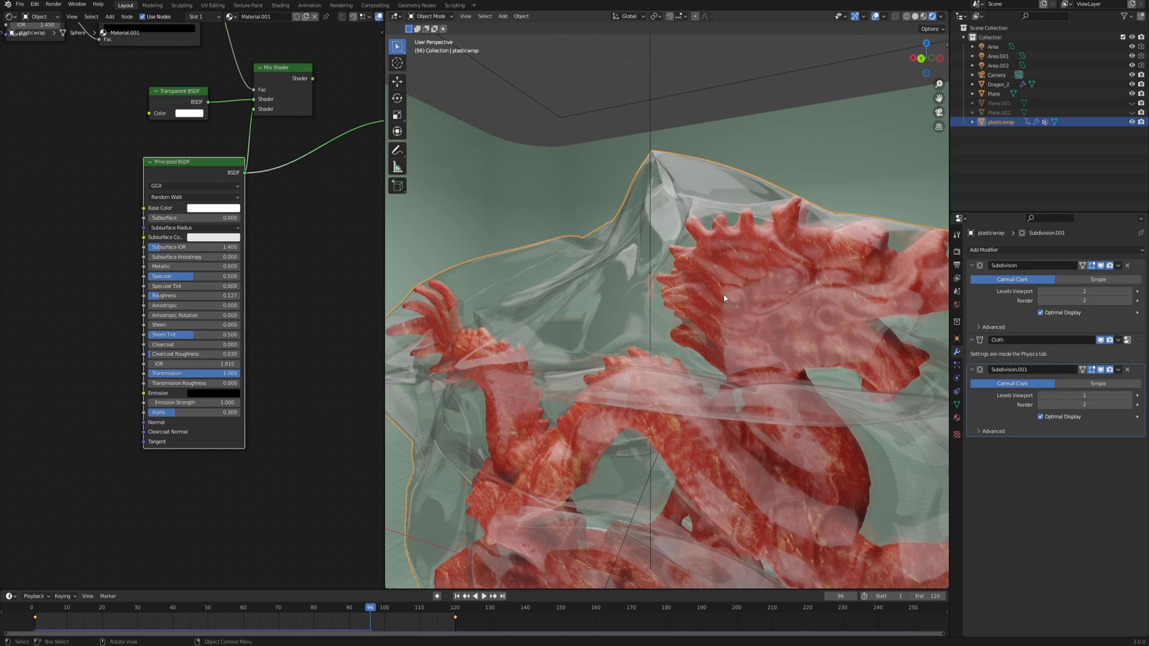
Step: Set the cloth's object collision distance to 0.03 m and replay the simulation from frame 1
click(956, 377)
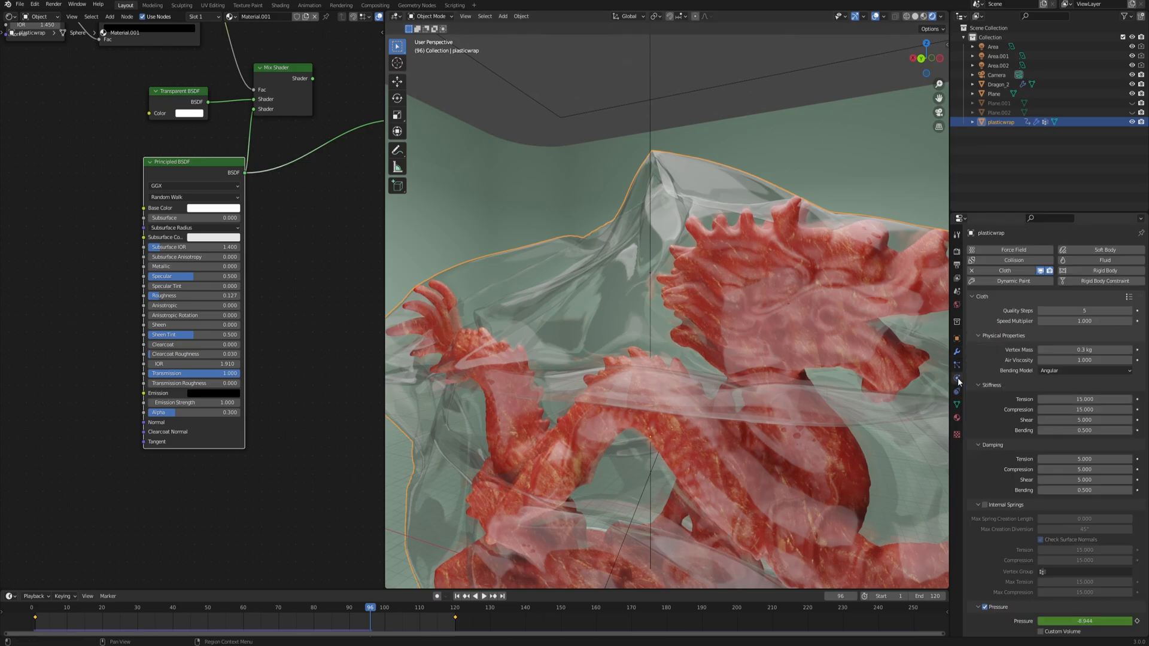
scroll(down, 3)
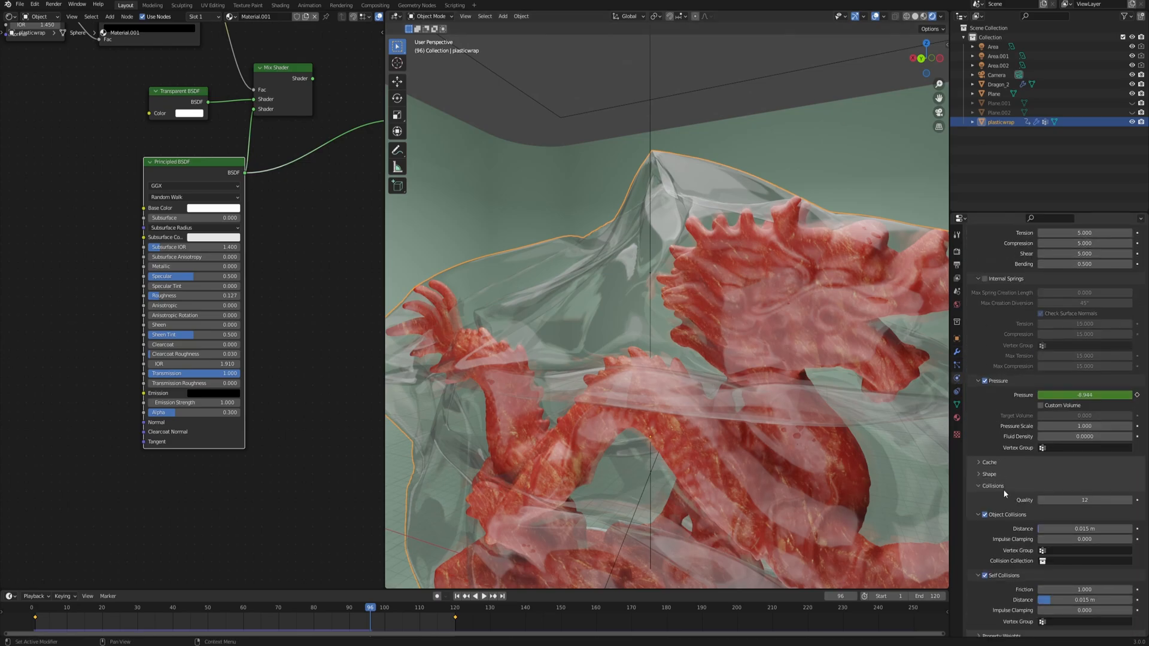
scroll(down, 3)
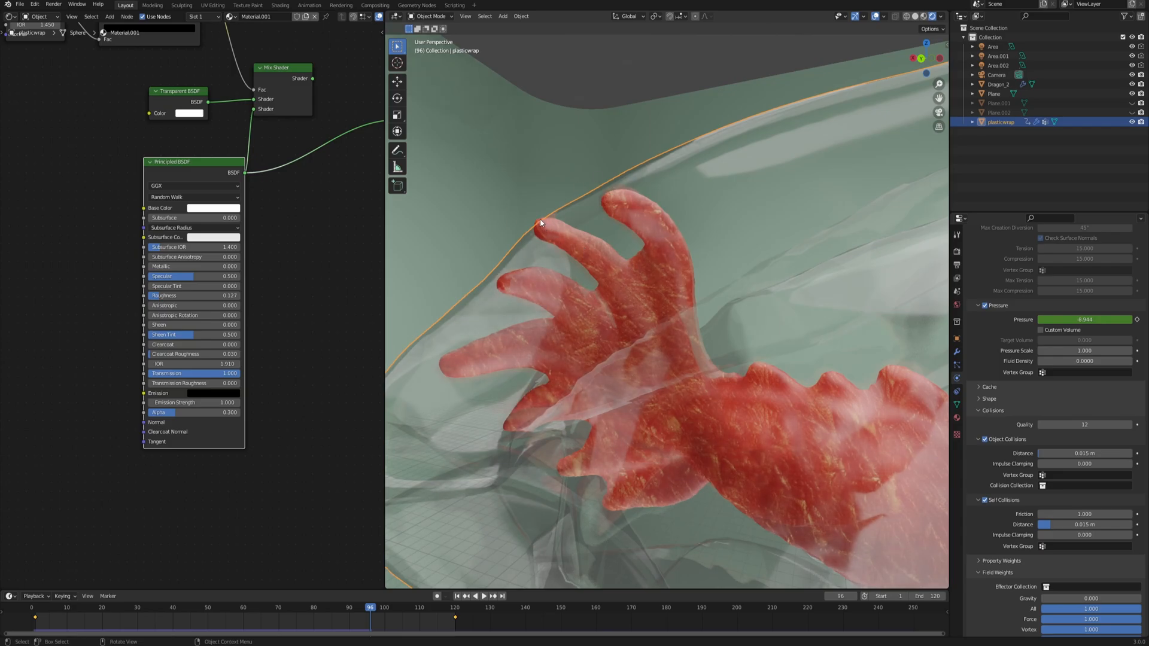
double_click(1084, 453)
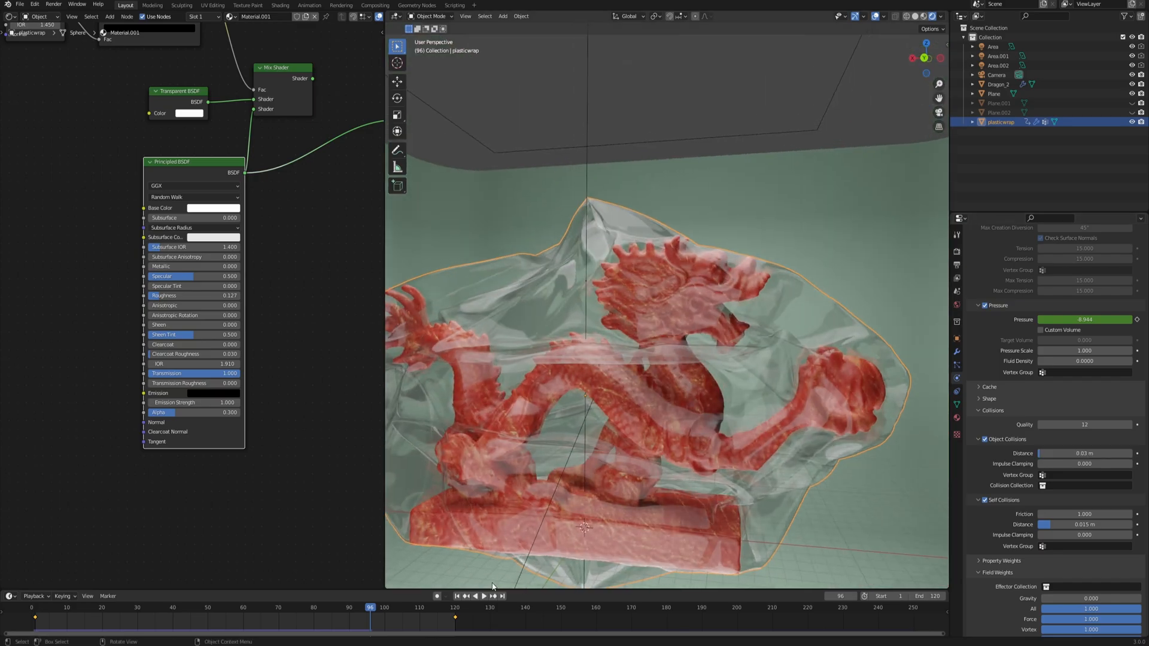
click(482, 596)
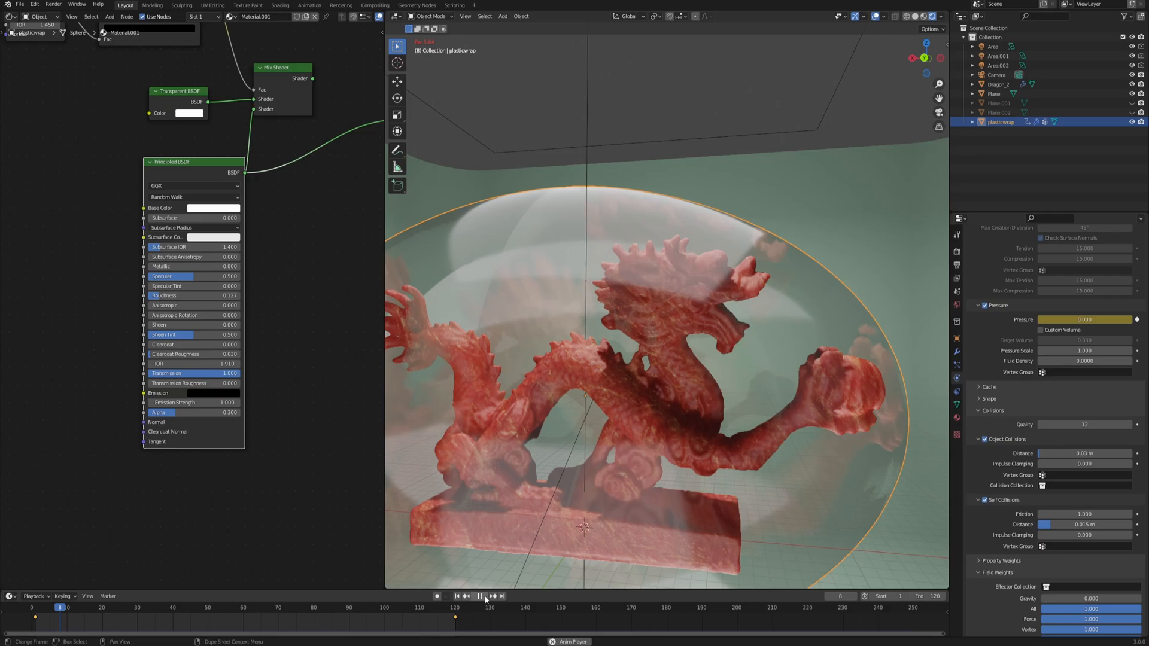
click(481, 612)
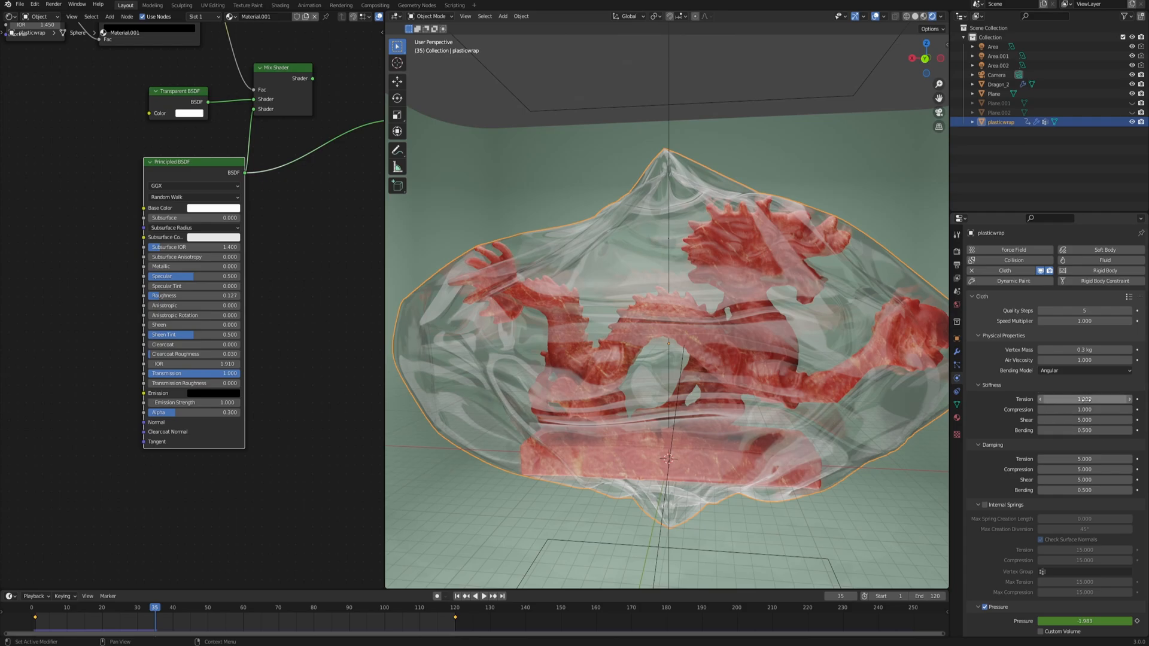
mouse_move(1084, 399)
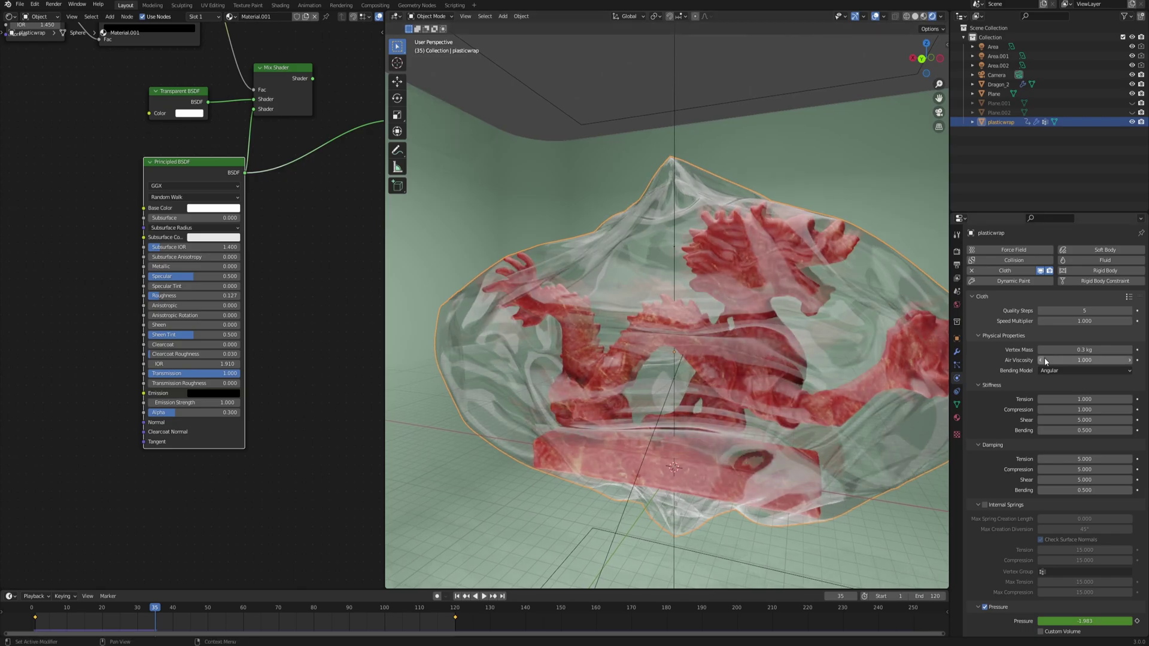
mouse_move(1045, 349)
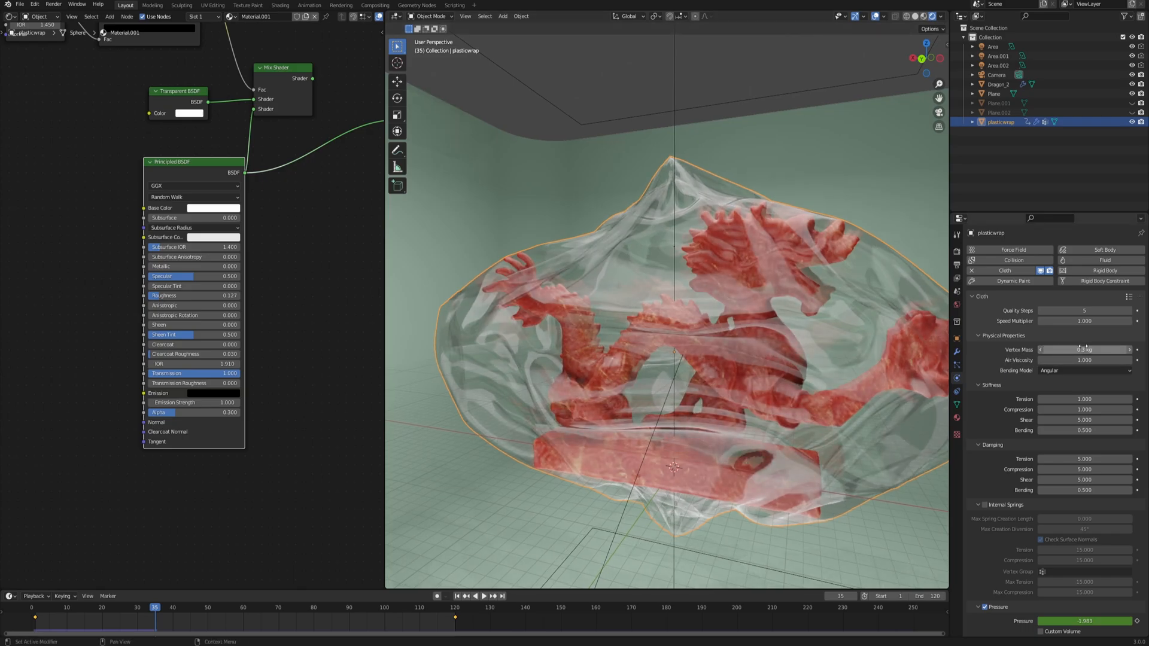
Step: Set the cloth's vertex mass to 1 kg and play the simulation again
click(1084, 350)
text(1)
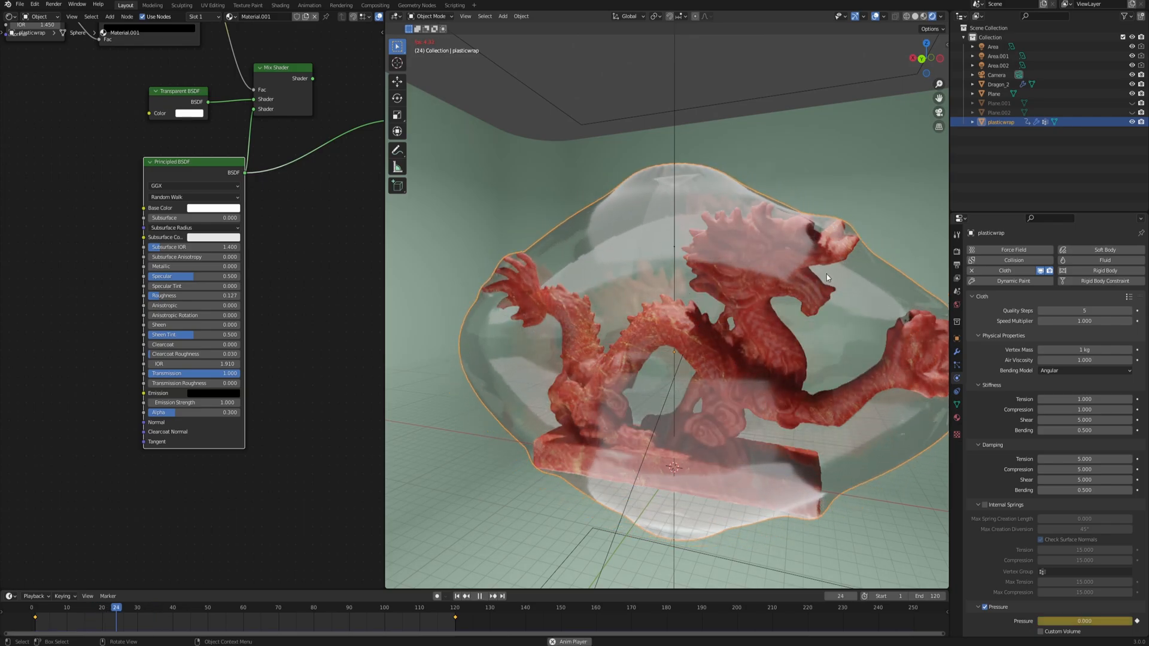
click(479, 612)
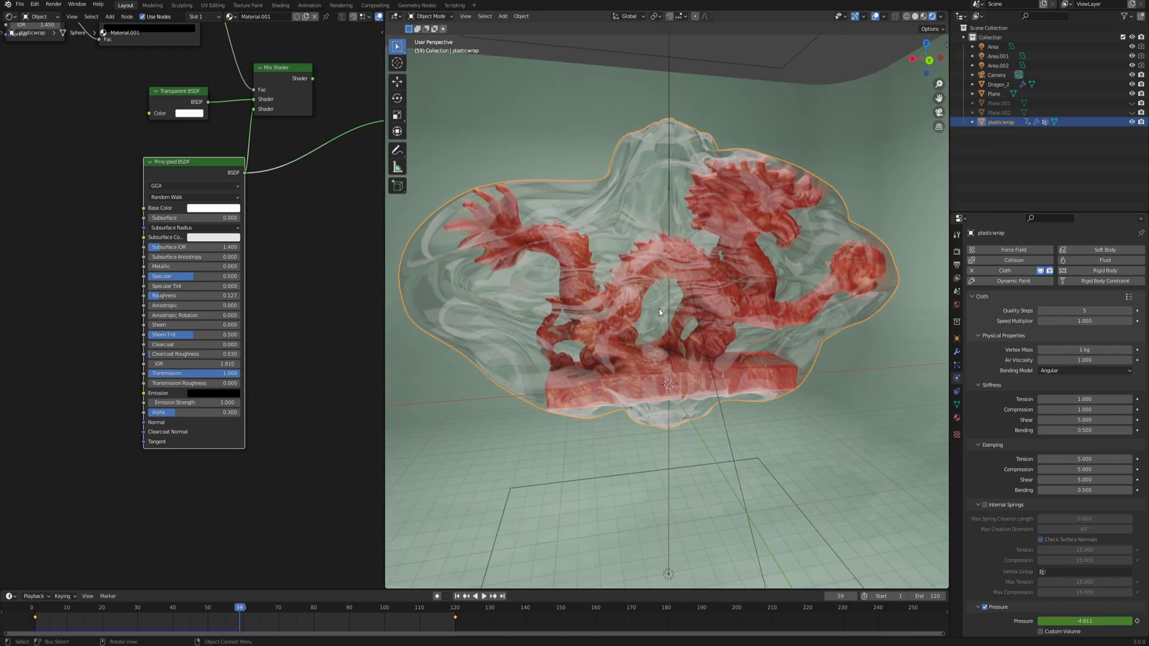
mouse_move(643, 339)
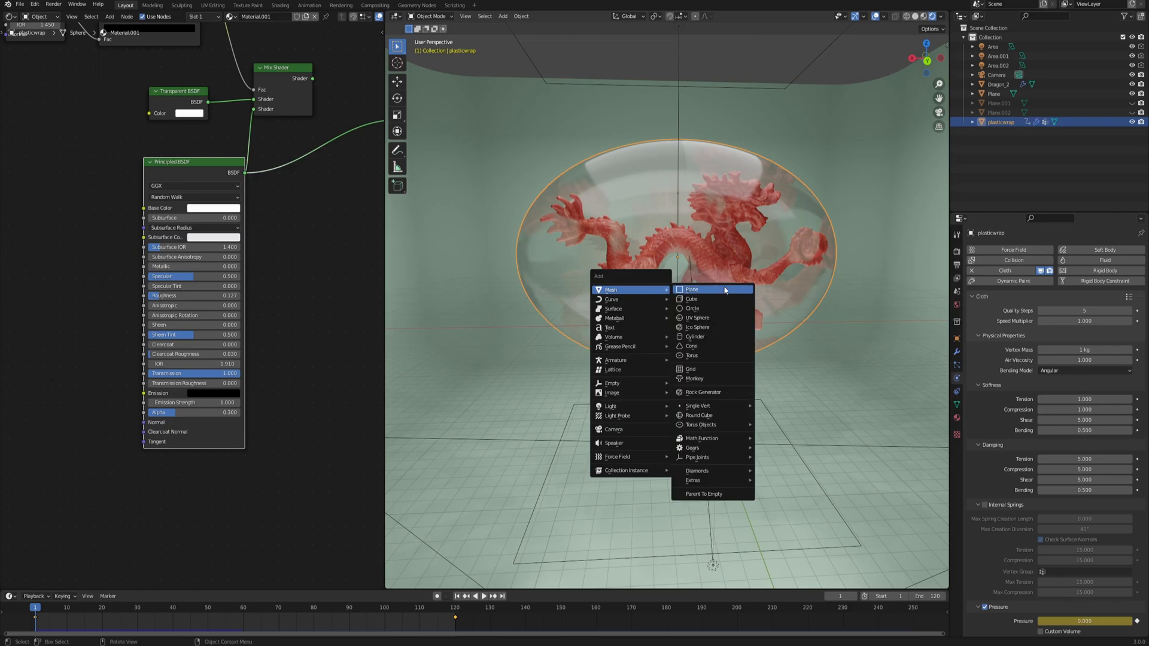
Step: Add a cube, edit it into a loop-cut box and give it a Subdivision modifier for rounded edges
click(690, 299)
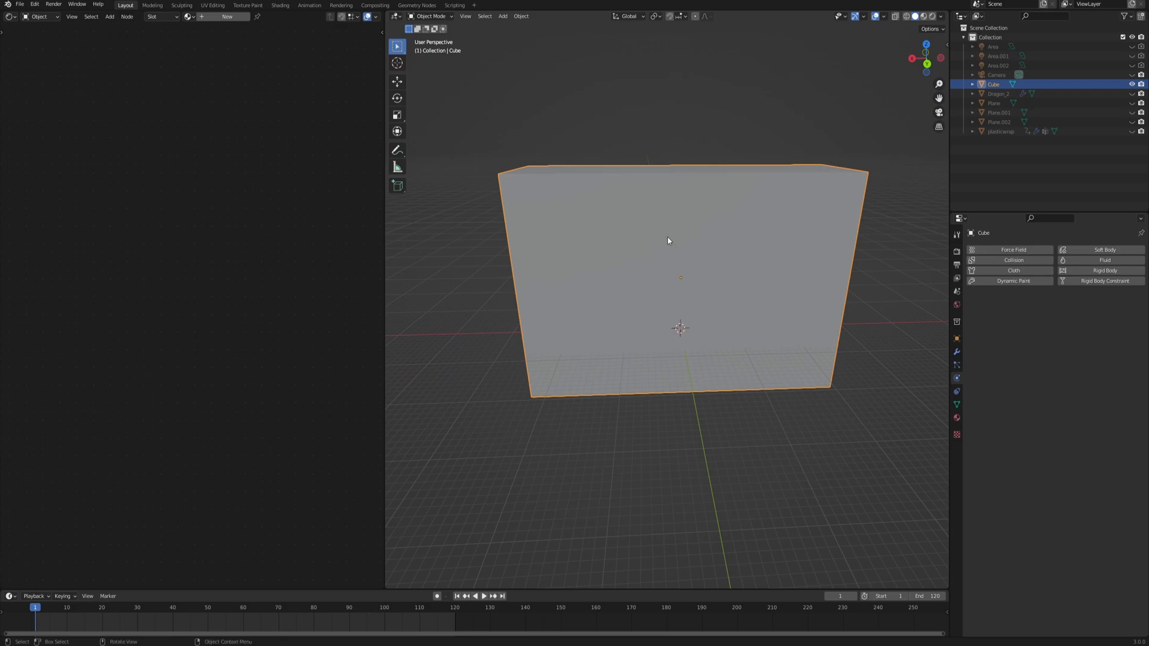
key(Tab)
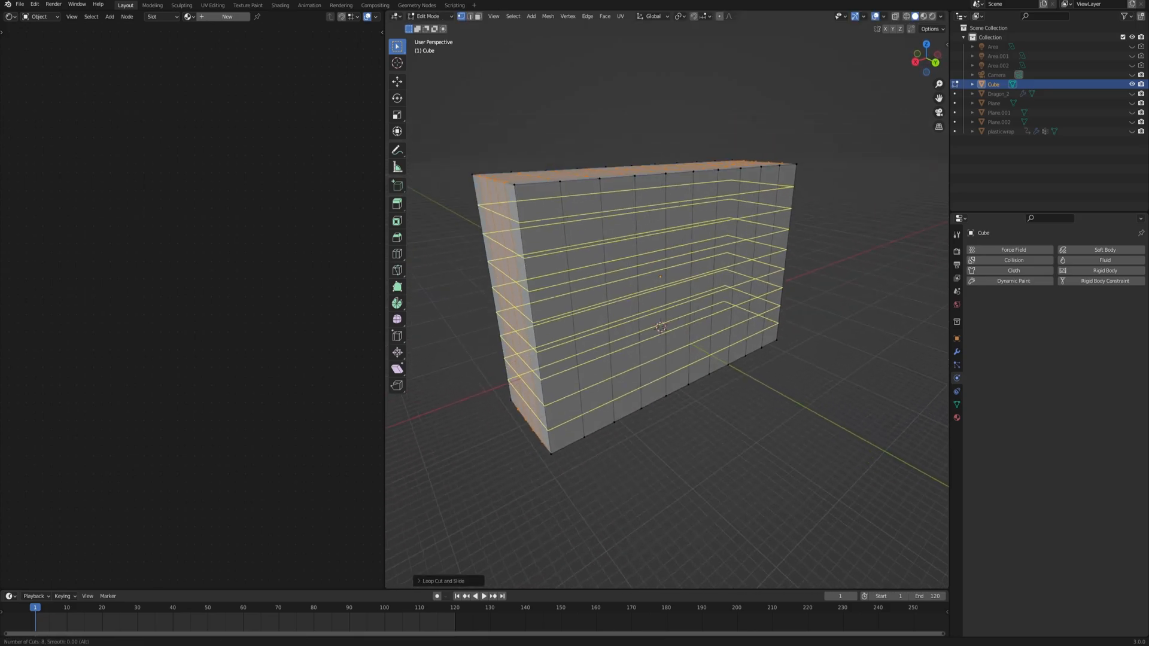
key(Tab)
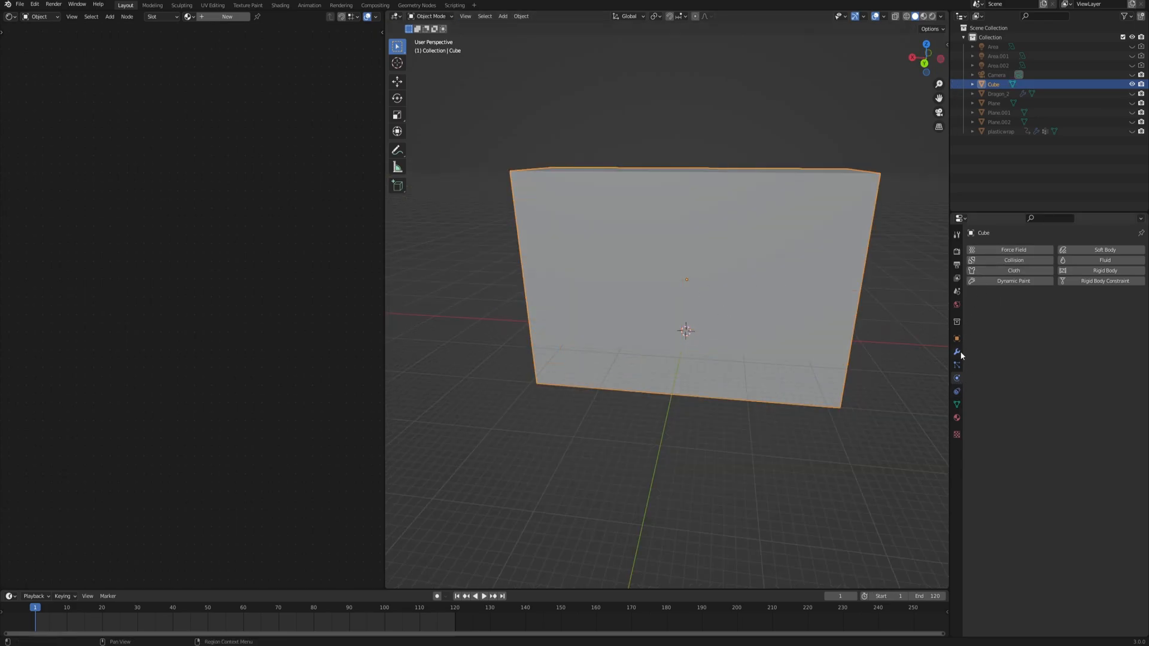
click(956, 350)
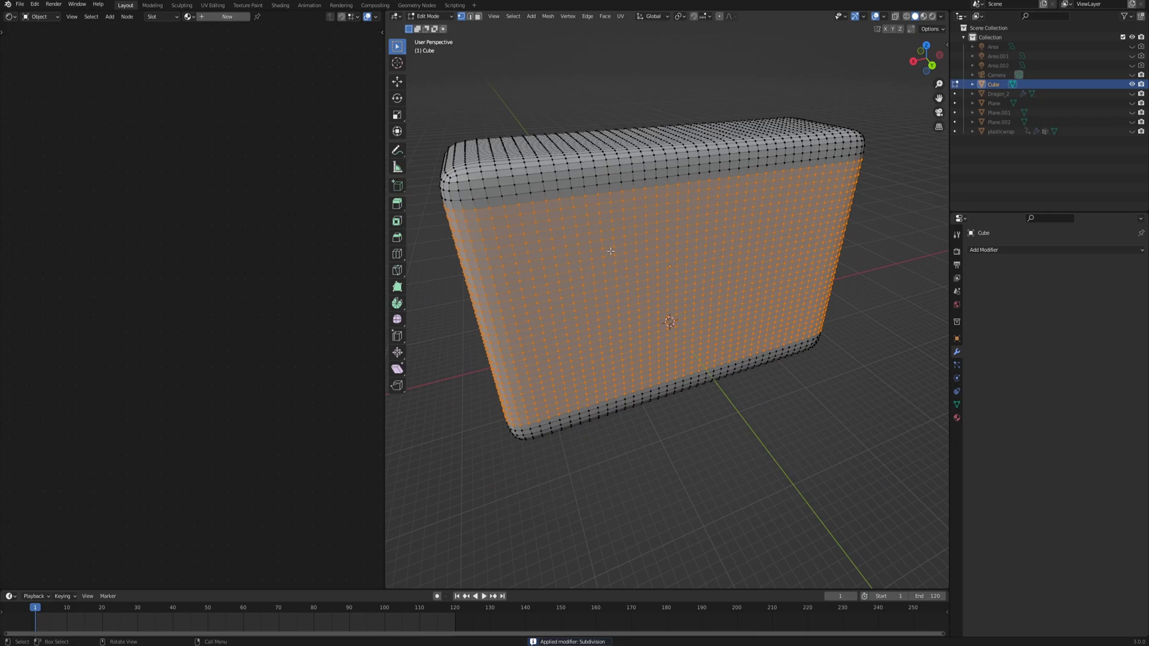
key(Tab)
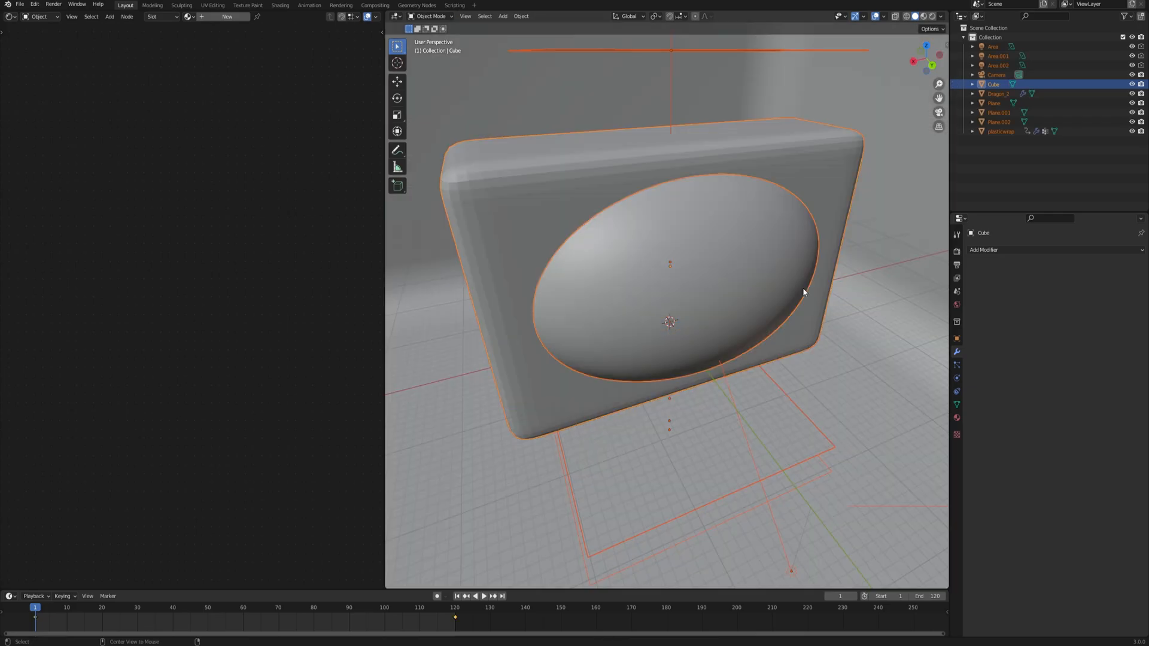
mouse_move(659, 133)
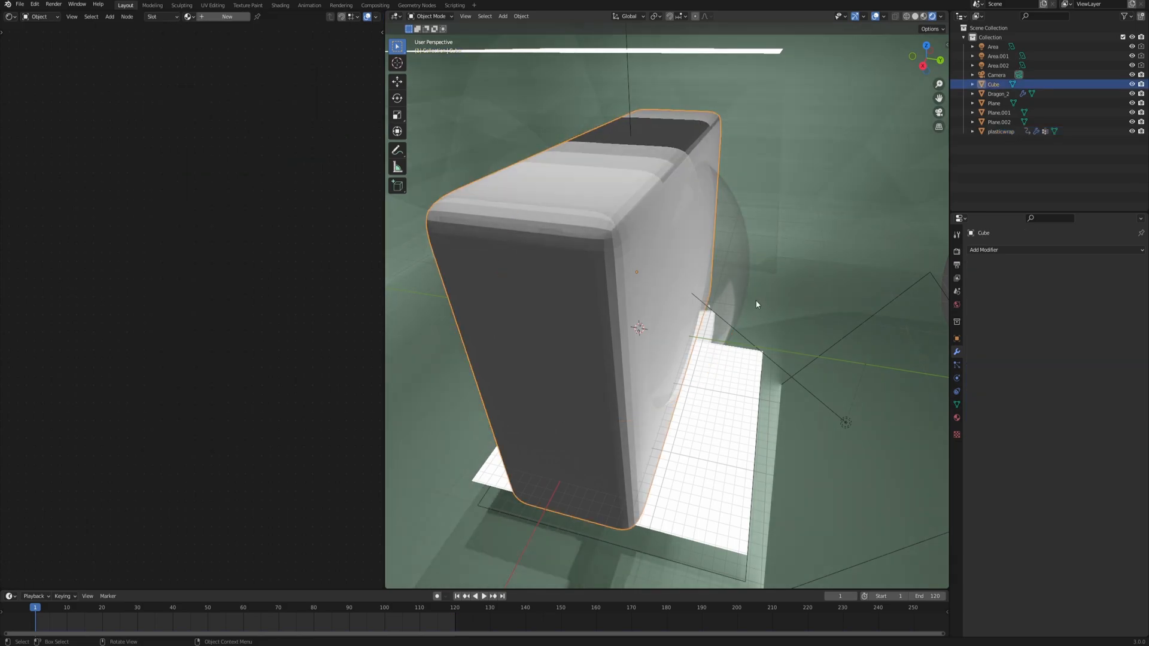
Step: Move the box along Y around the dragon and copy the plastic wrap's modifiers onto it
key(g)
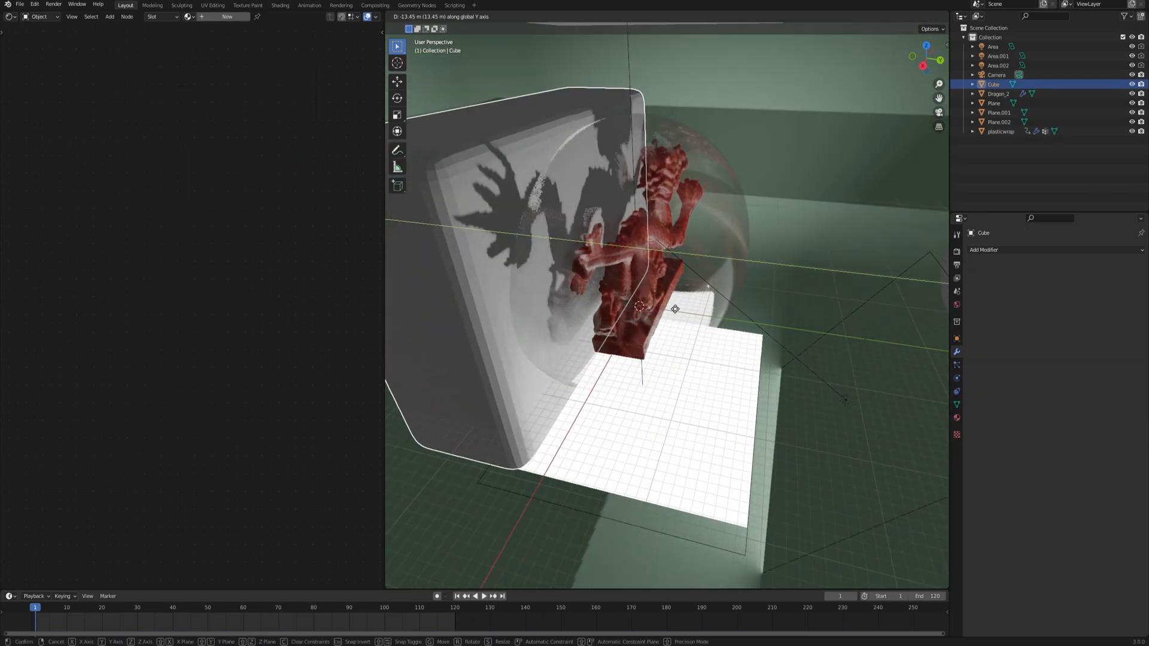
click(672, 309)
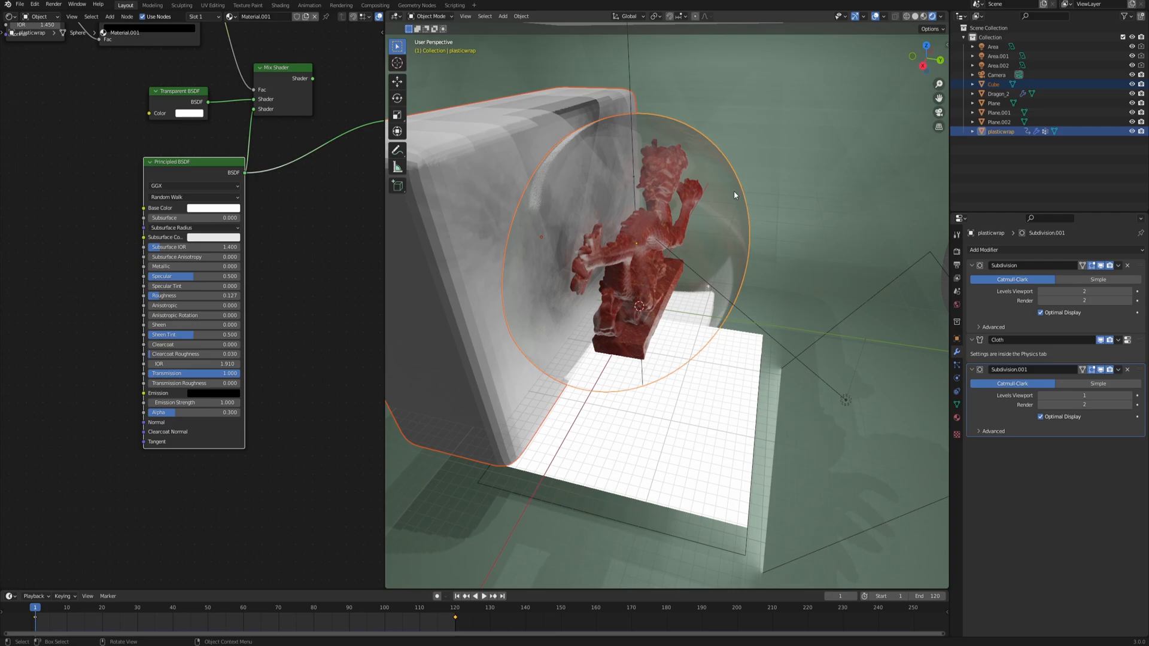
text(copy)
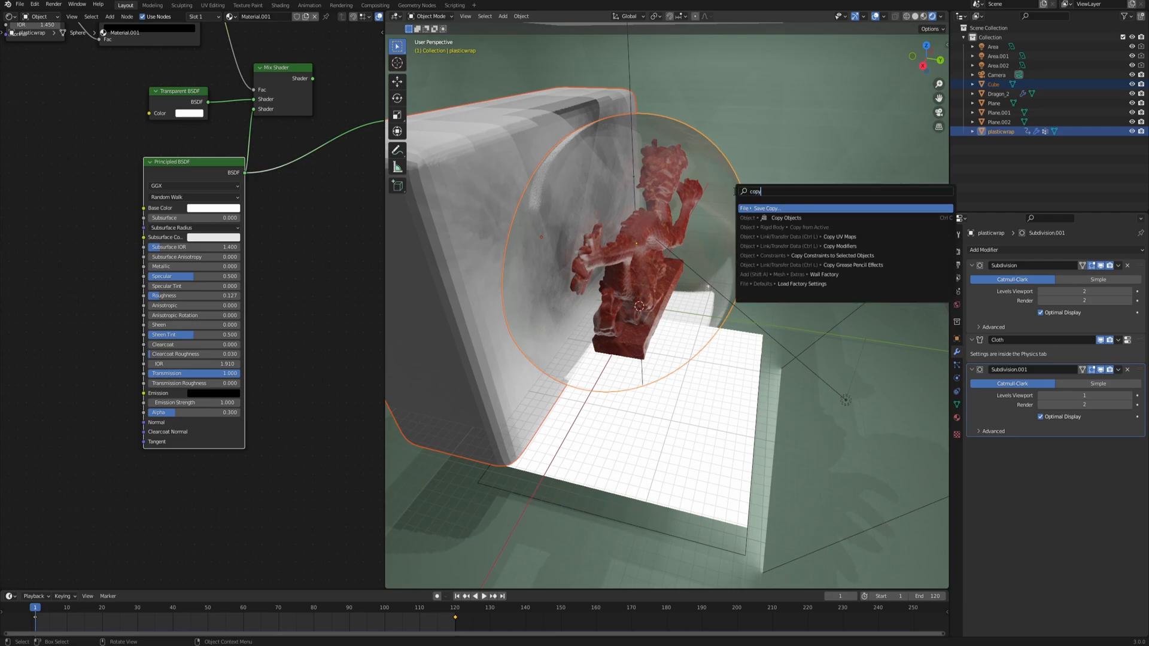
text(mod)
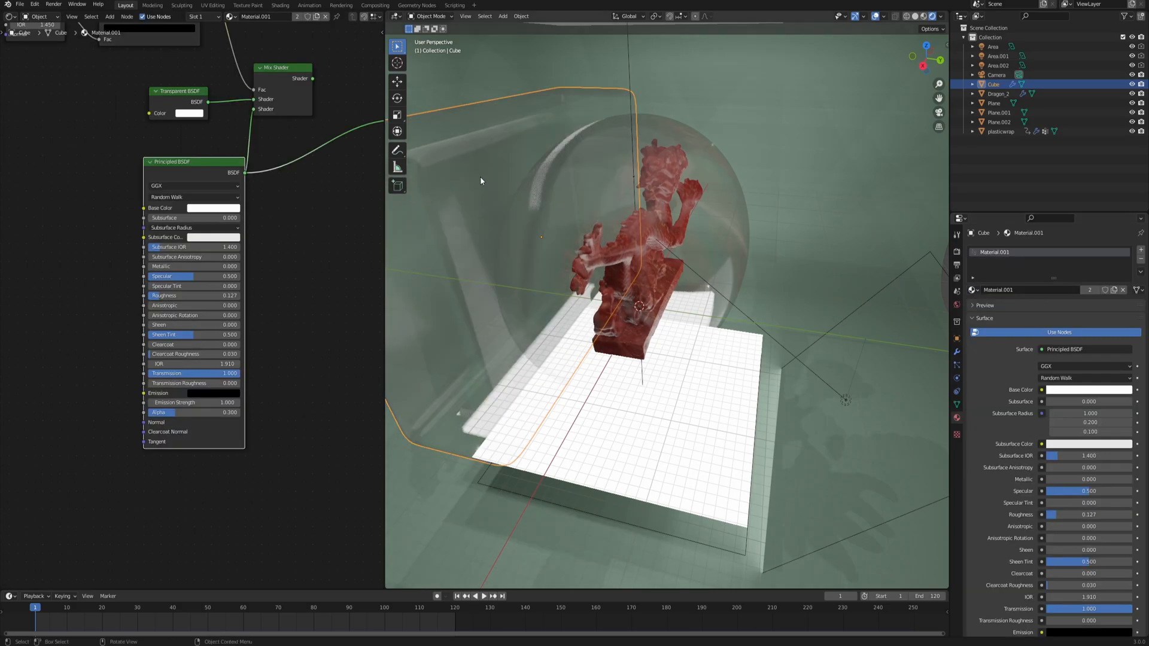
mouse_move(729, 203)
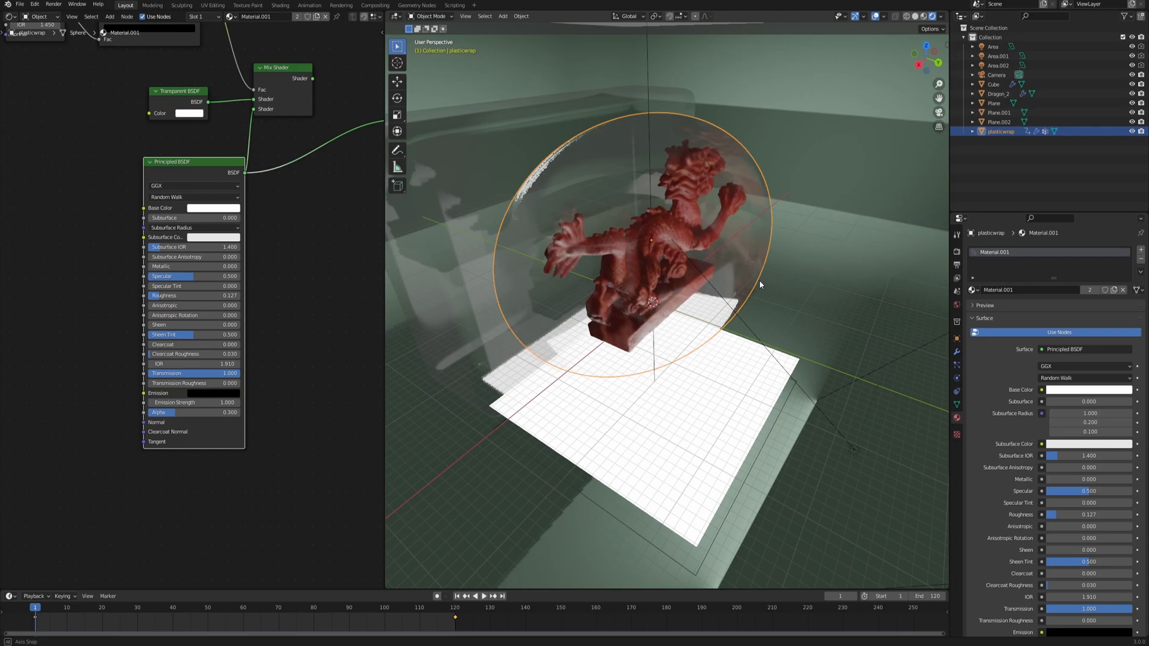
drag(760, 285, 527, 177)
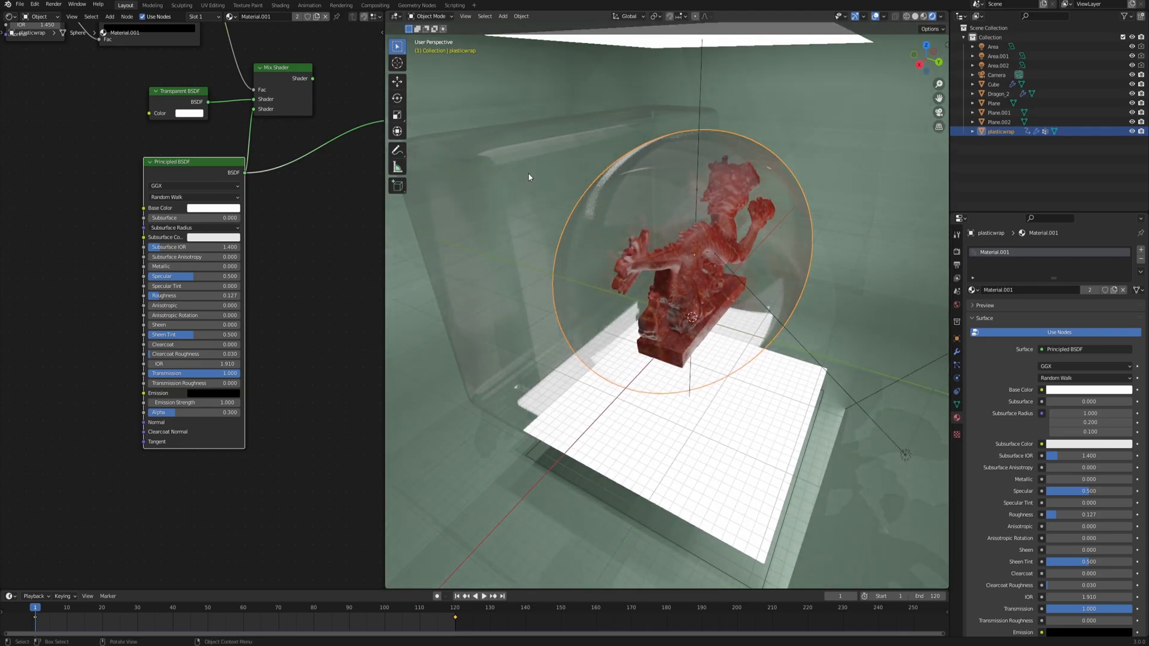
mouse_move(493, 163)
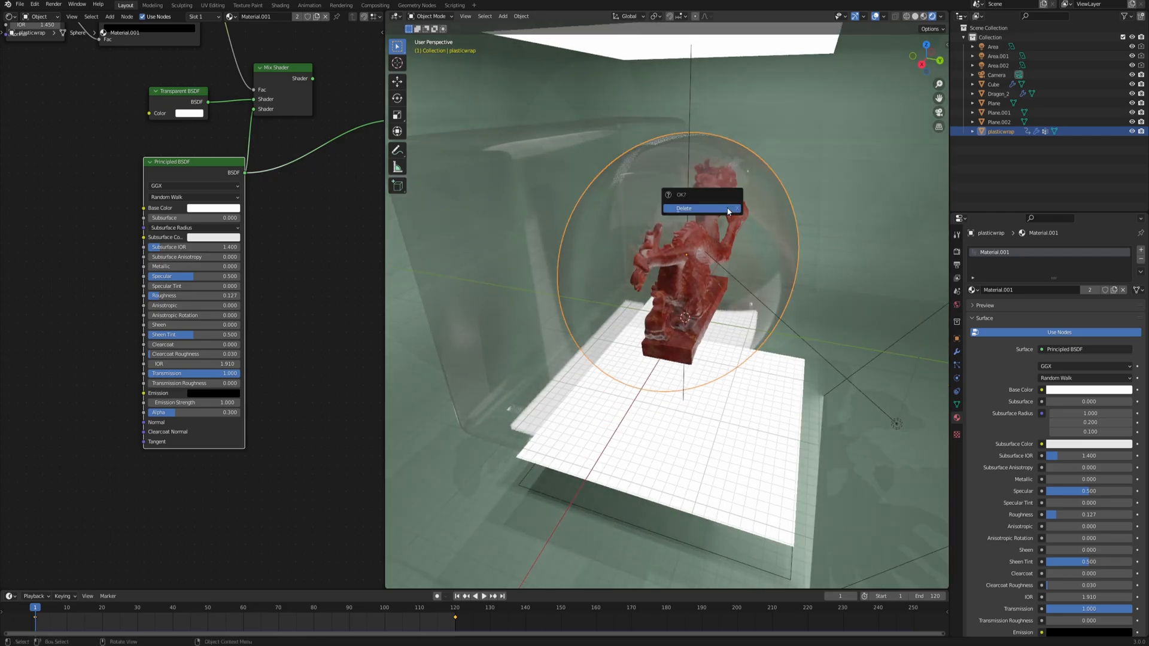
Step: Confirm deleting the old sphere plasticwrap object
click(698, 208)
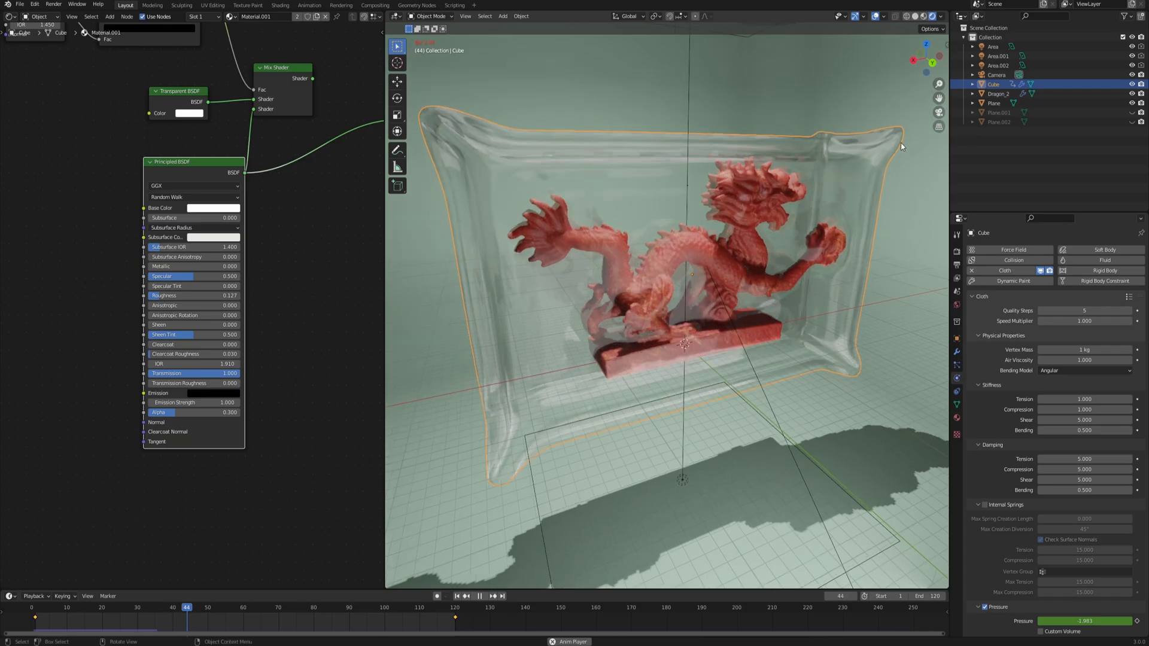
Step: Play the box cloth, orbit to face the dragon and switch the render engine to Cycles
click(479, 612)
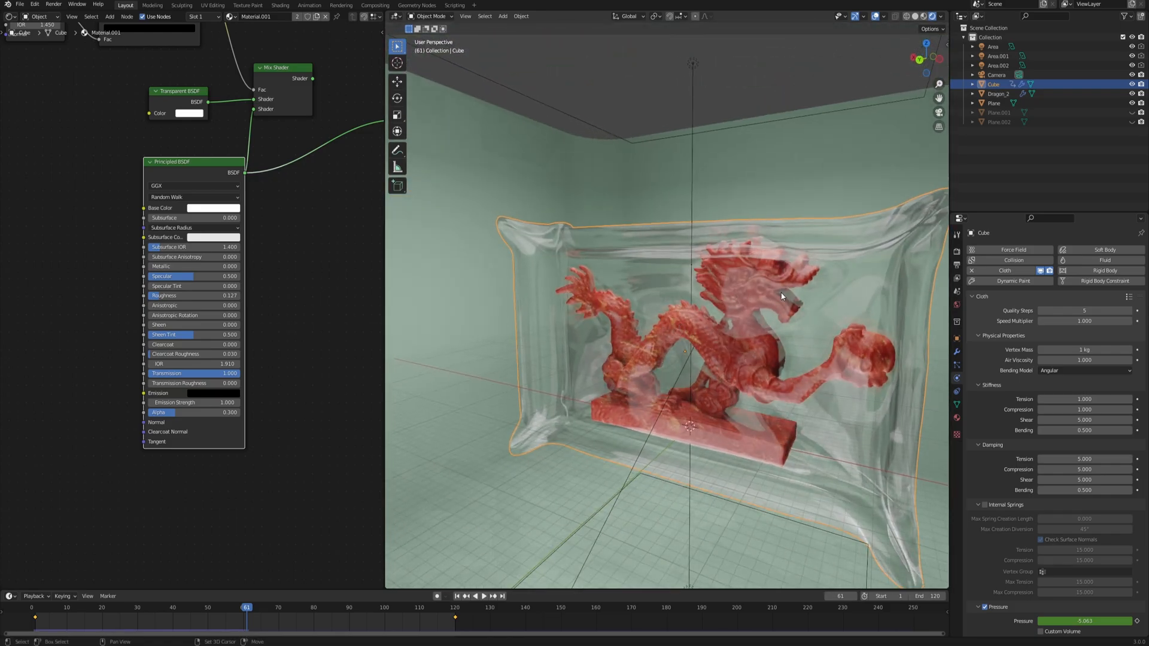
drag(781, 295, 711, 253)
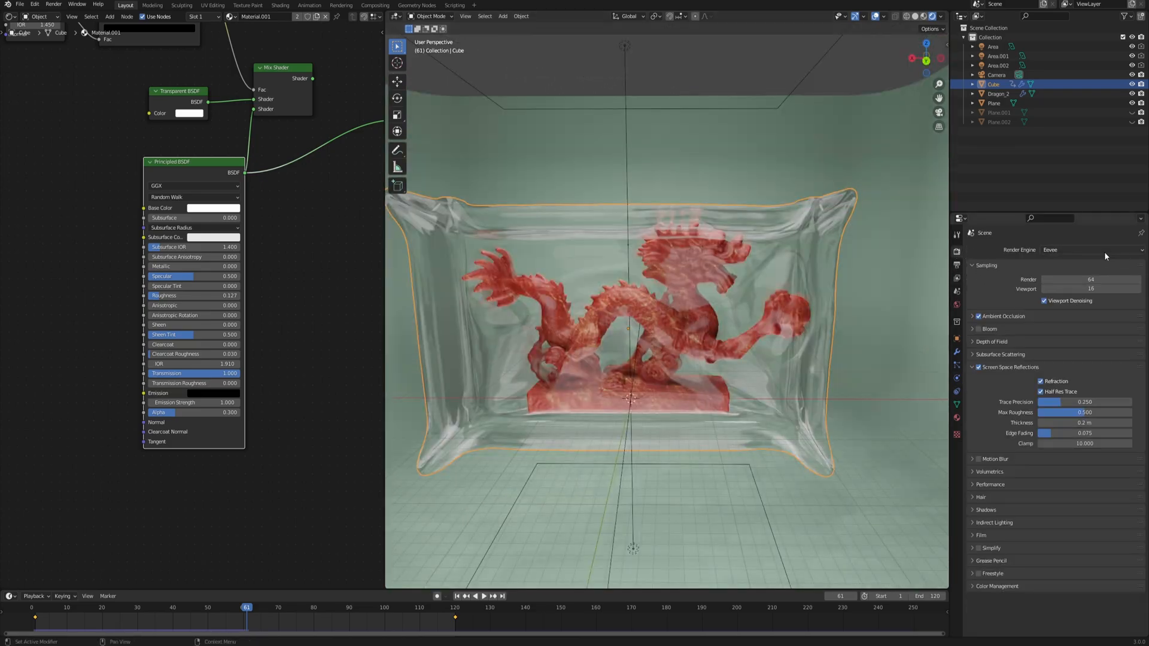
click(1093, 250)
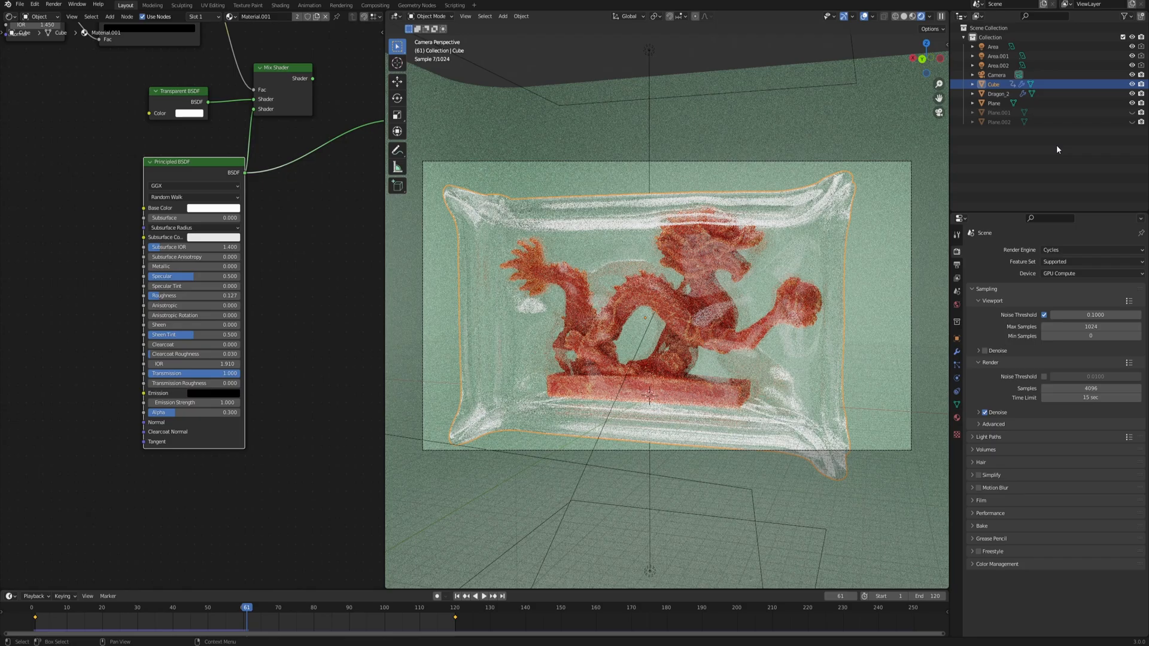